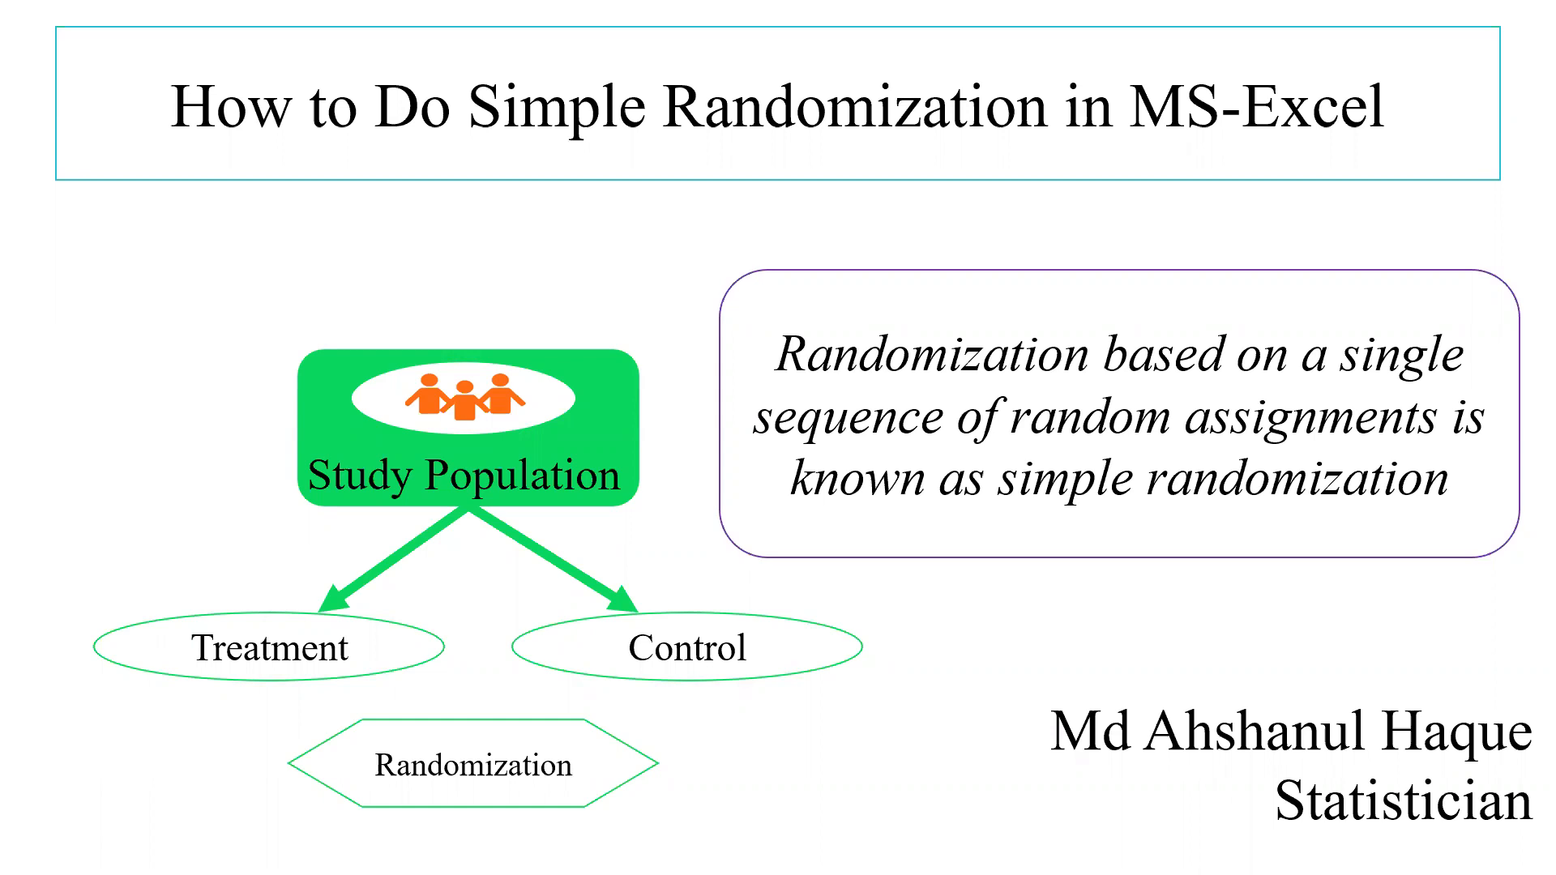
pyautogui.moveTo(668, 534)
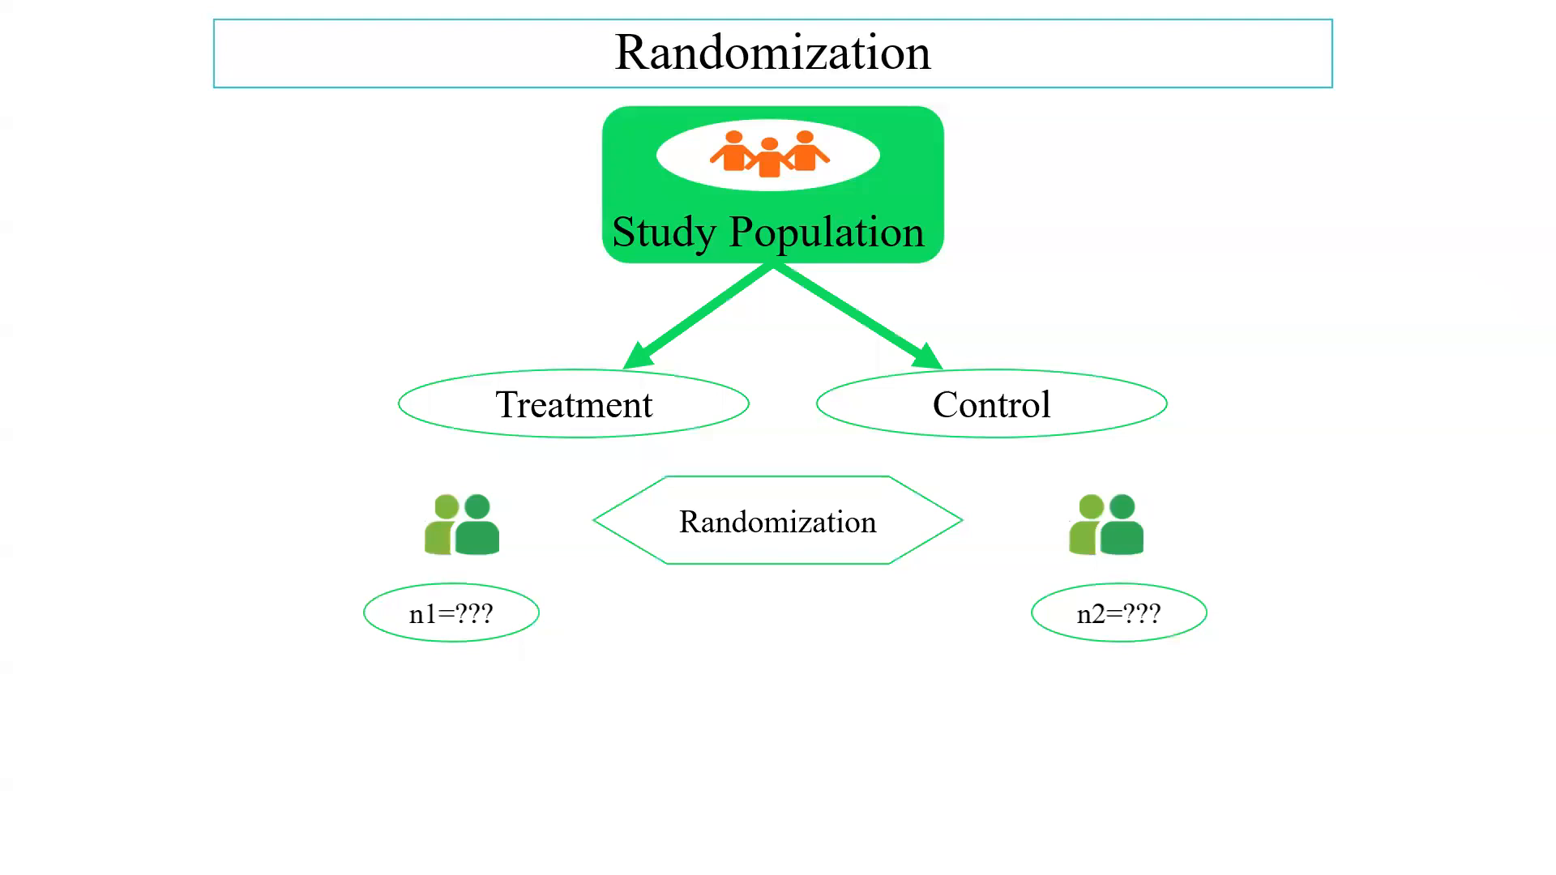
pyautogui.moveTo(394, 761)
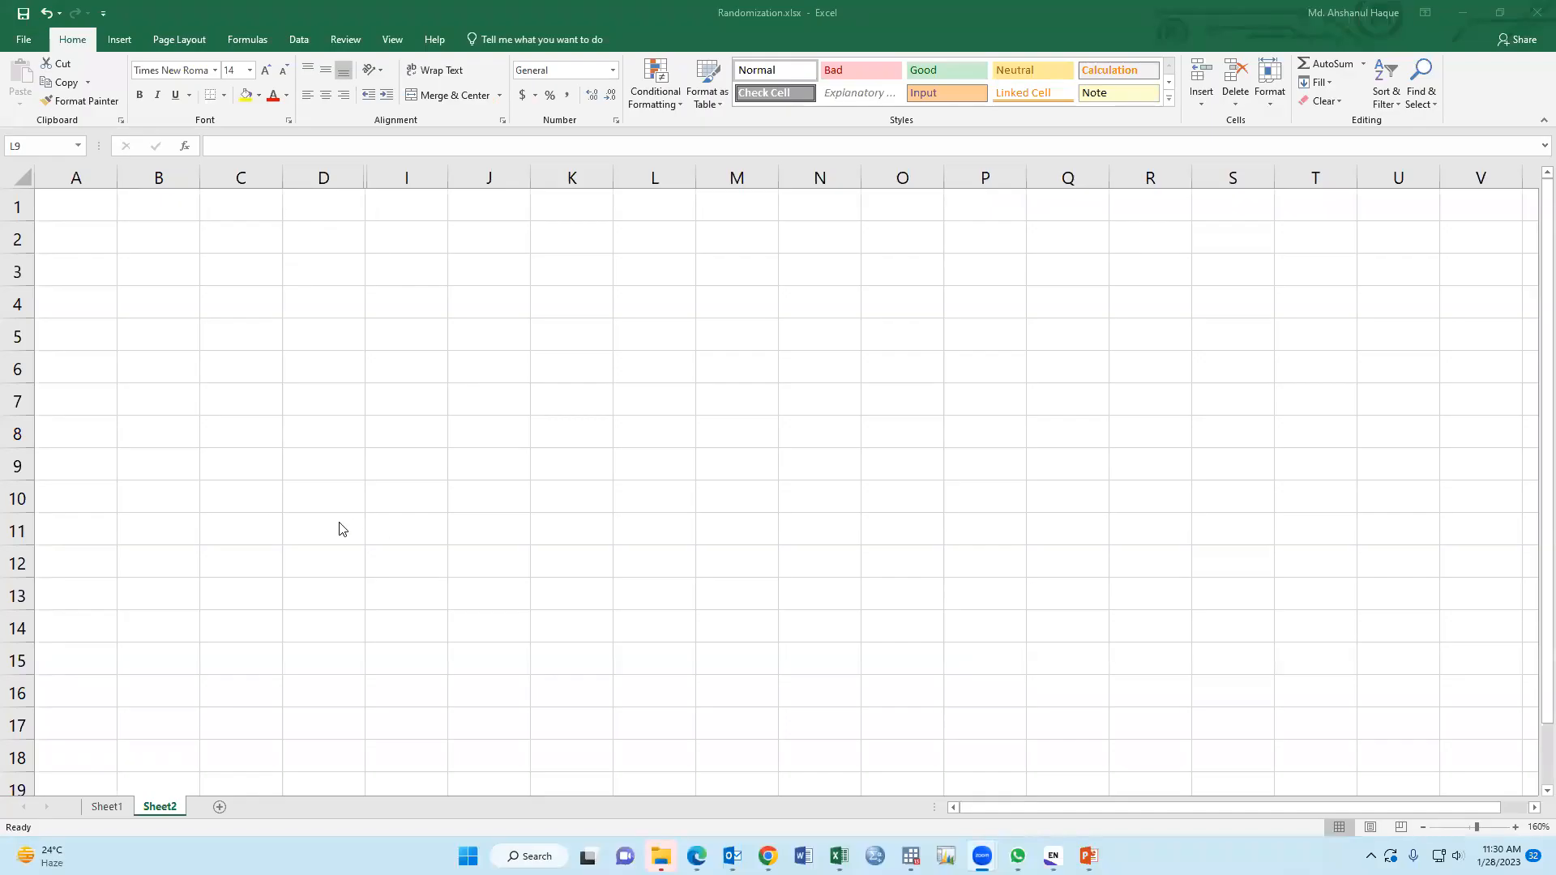
pyautogui.moveTo(185, 388)
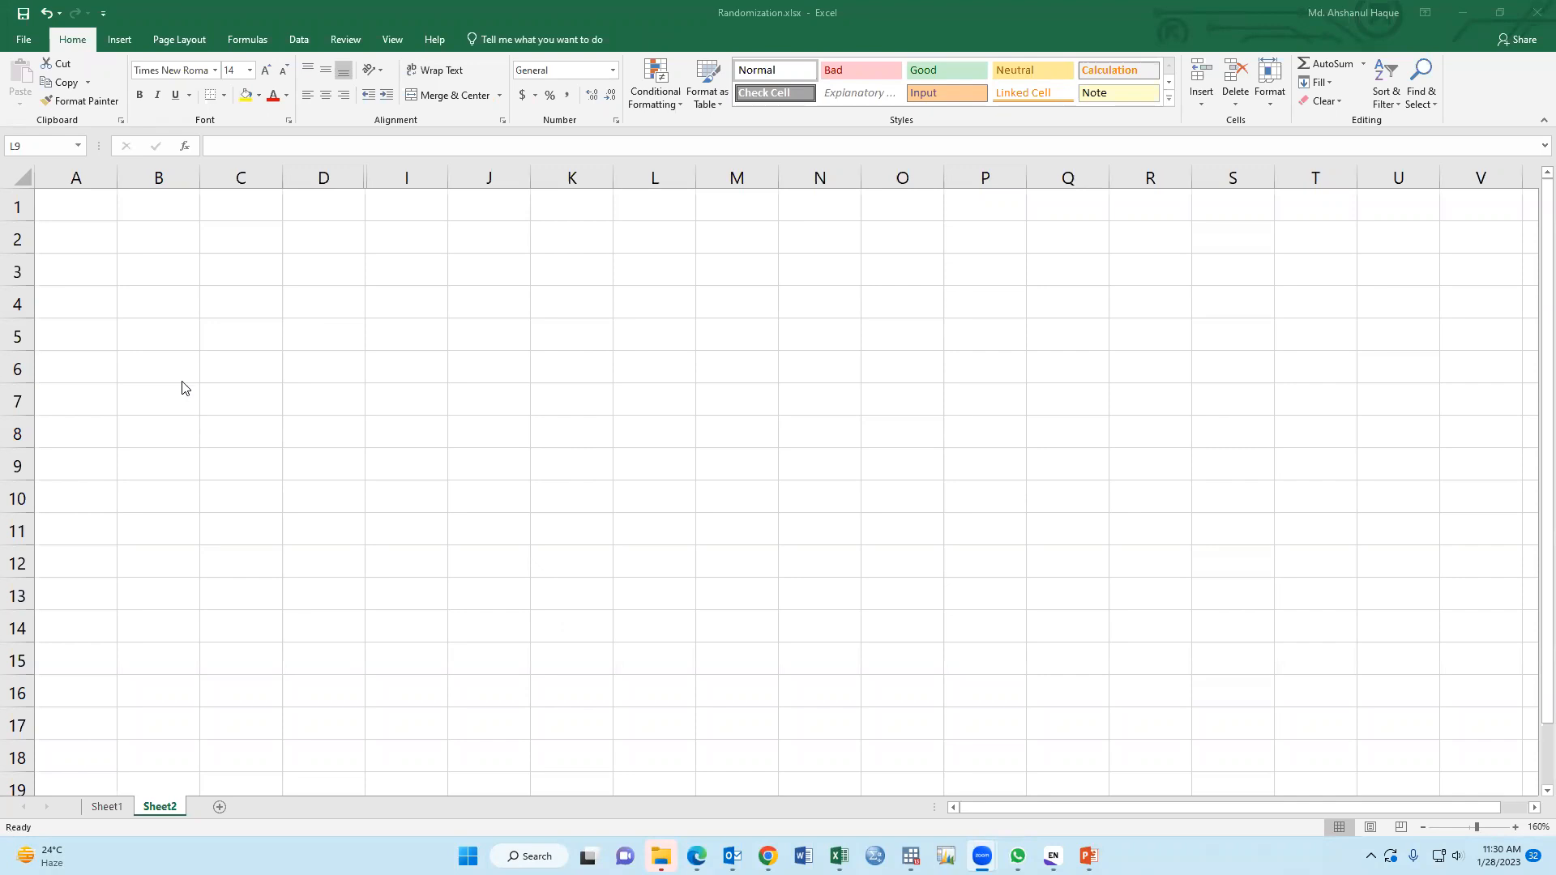
# - Enter the header Group in A1 with Intervention beneath it in A2
pyautogui.click(76, 205)
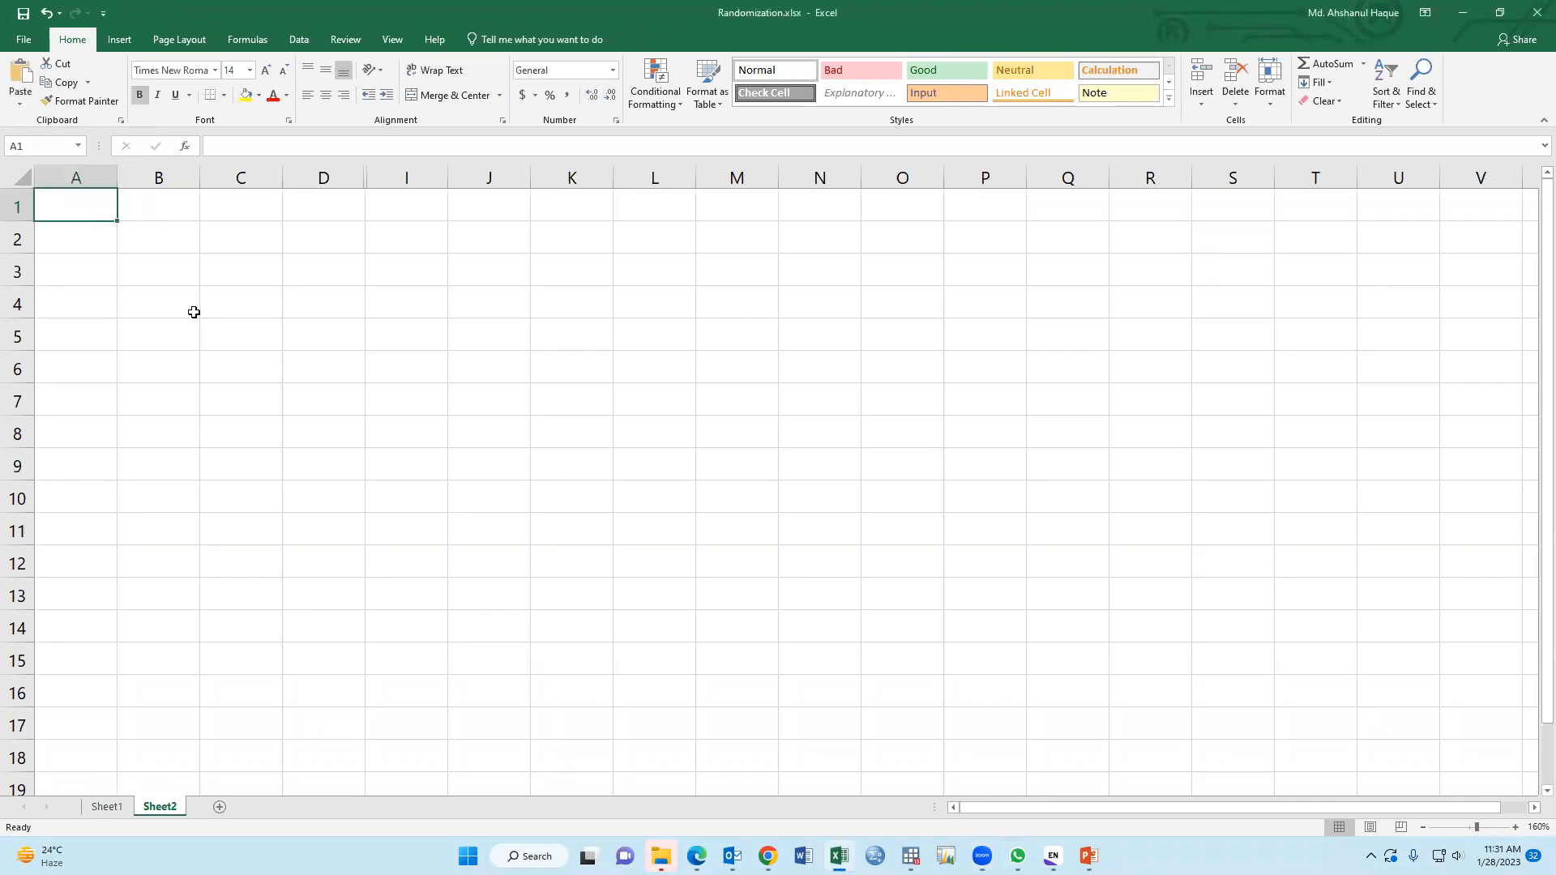
pyautogui.write('Group')
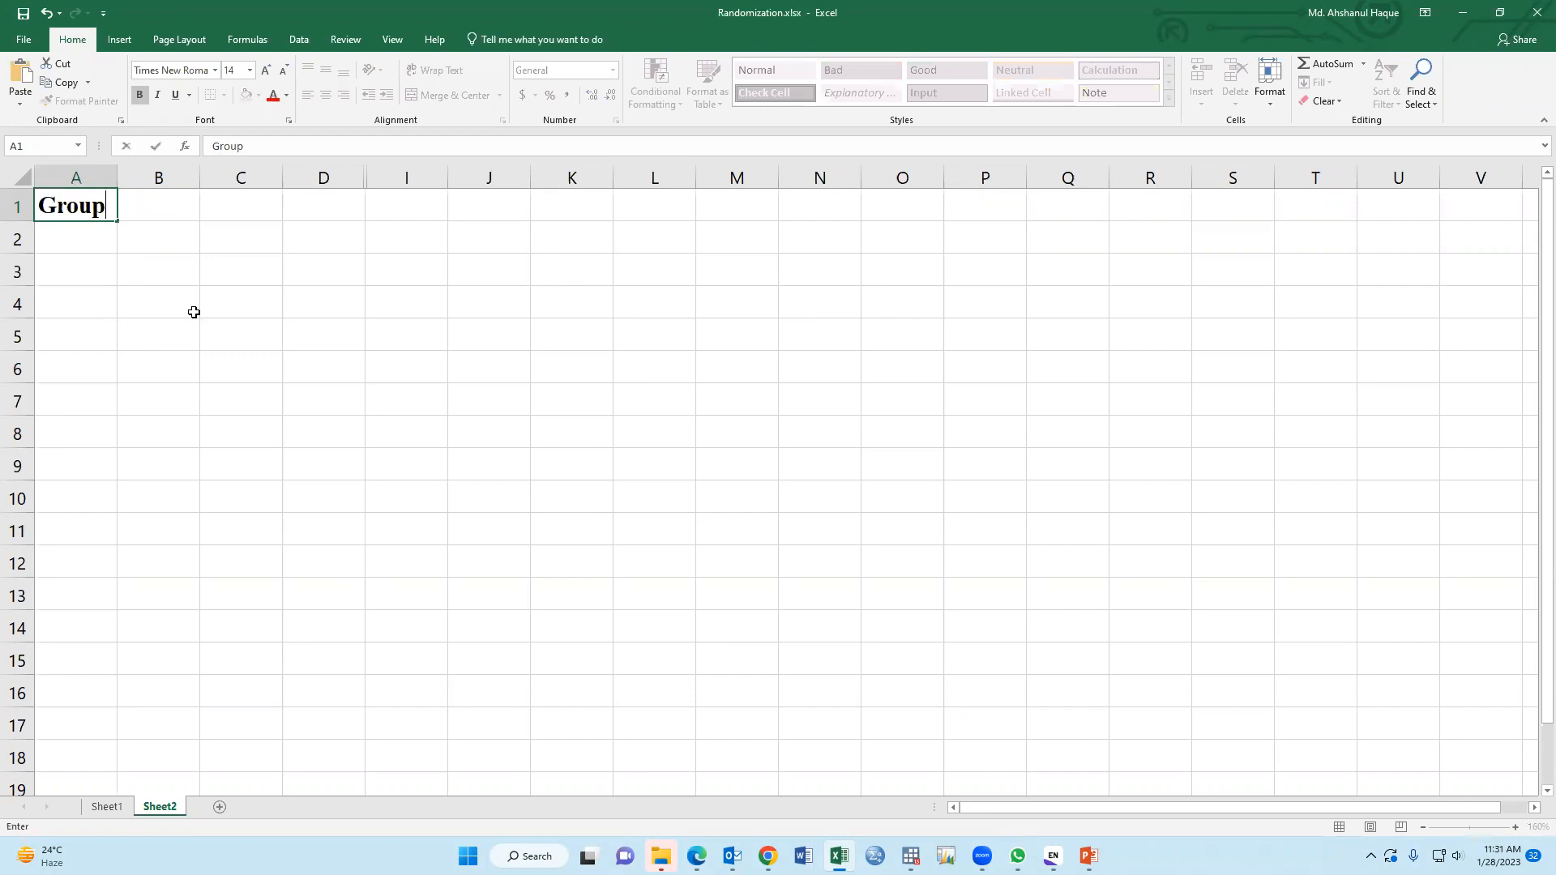
pyautogui.press('enter')
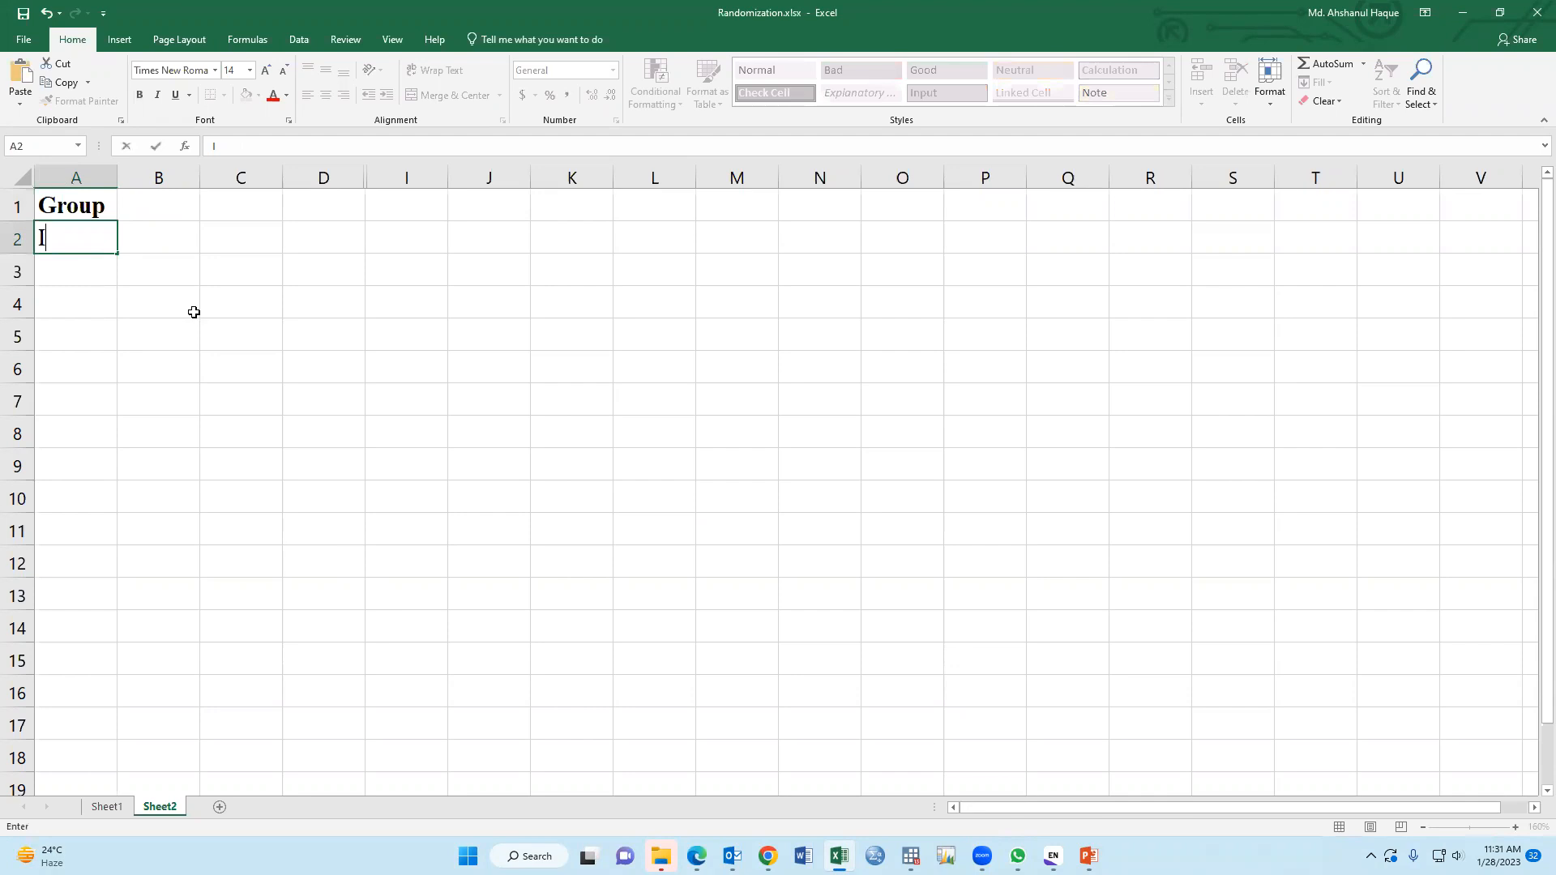
pyautogui.write('Interven')
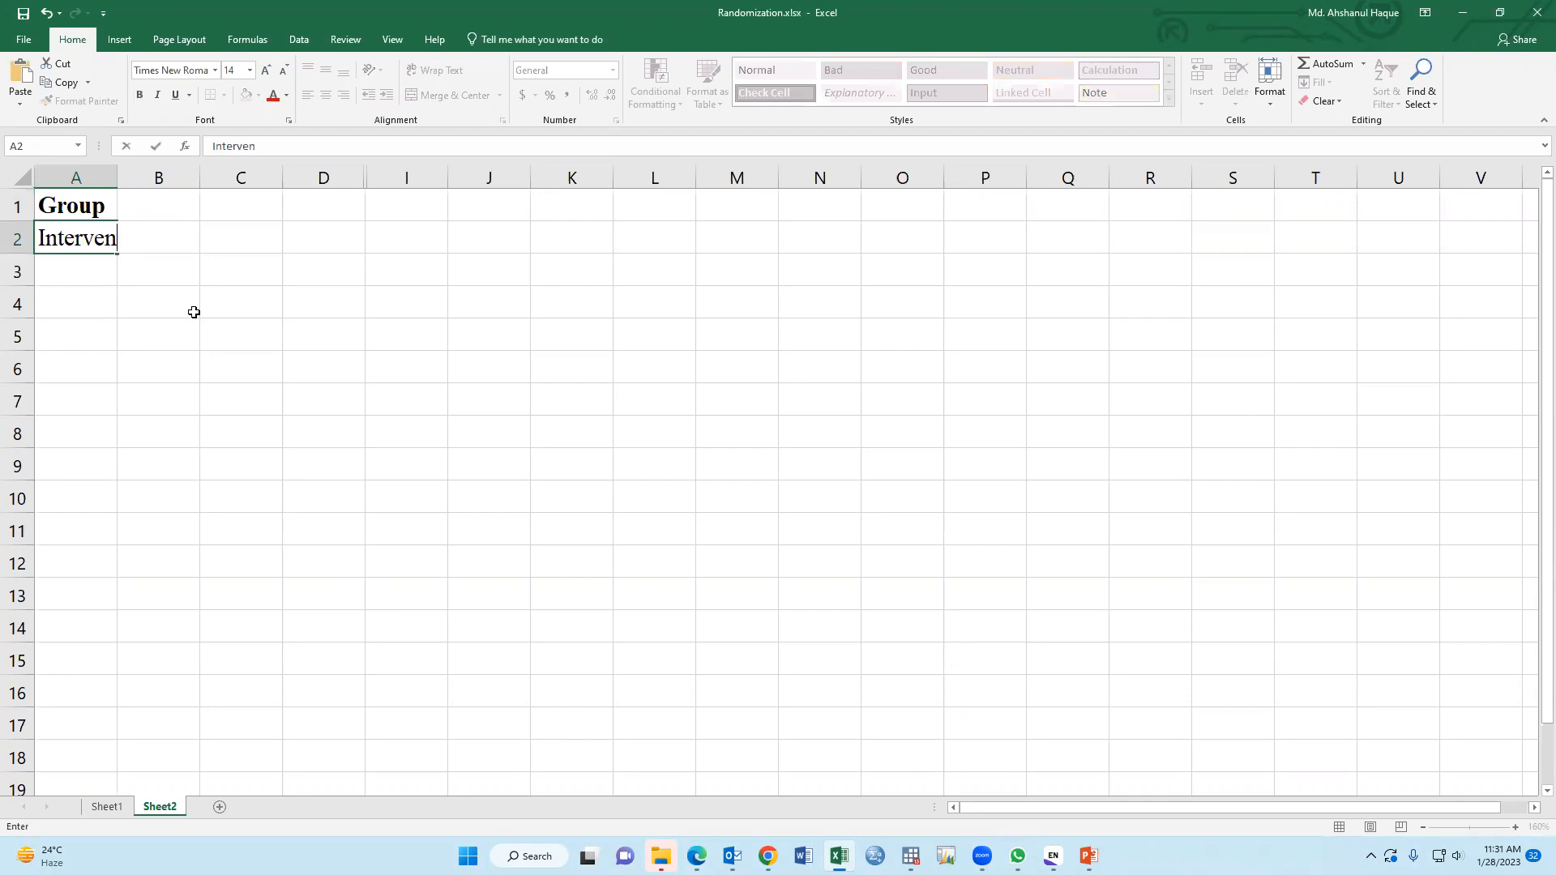
pyautogui.write('tion')
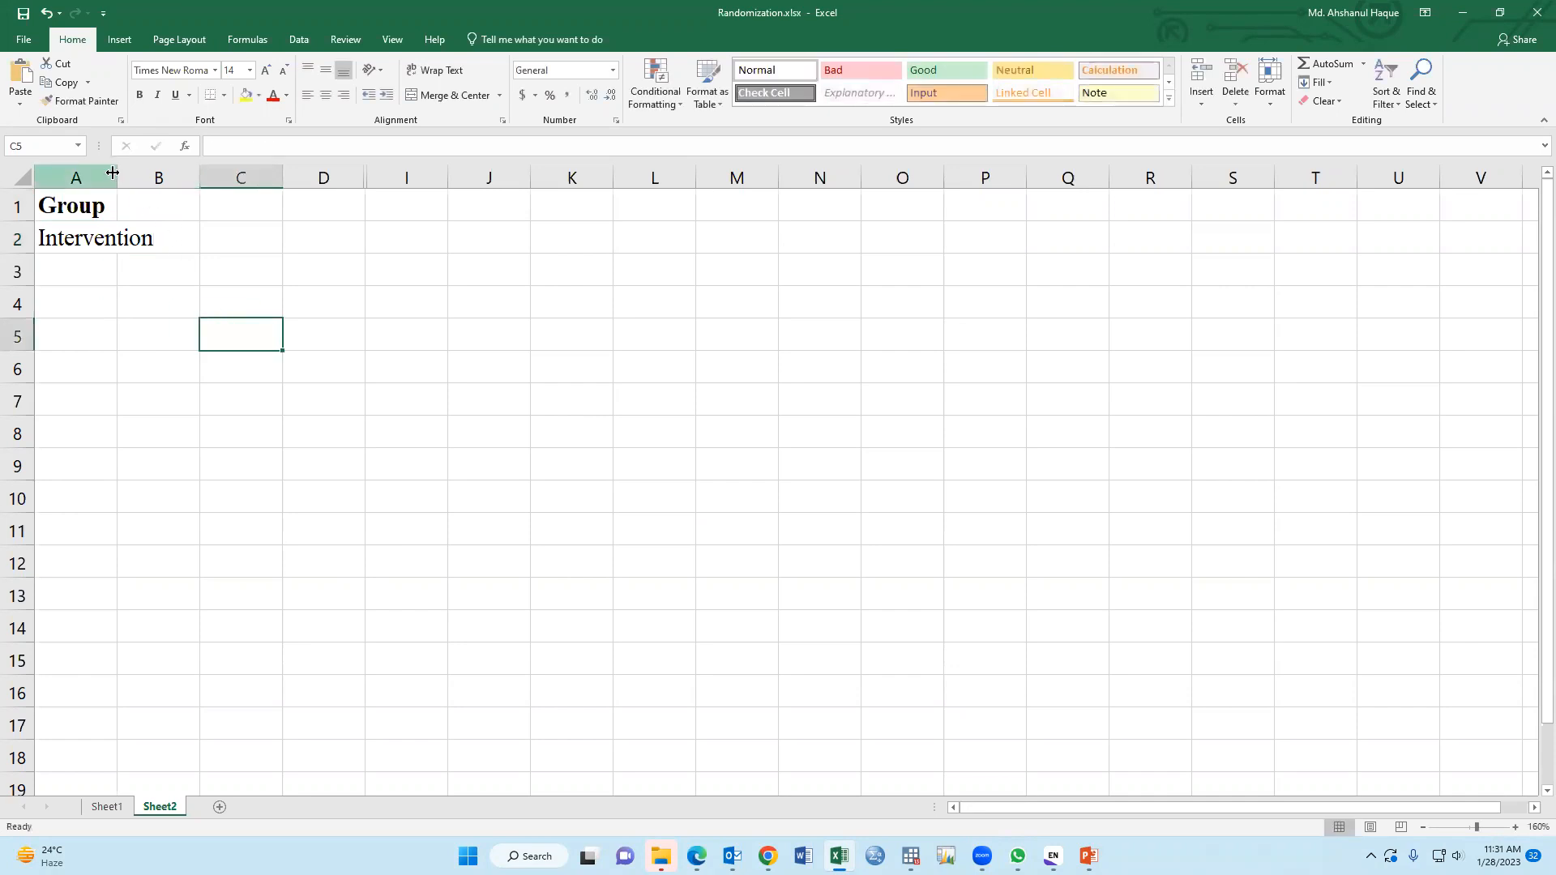
# - Add headers Srl in B1 and Random_number in C1, widening column C to fit
pyautogui.click(202, 205)
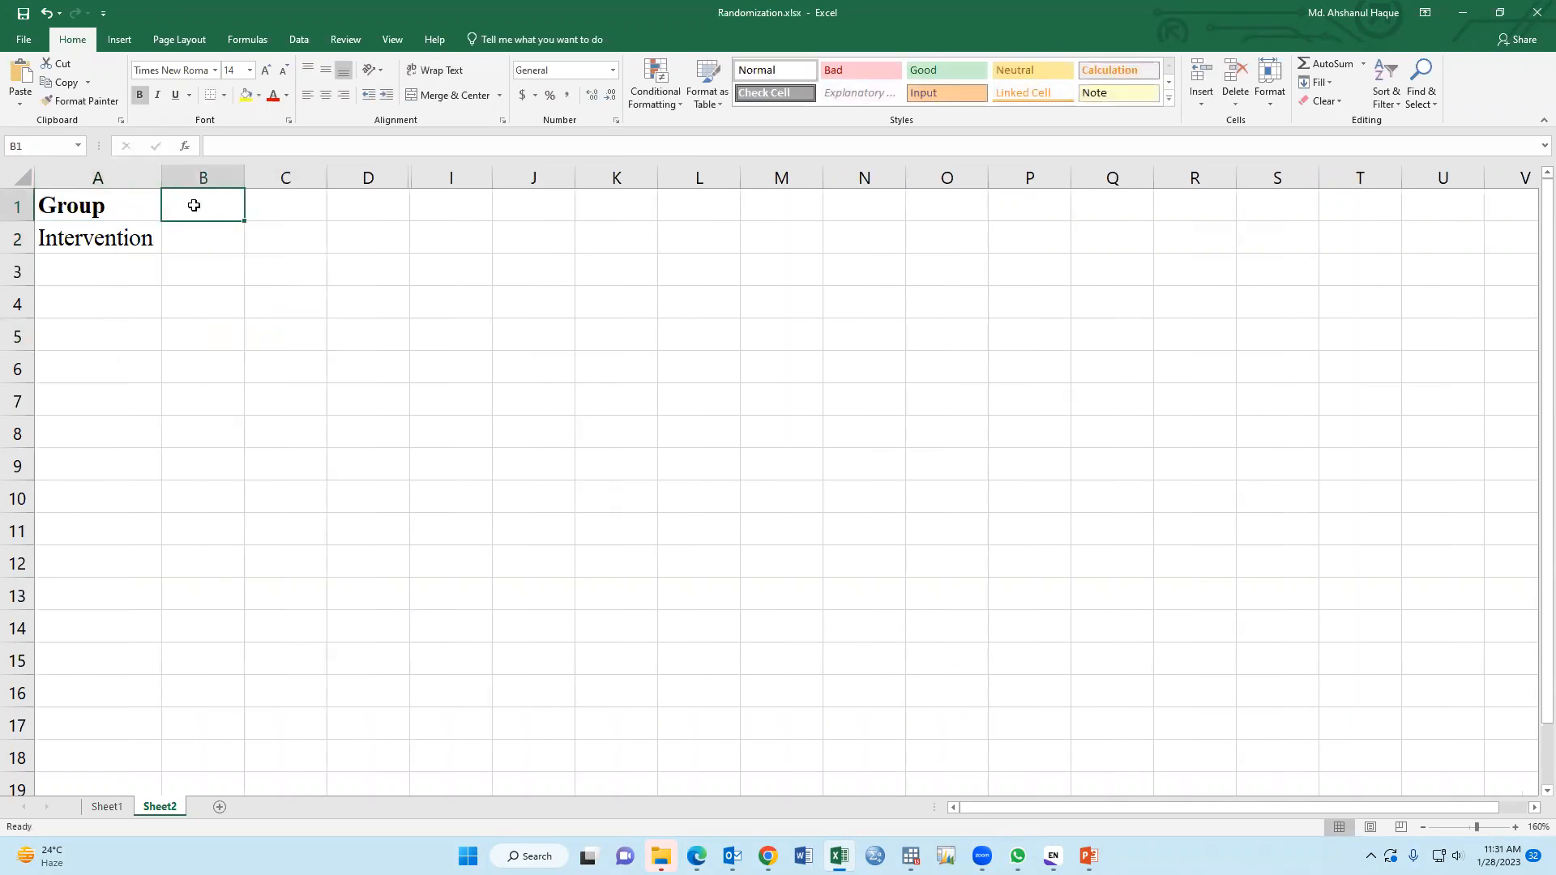
pyautogui.write('Srl')
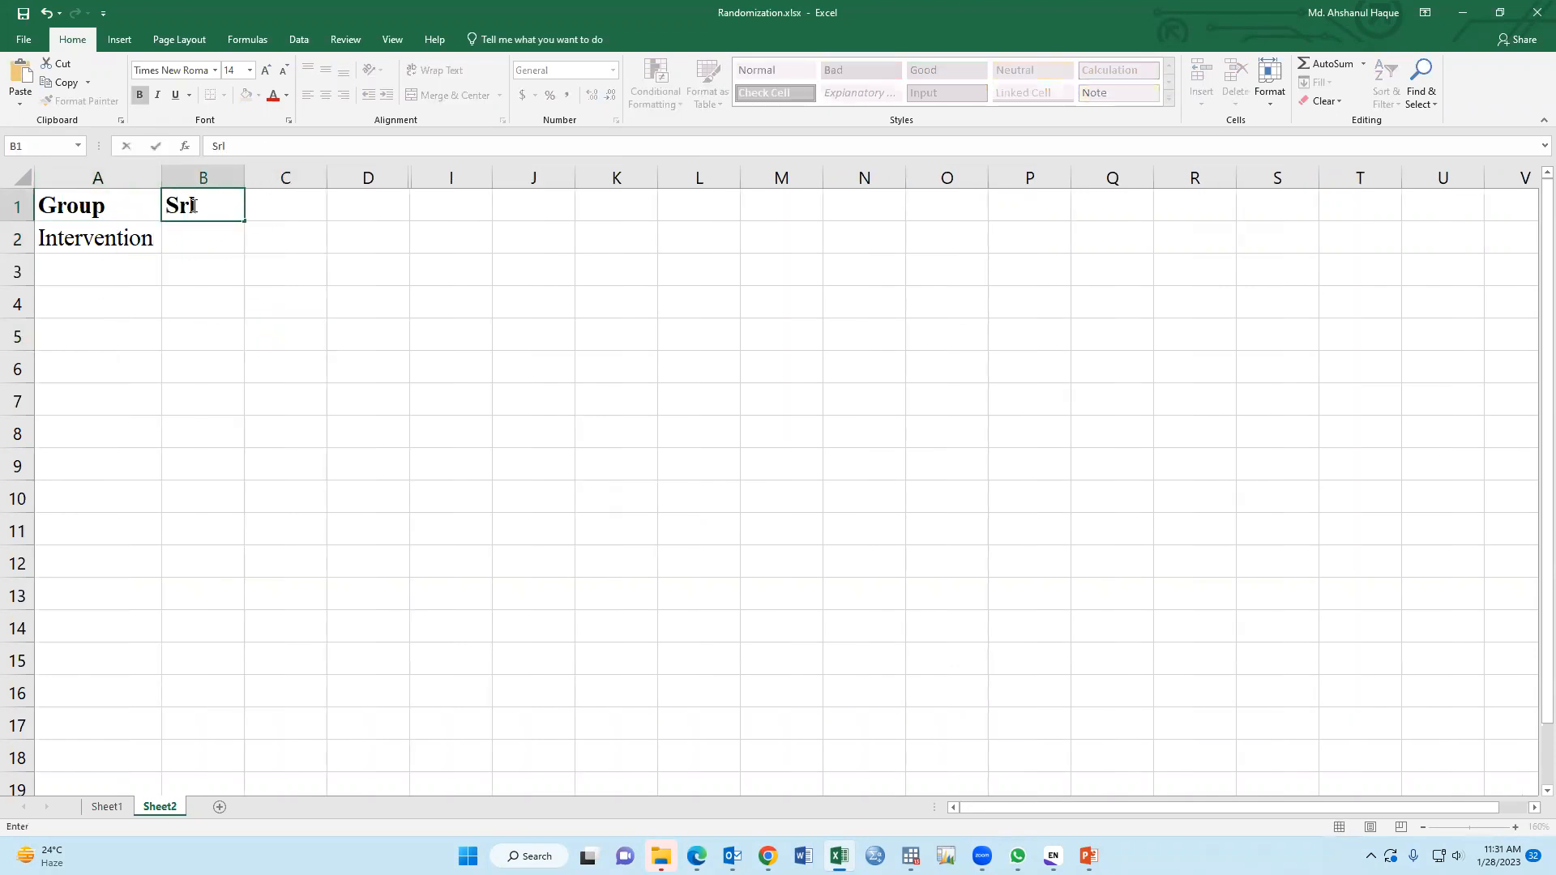
pyautogui.write('Ran')
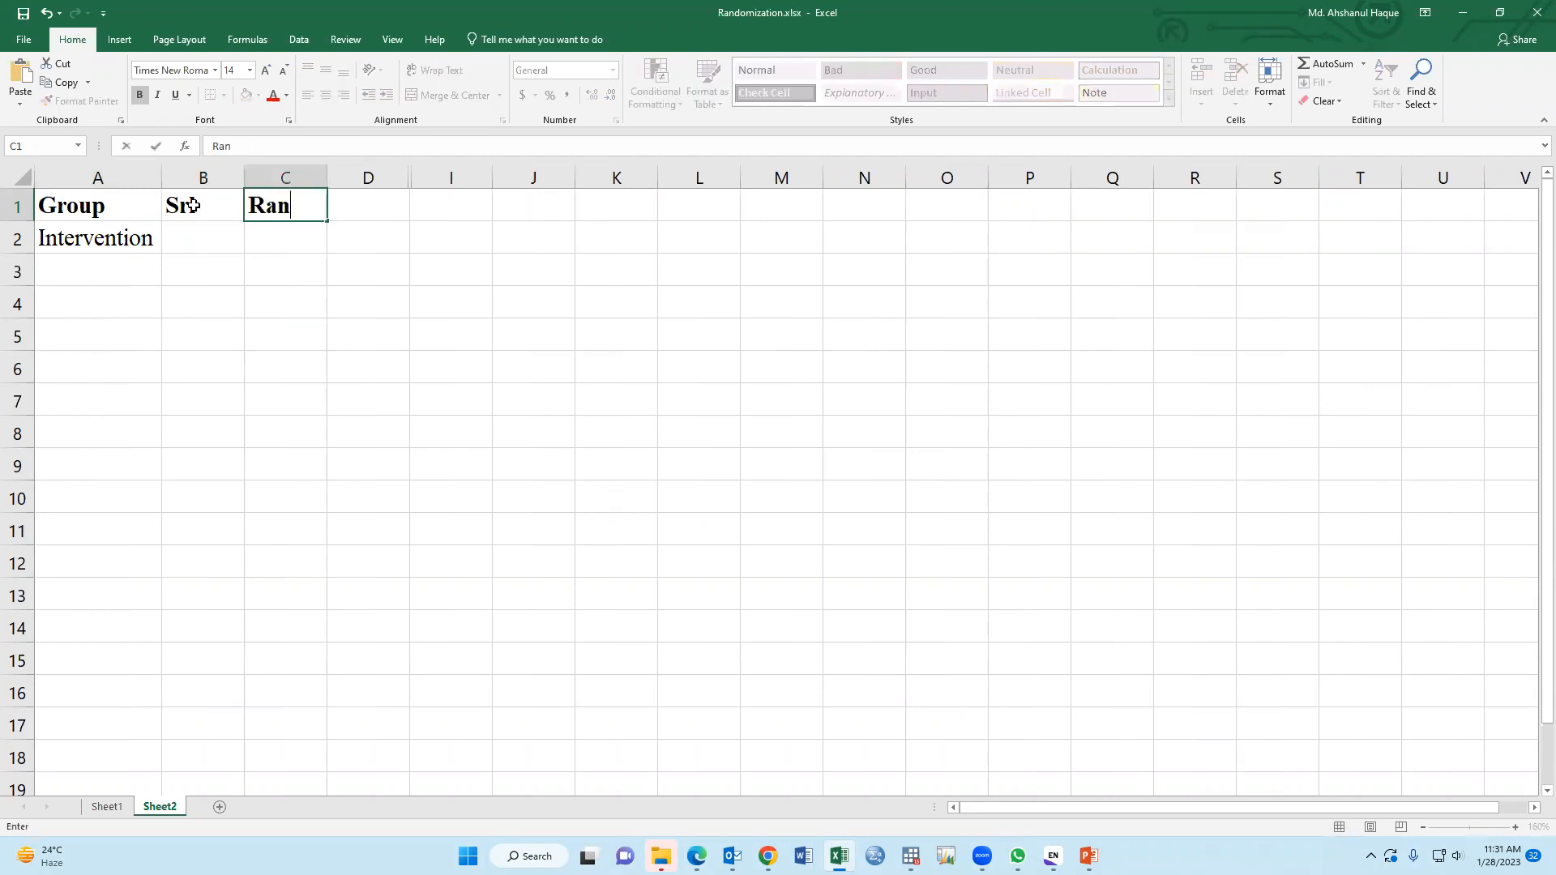
pyautogui.write('dom')
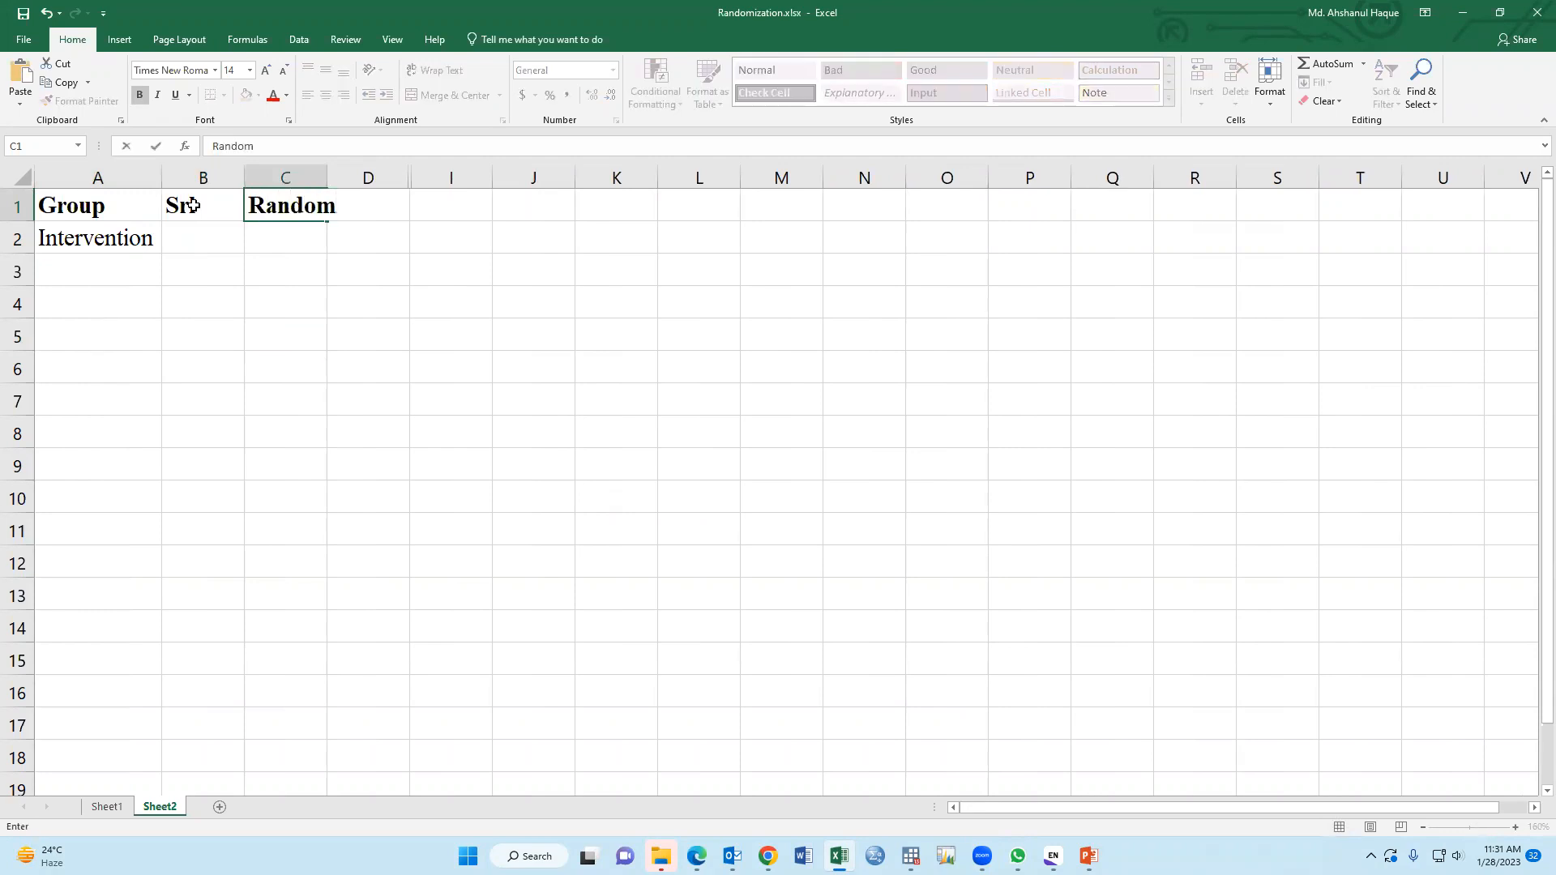
pyautogui.write('_number')
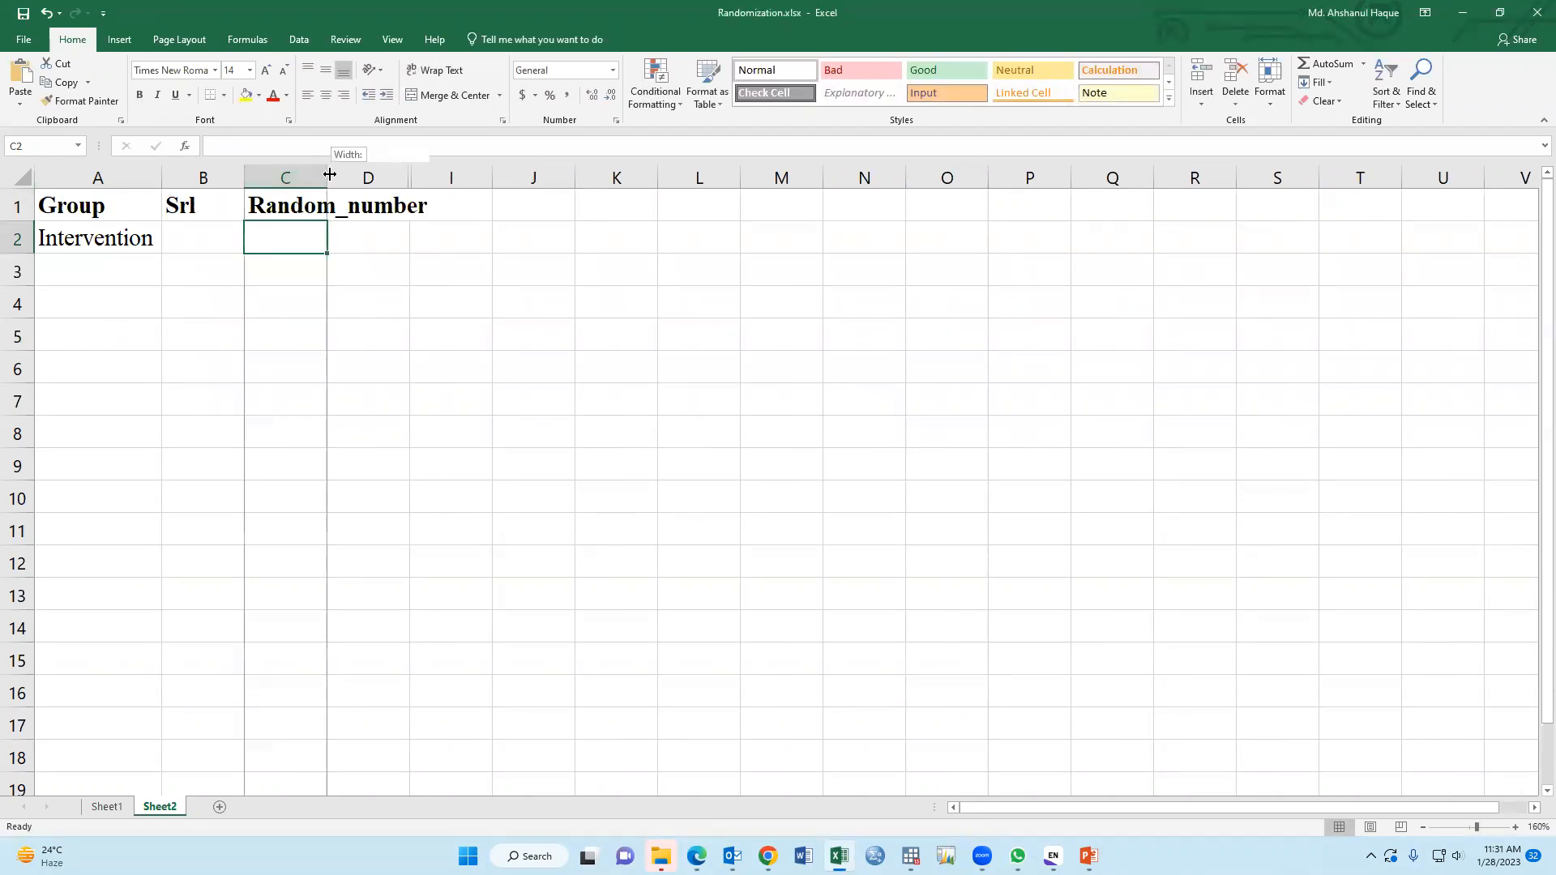
pyautogui.moveTo(327, 177); pyautogui.dragTo(443, 177)
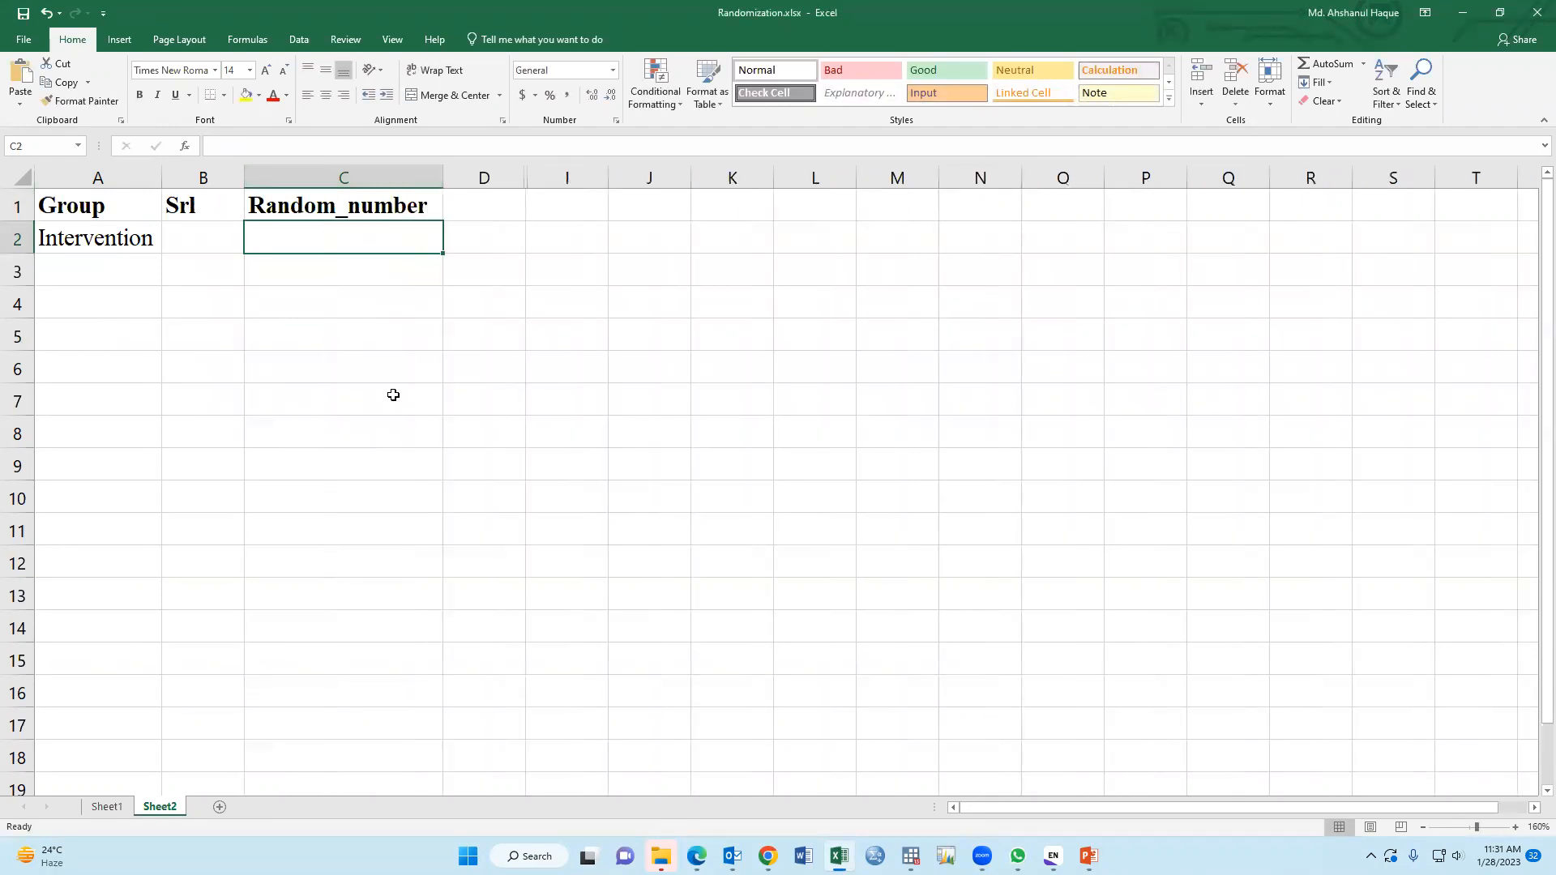
pyautogui.moveTo(531, 445)
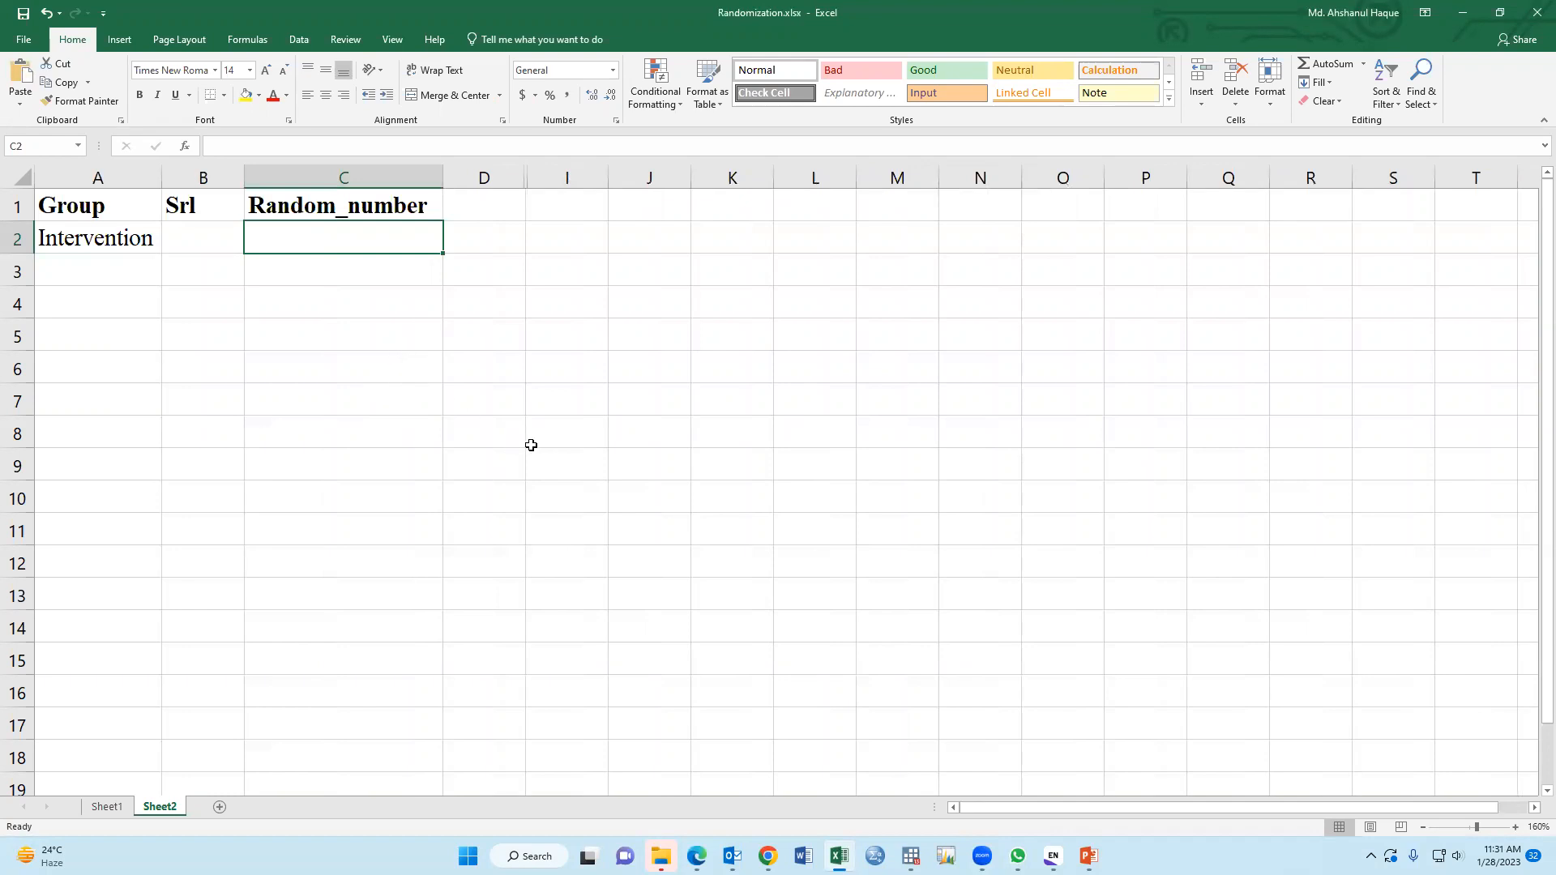
pyautogui.moveTo(442, 379)
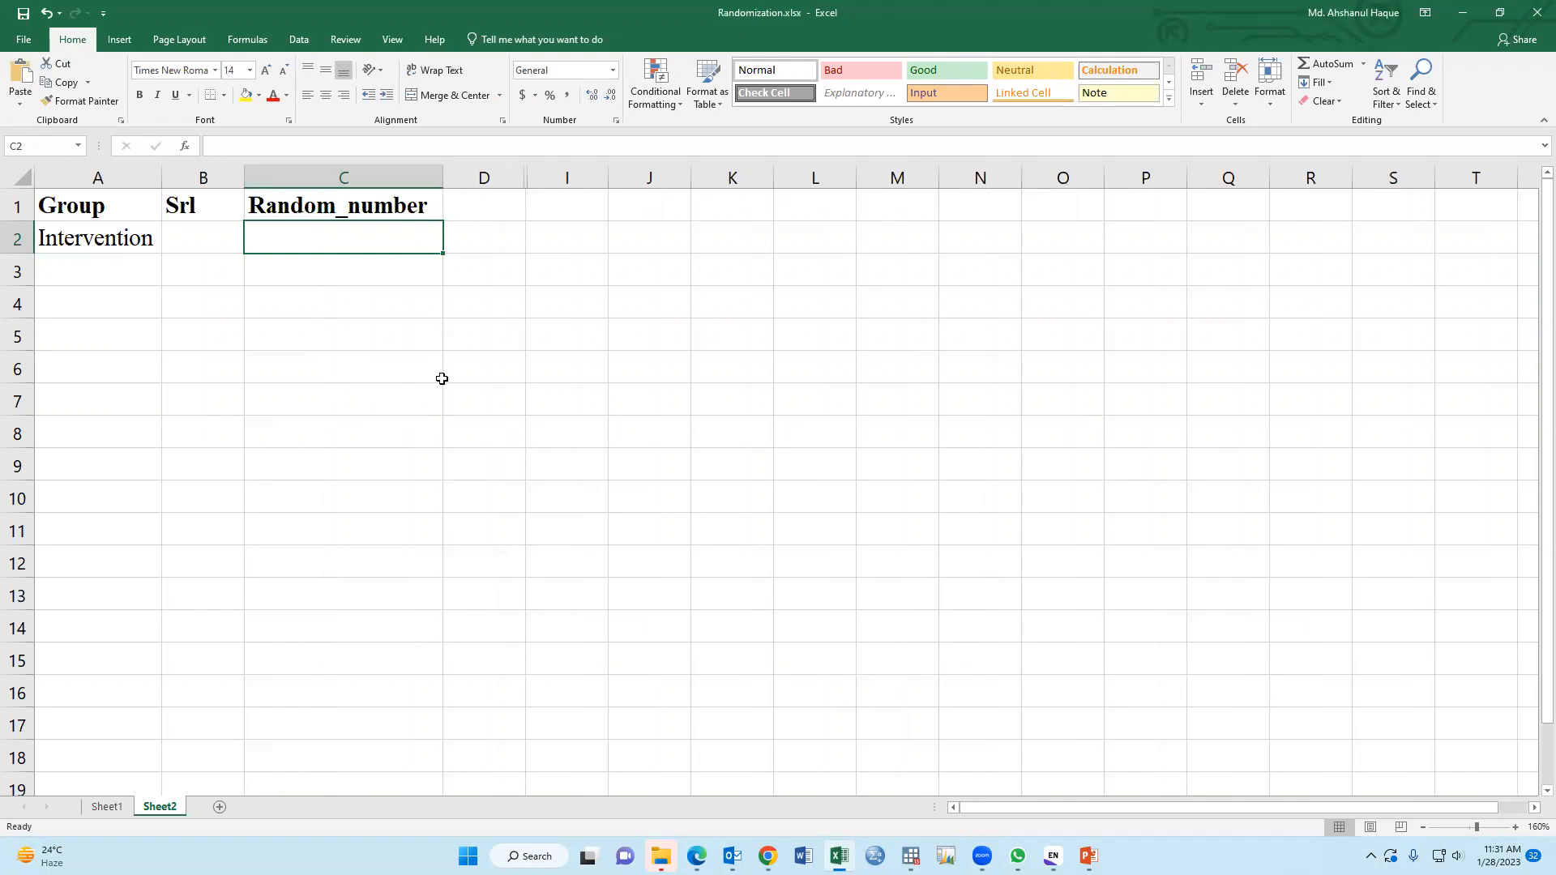
pyautogui.moveTo(381, 401)
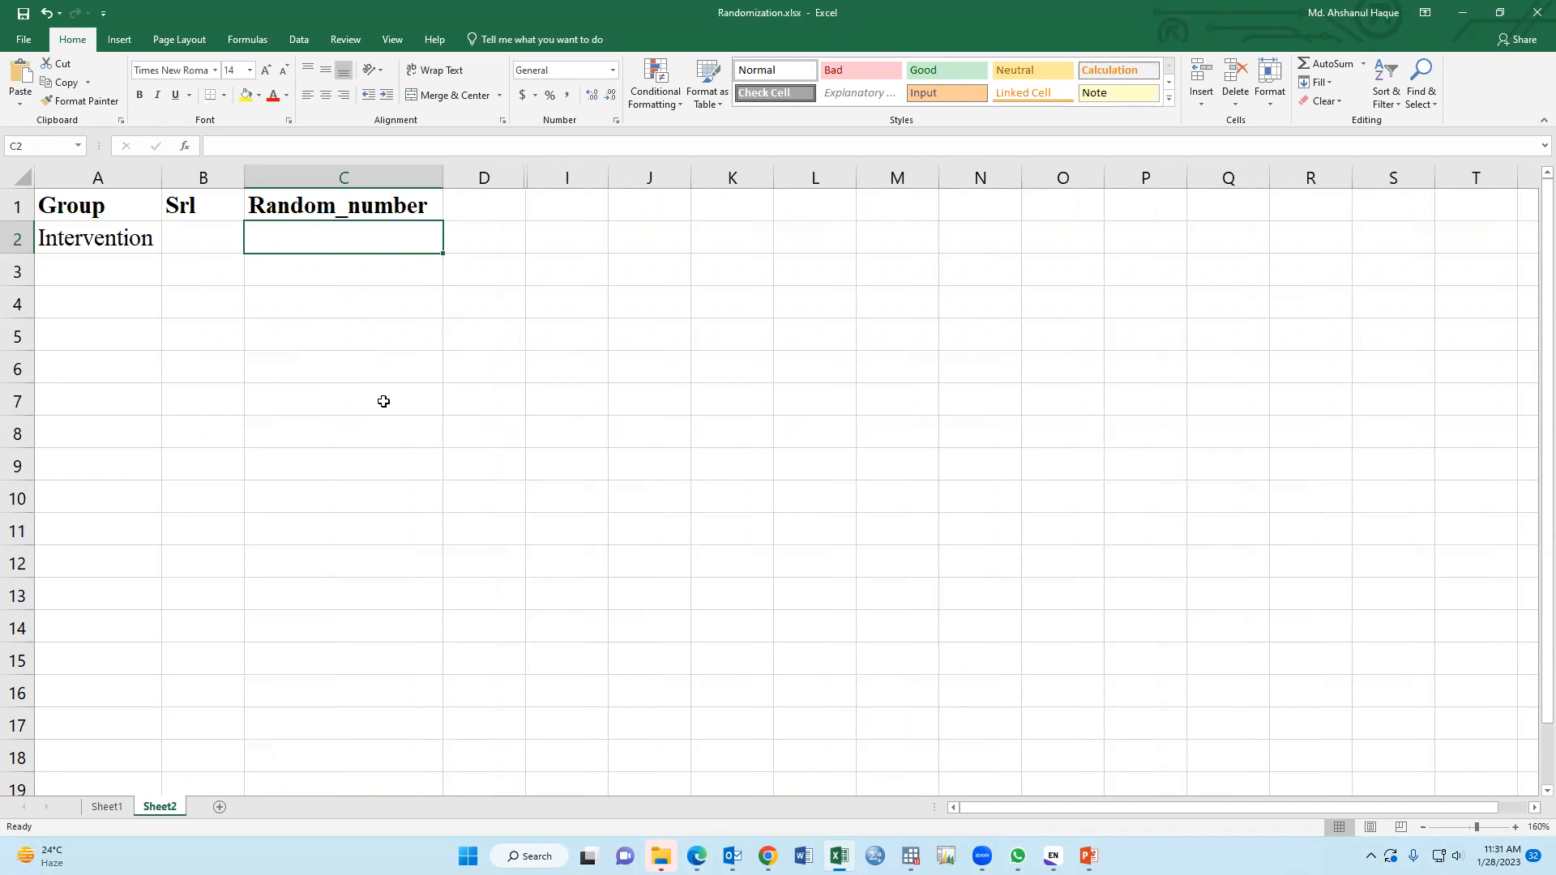
pyautogui.moveTo(350, 508)
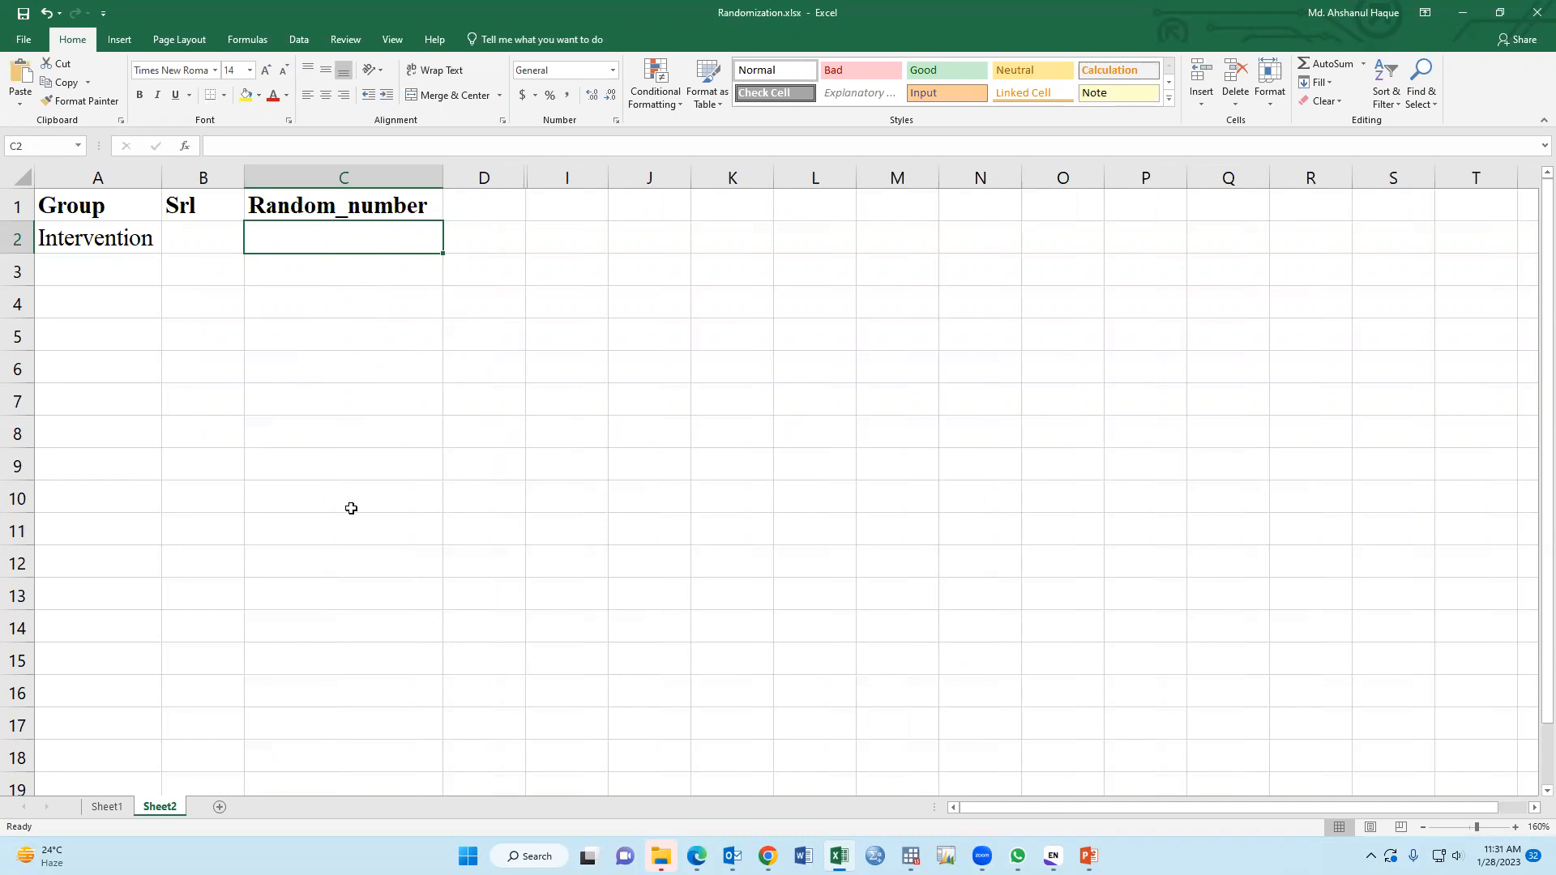
pyautogui.moveTo(324, 425)
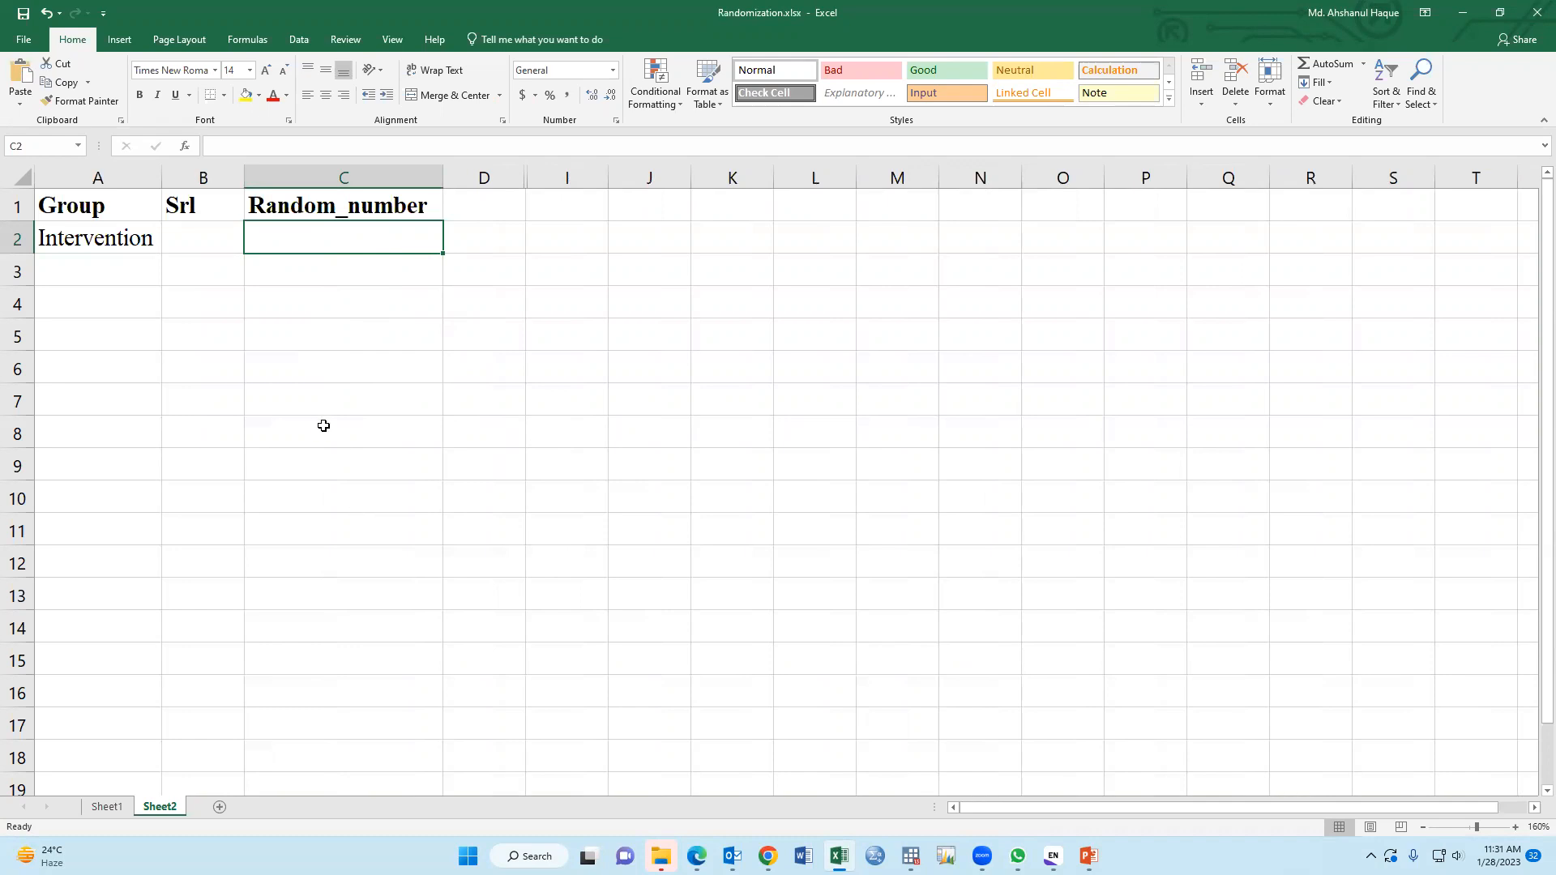
pyautogui.moveTo(364, 376)
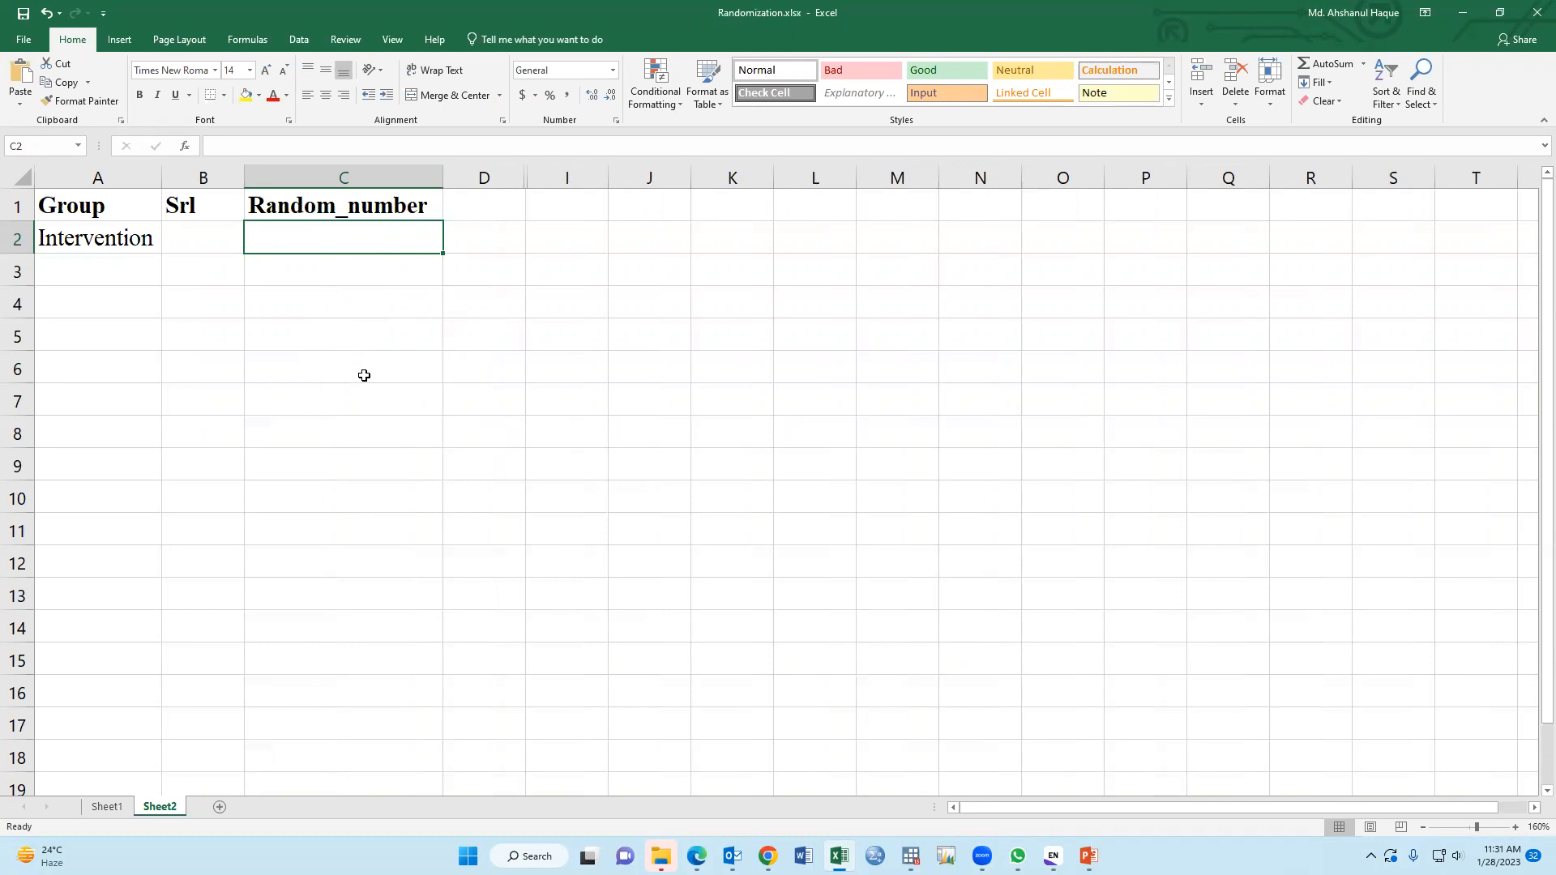
pyautogui.moveTo(217, 242)
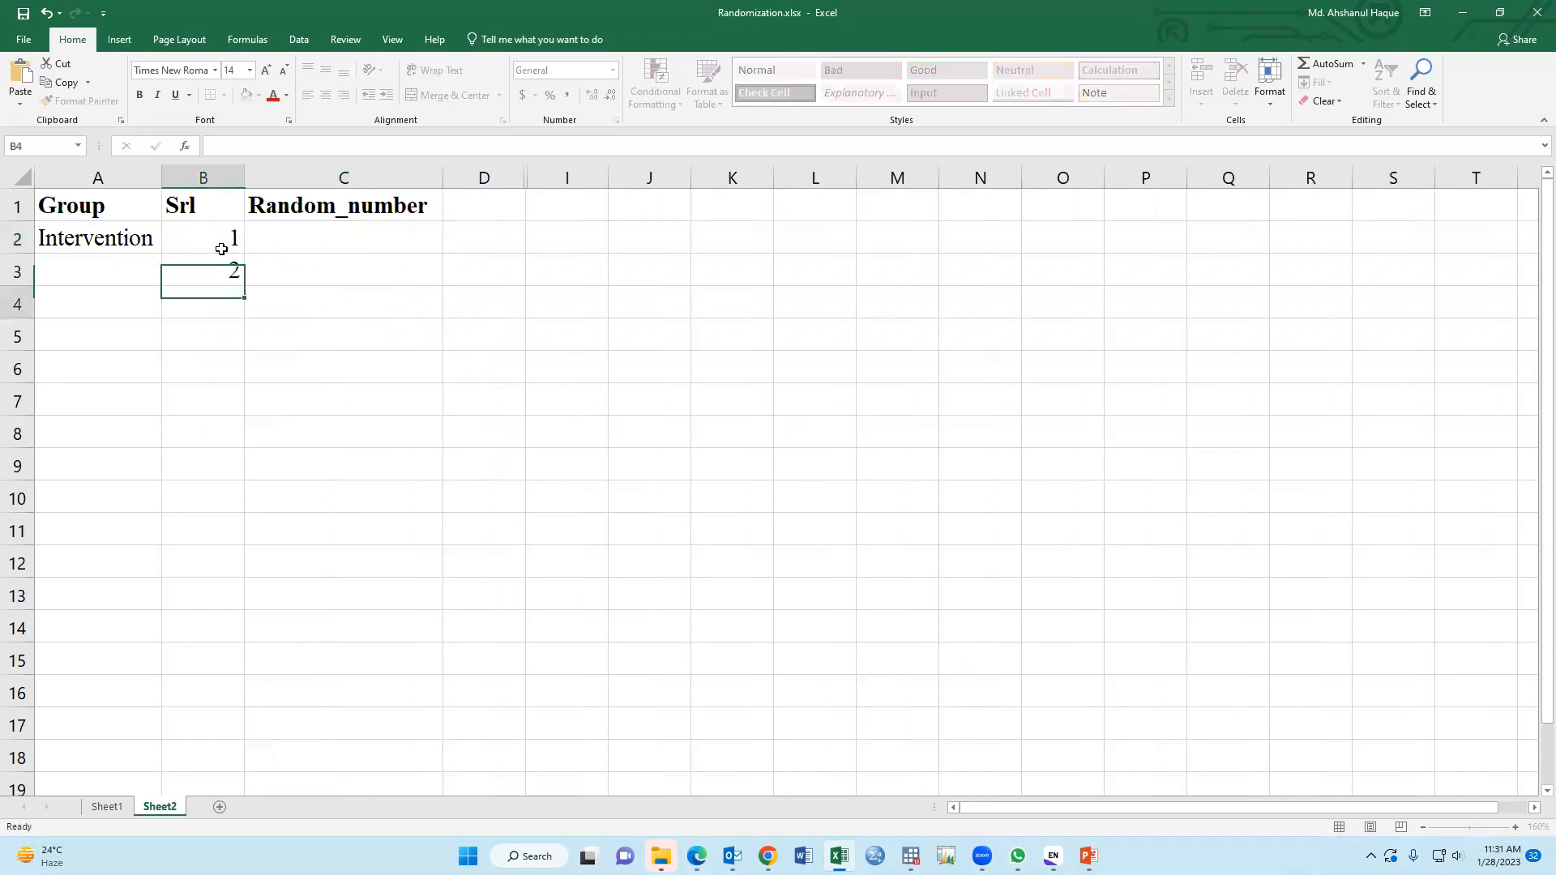
# - Fill serial numbers 1 to 16 in Srl and label rows 10–17 Control below the Intervention rows
pyautogui.moveTo(202, 237); pyautogui.dragTo(203, 270)
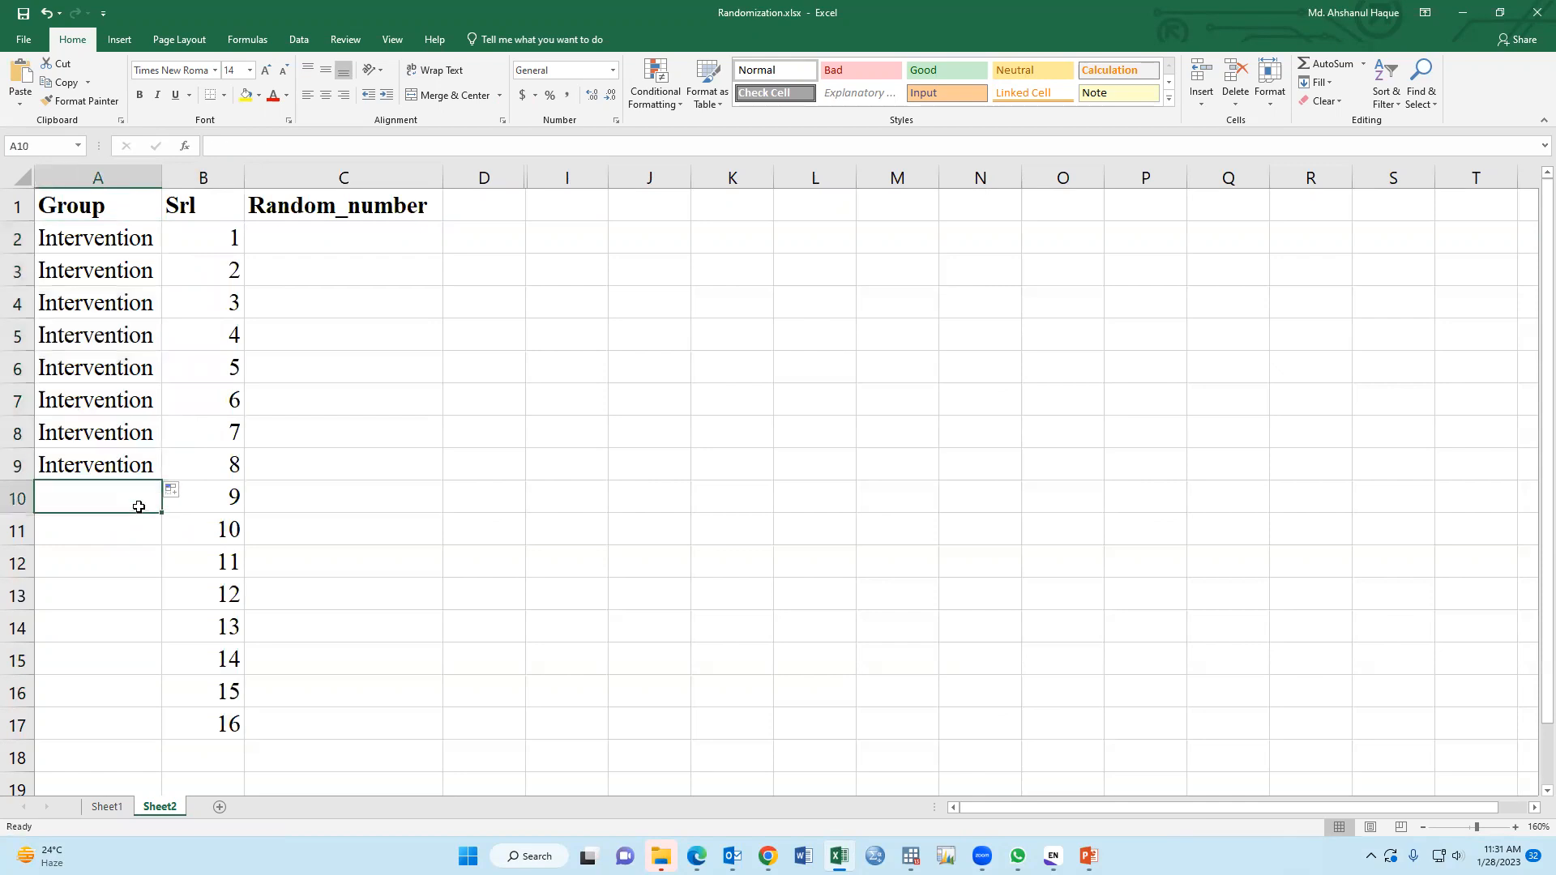
pyautogui.write('C')
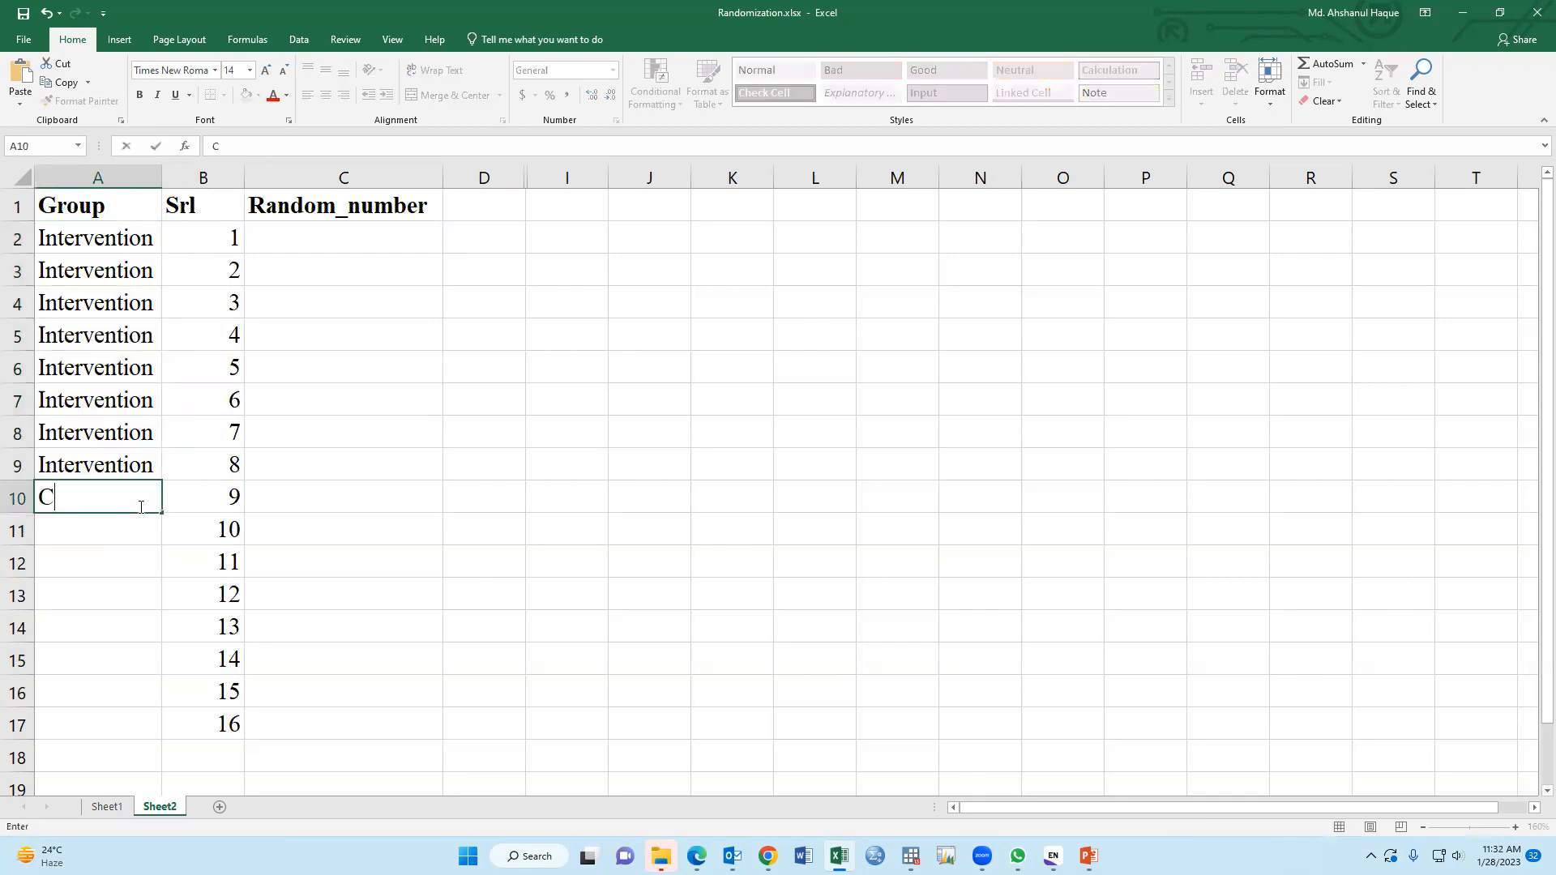
pyautogui.write('ont')
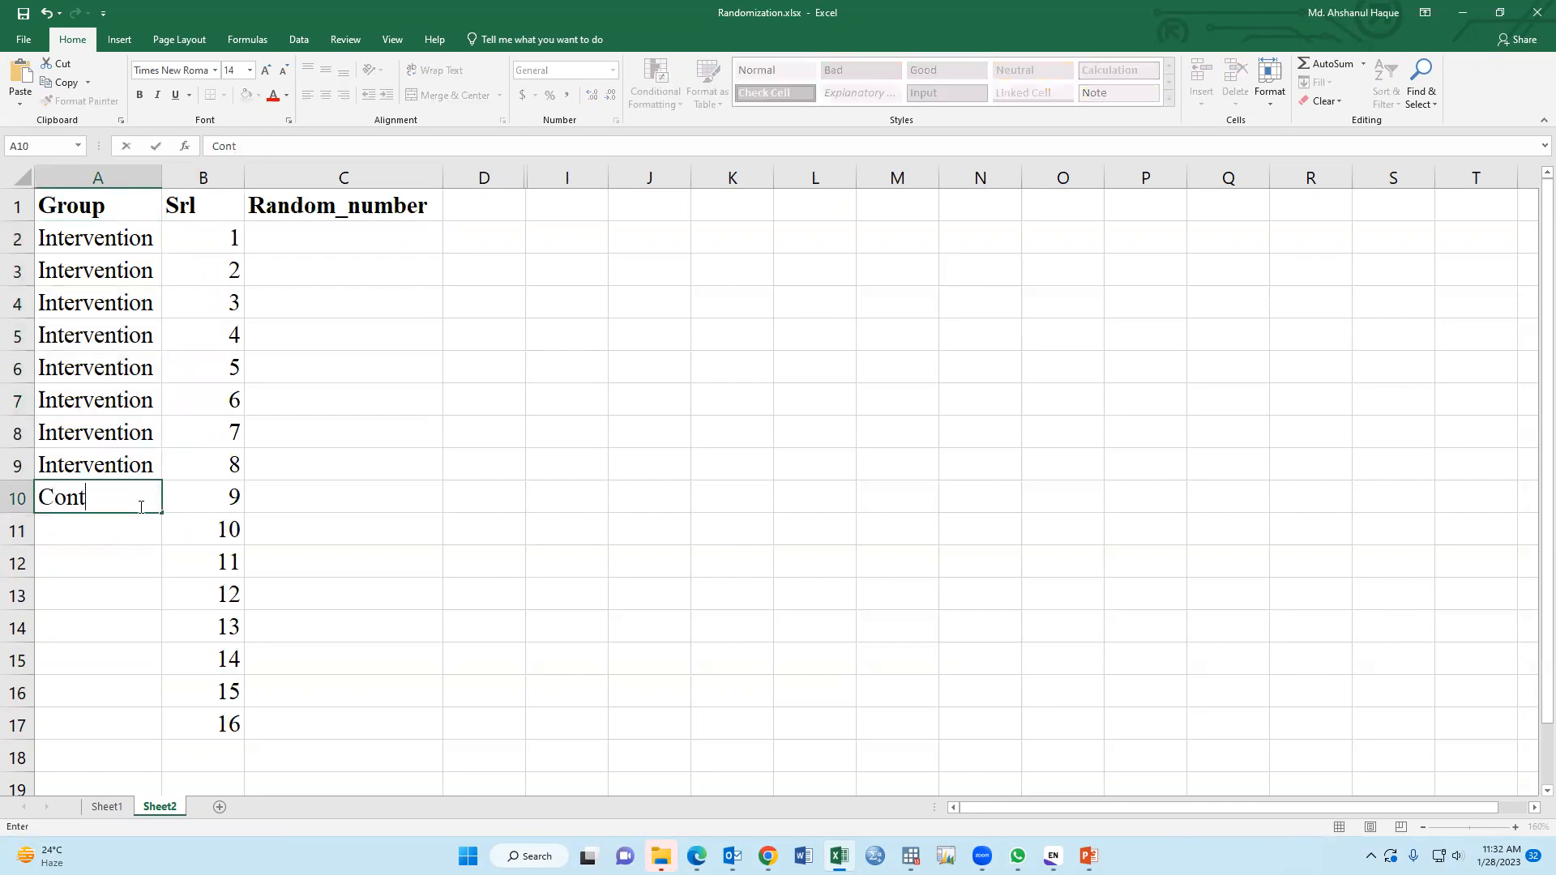
pyautogui.write('rol')
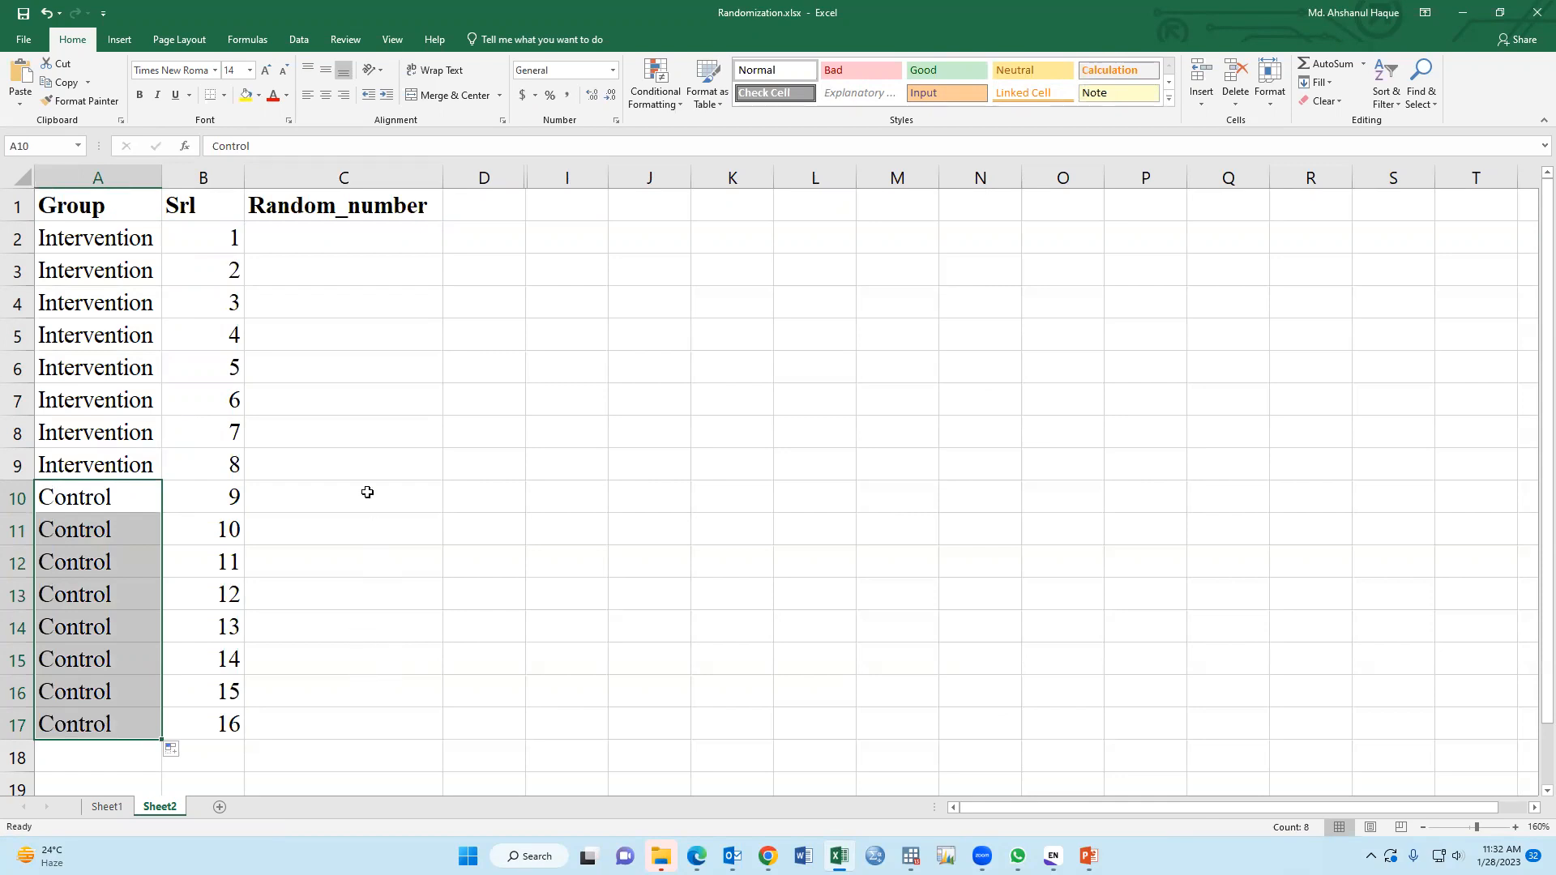
# - Enter =RAND() in C2 and fill it down to C17 for all 16 participants
pyautogui.click(344, 237)
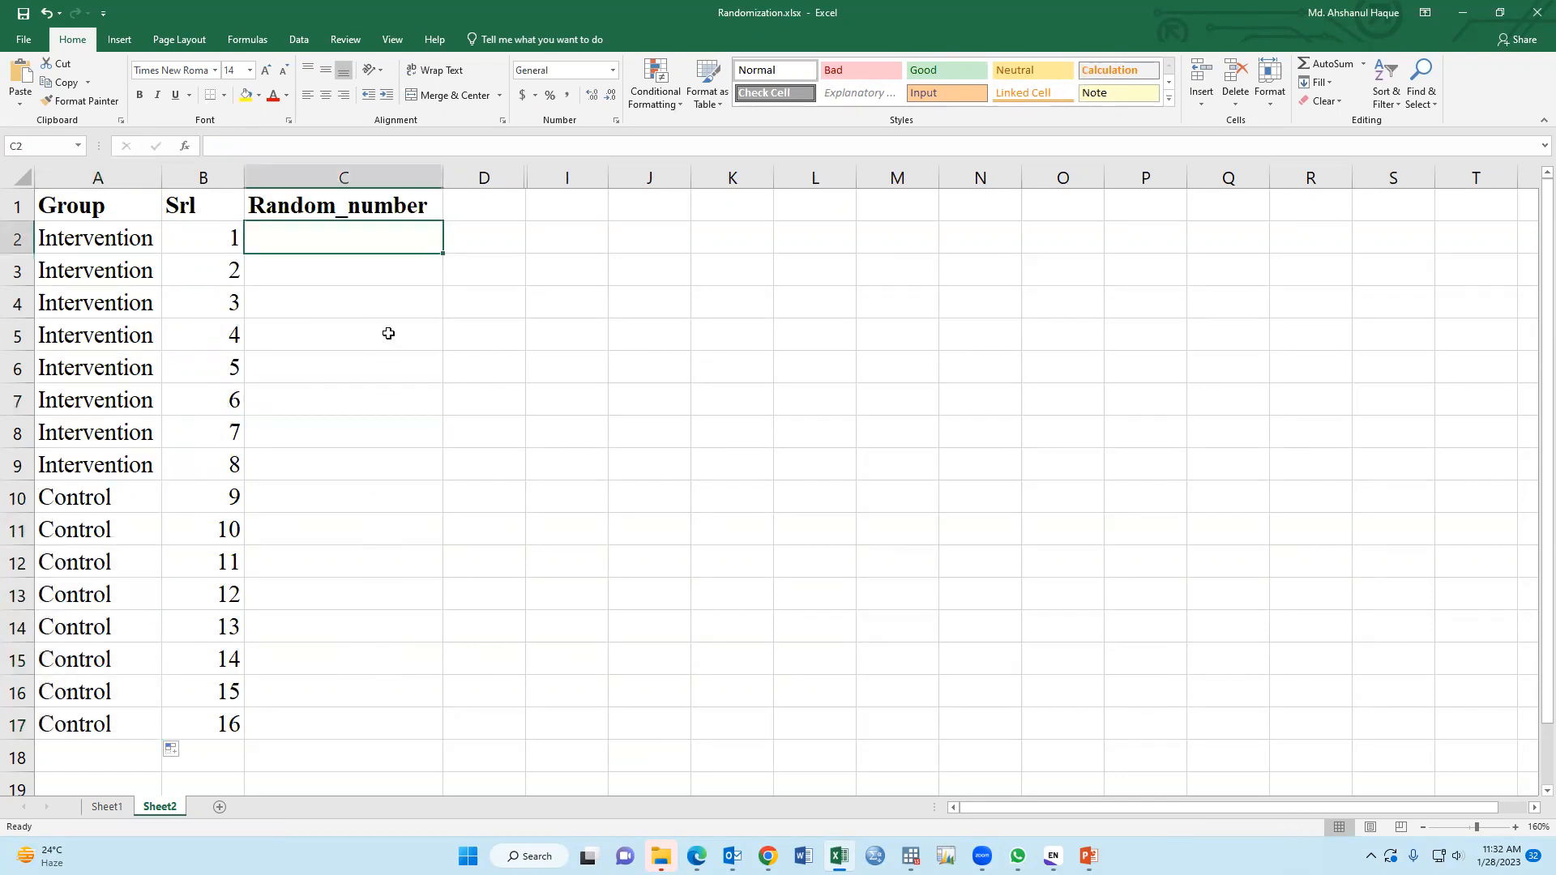
pyautogui.write('=r')
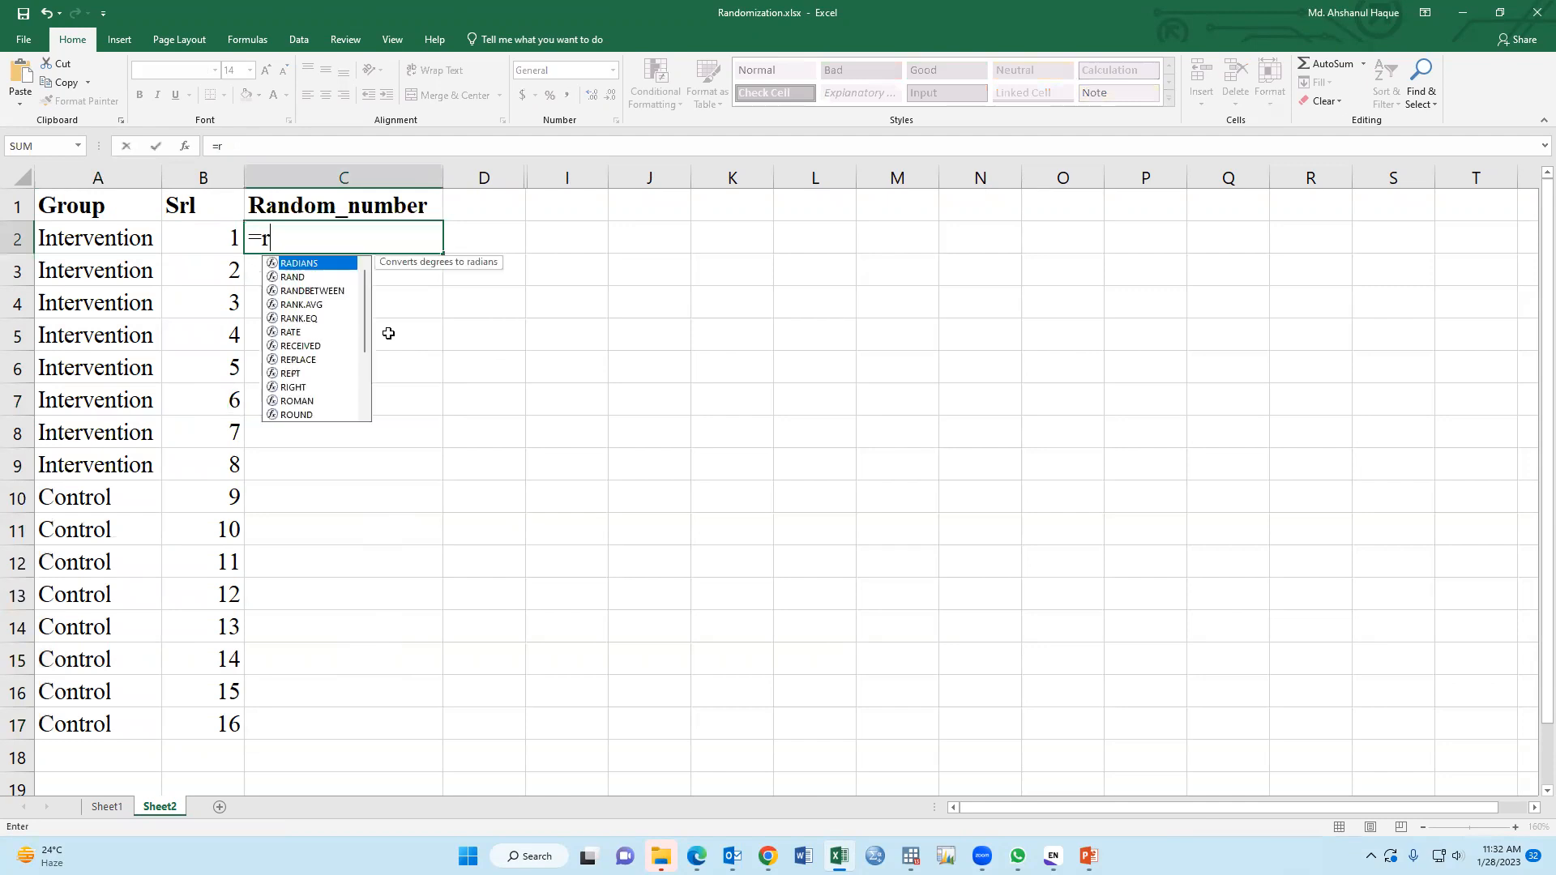
pyautogui.write('and')
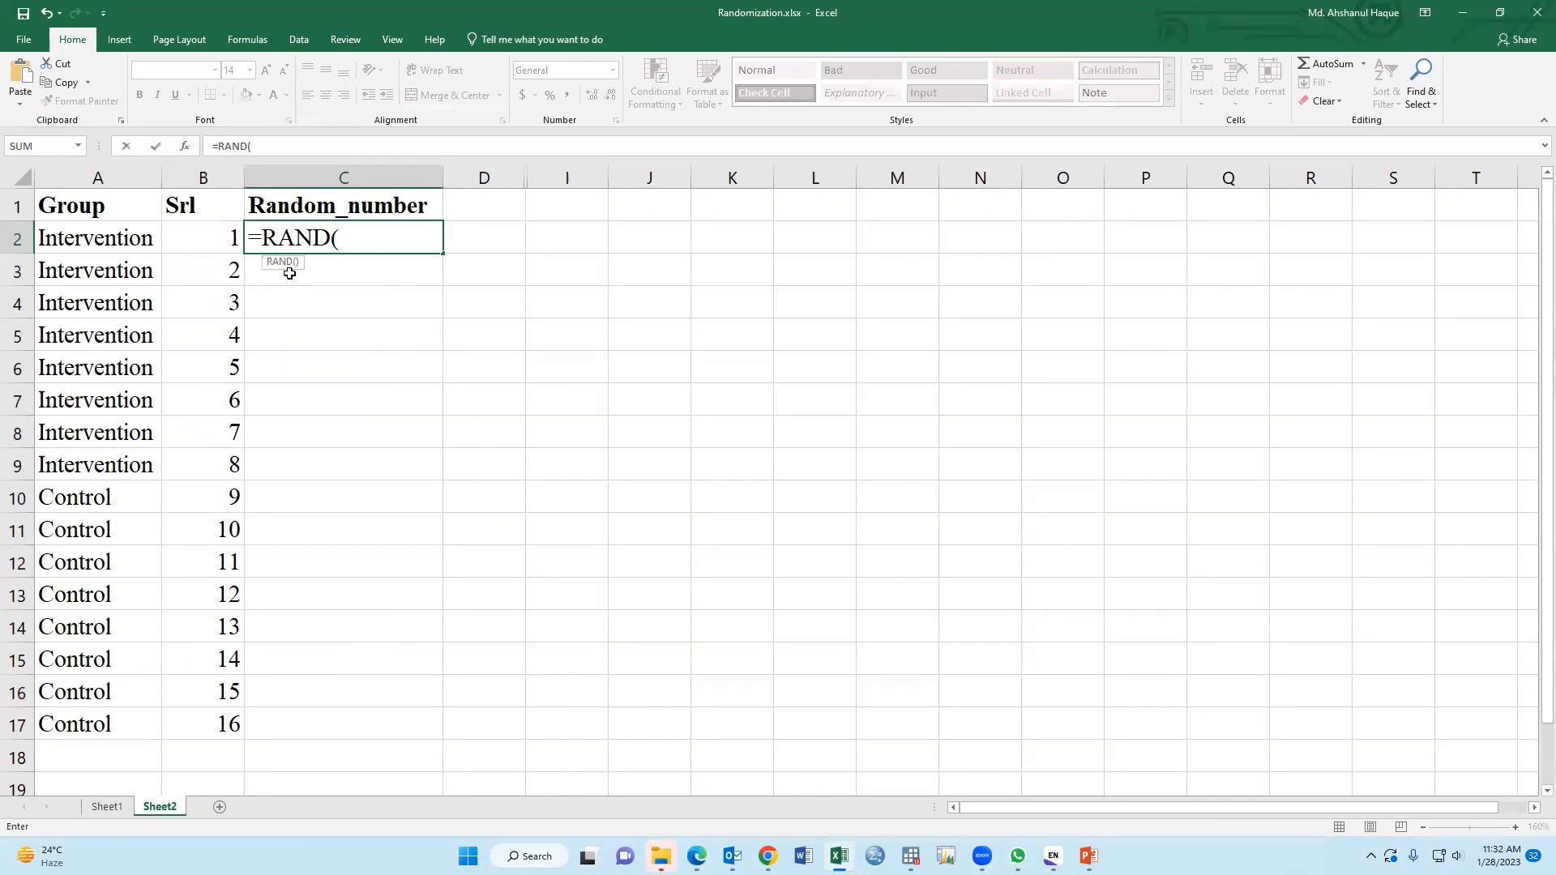
pyautogui.write(')')
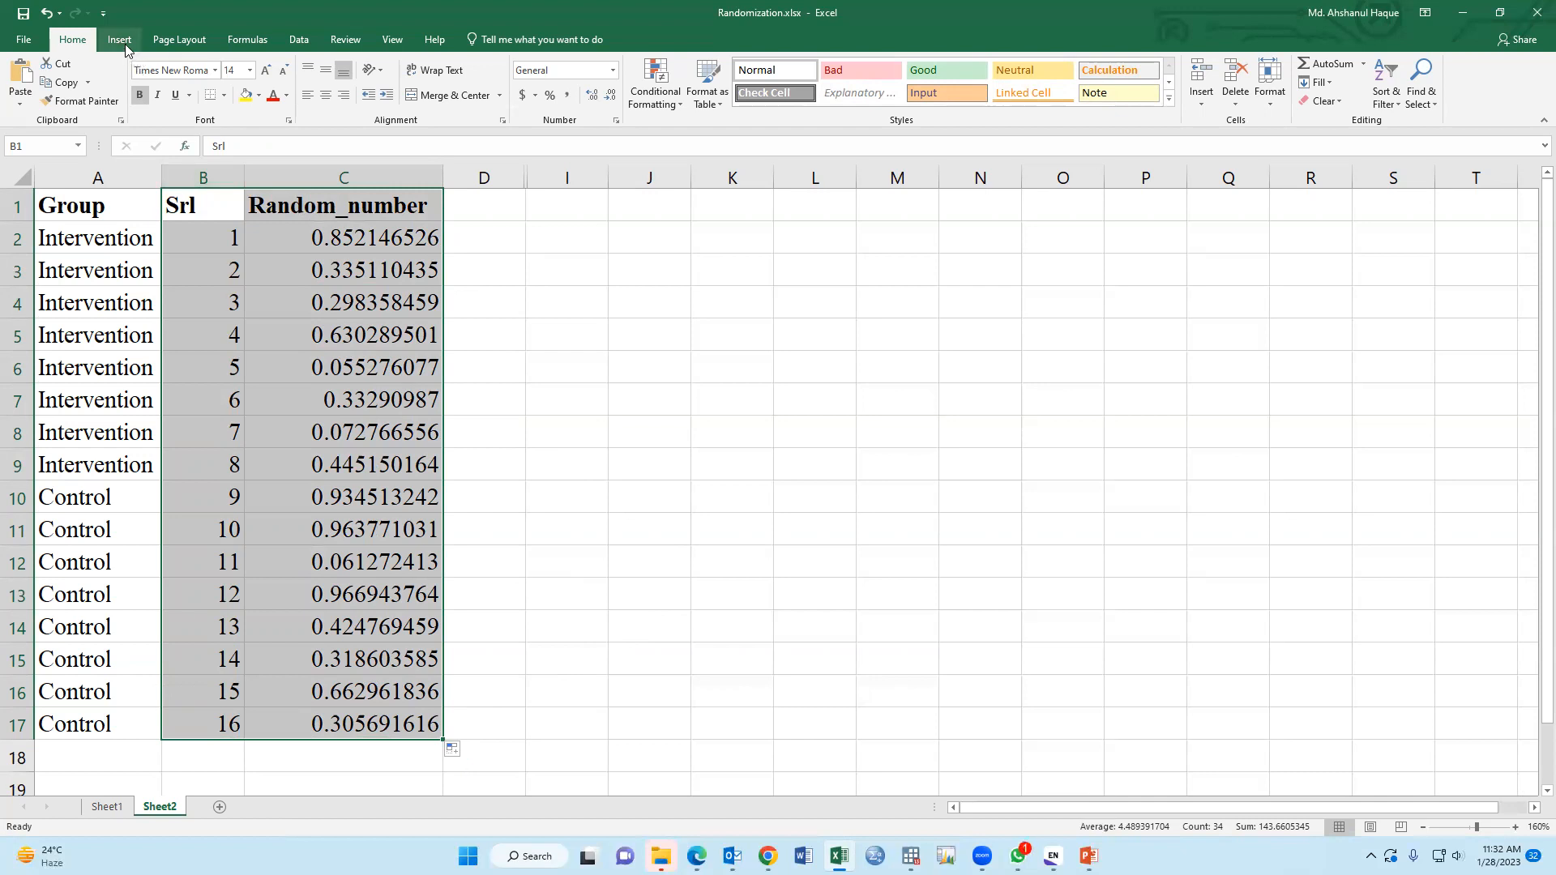
pyautogui.click(118, 40)
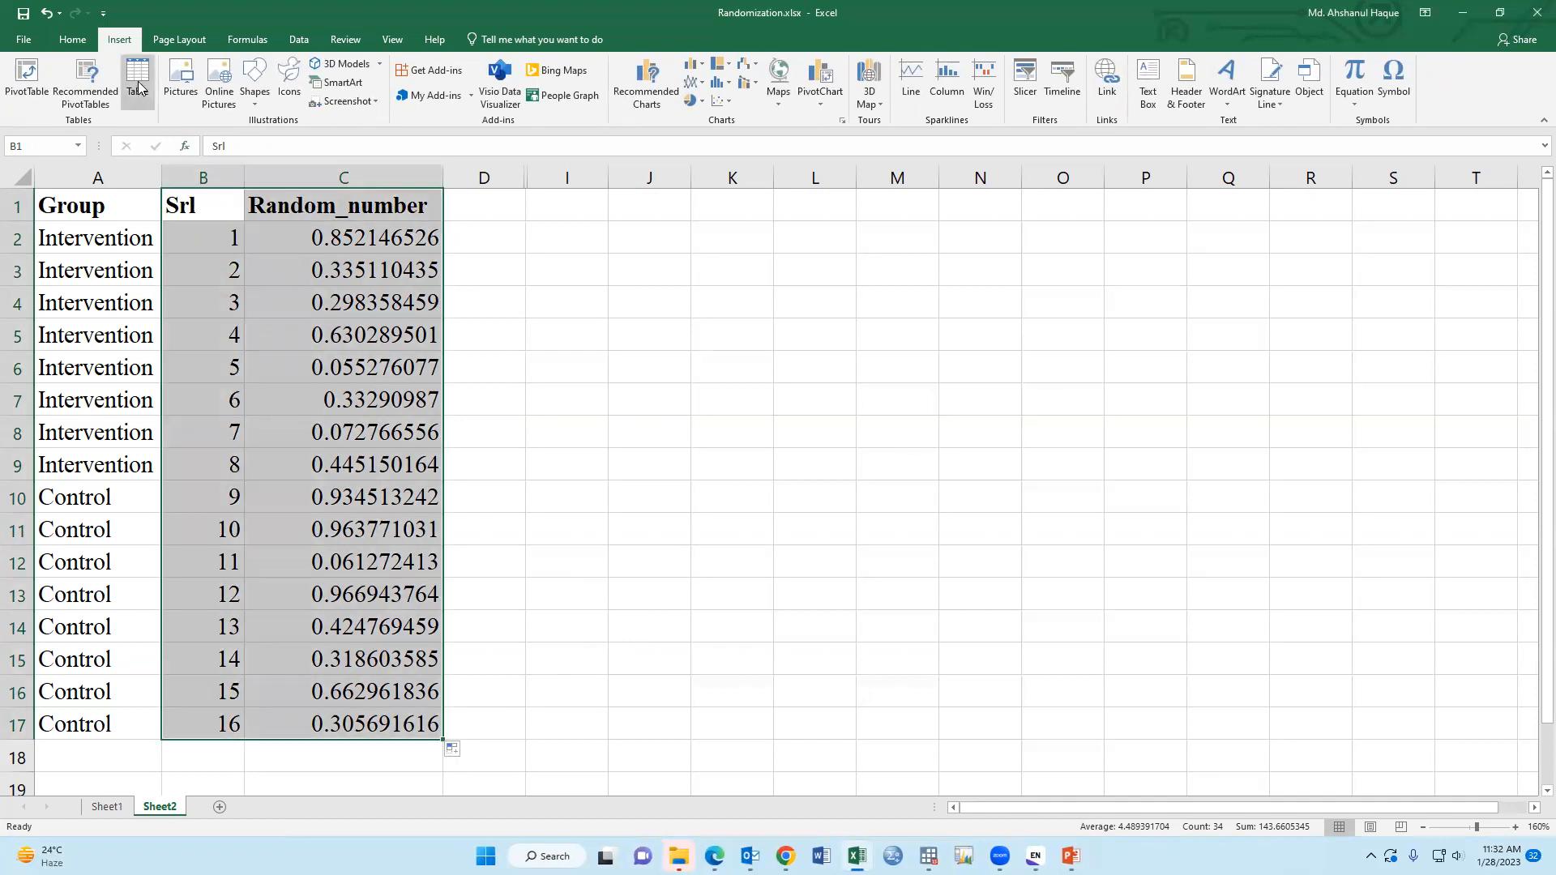
pyautogui.click(136, 79)
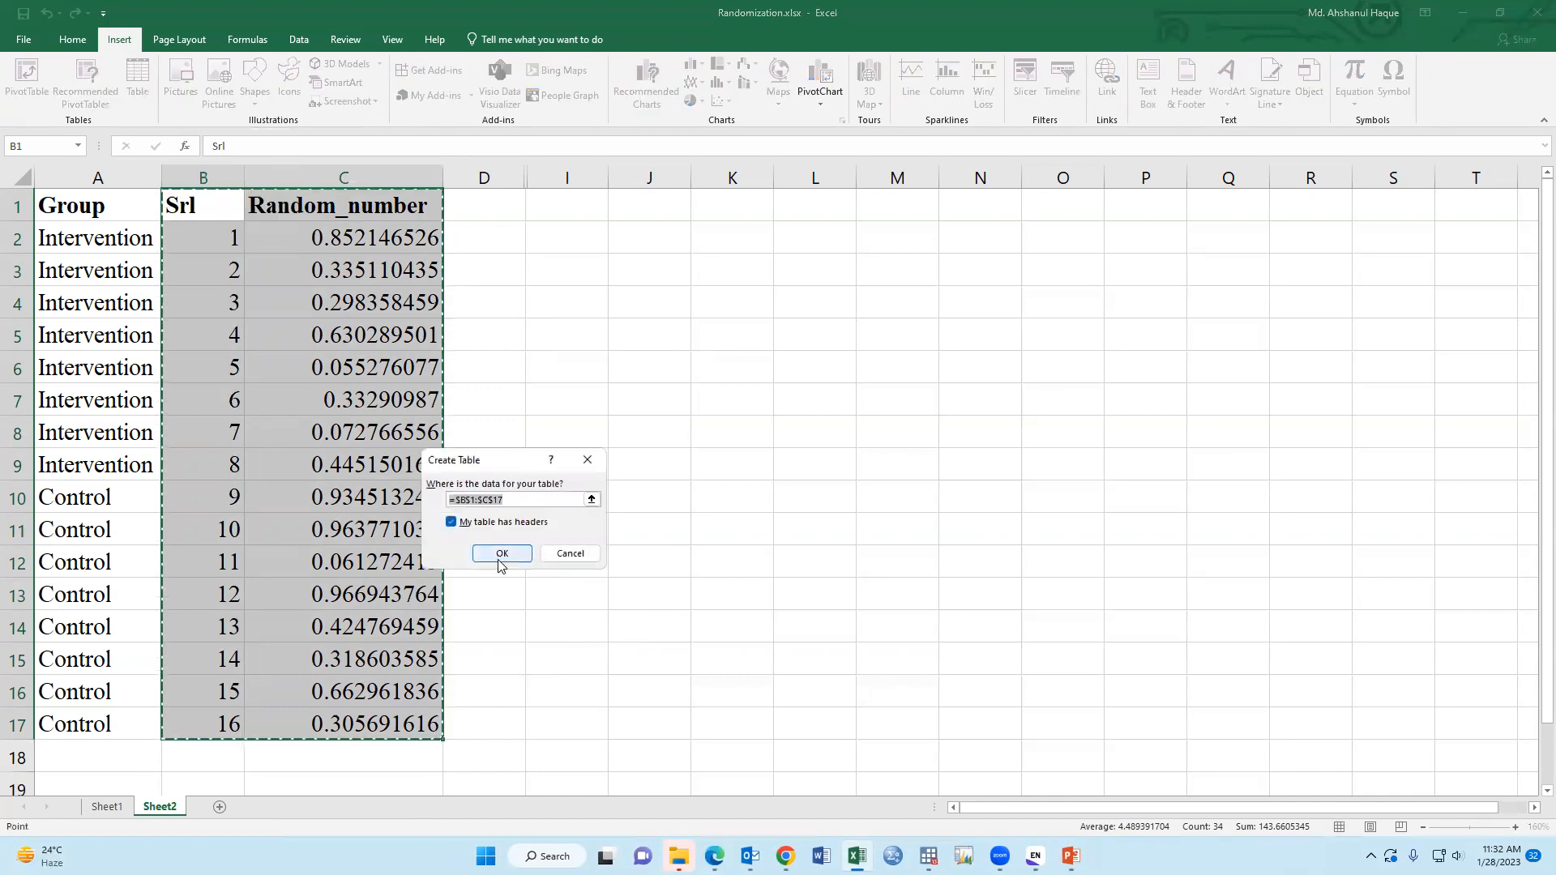
pyautogui.click(501, 552)
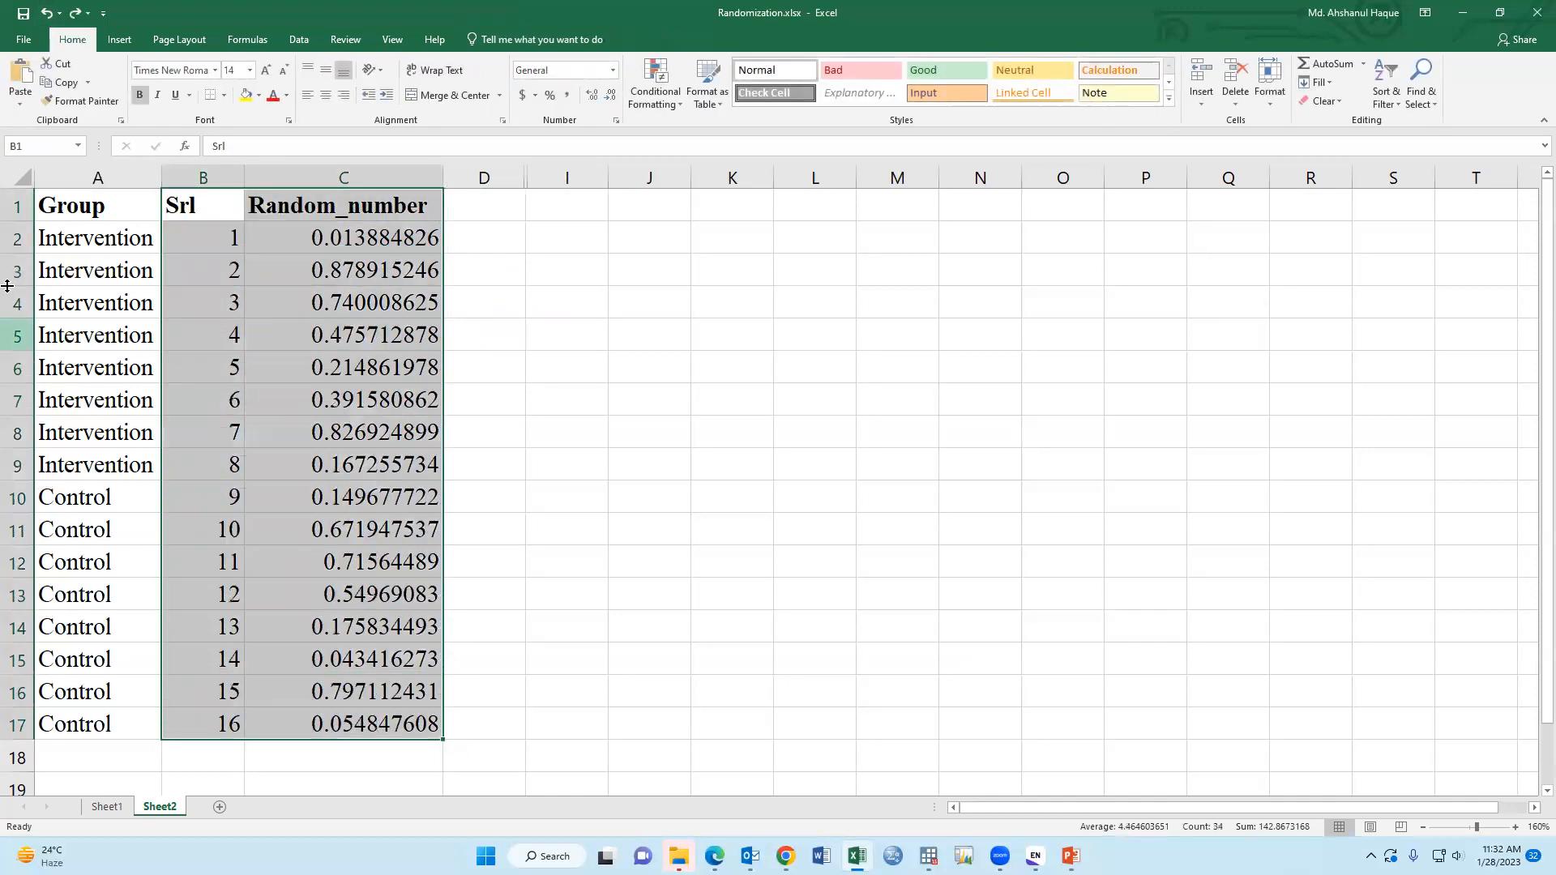
# - Insert a formatted table over Srl and Random_number with 'My table has headers' checked
pyautogui.click(118, 40)
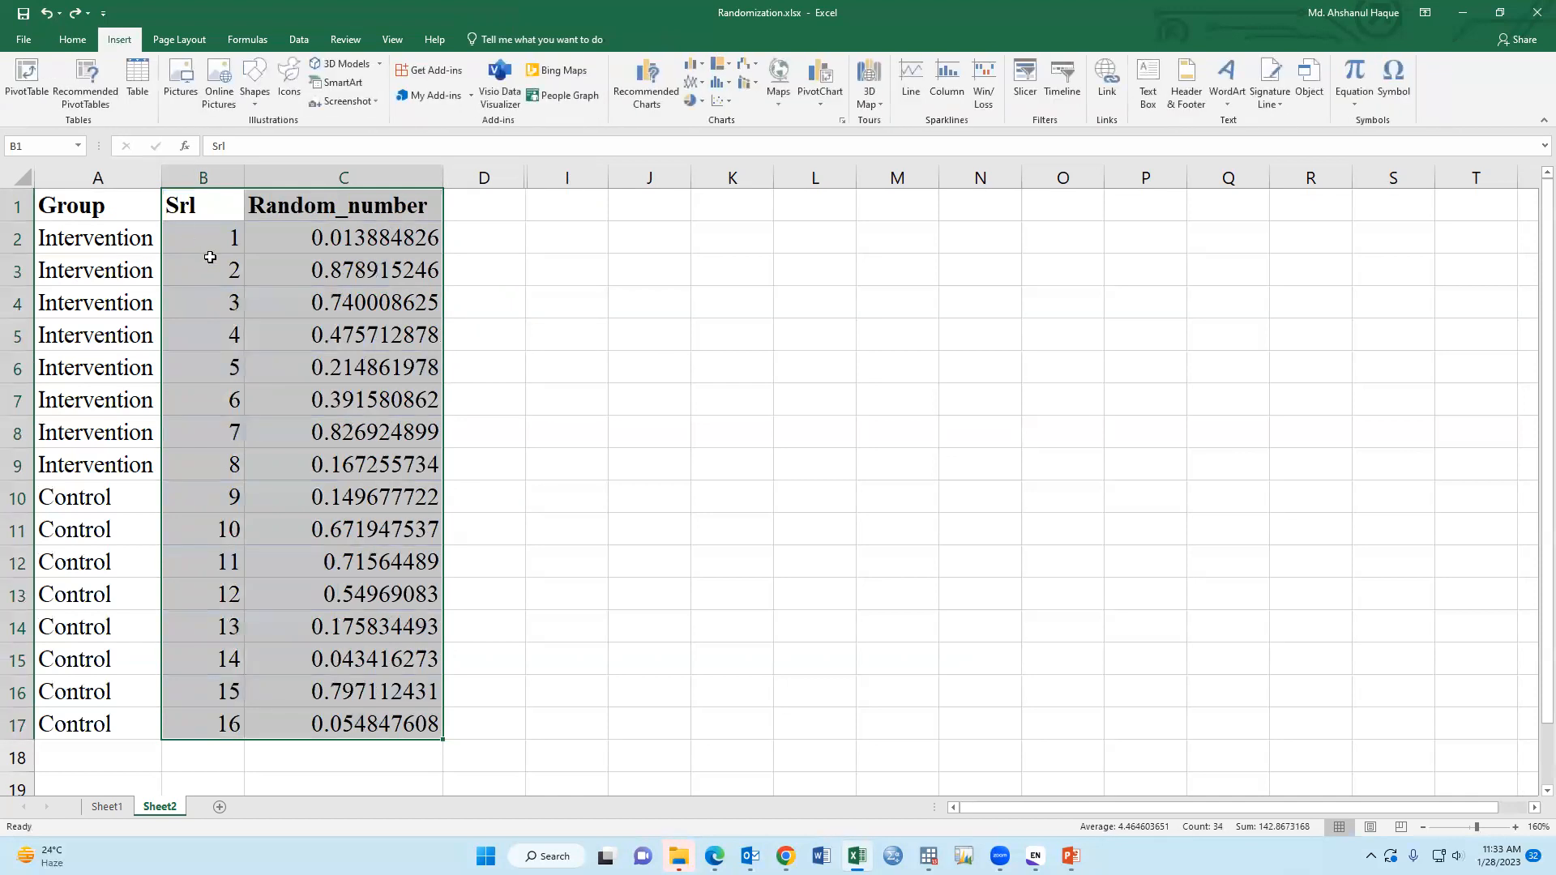
pyautogui.moveTo(136, 82)
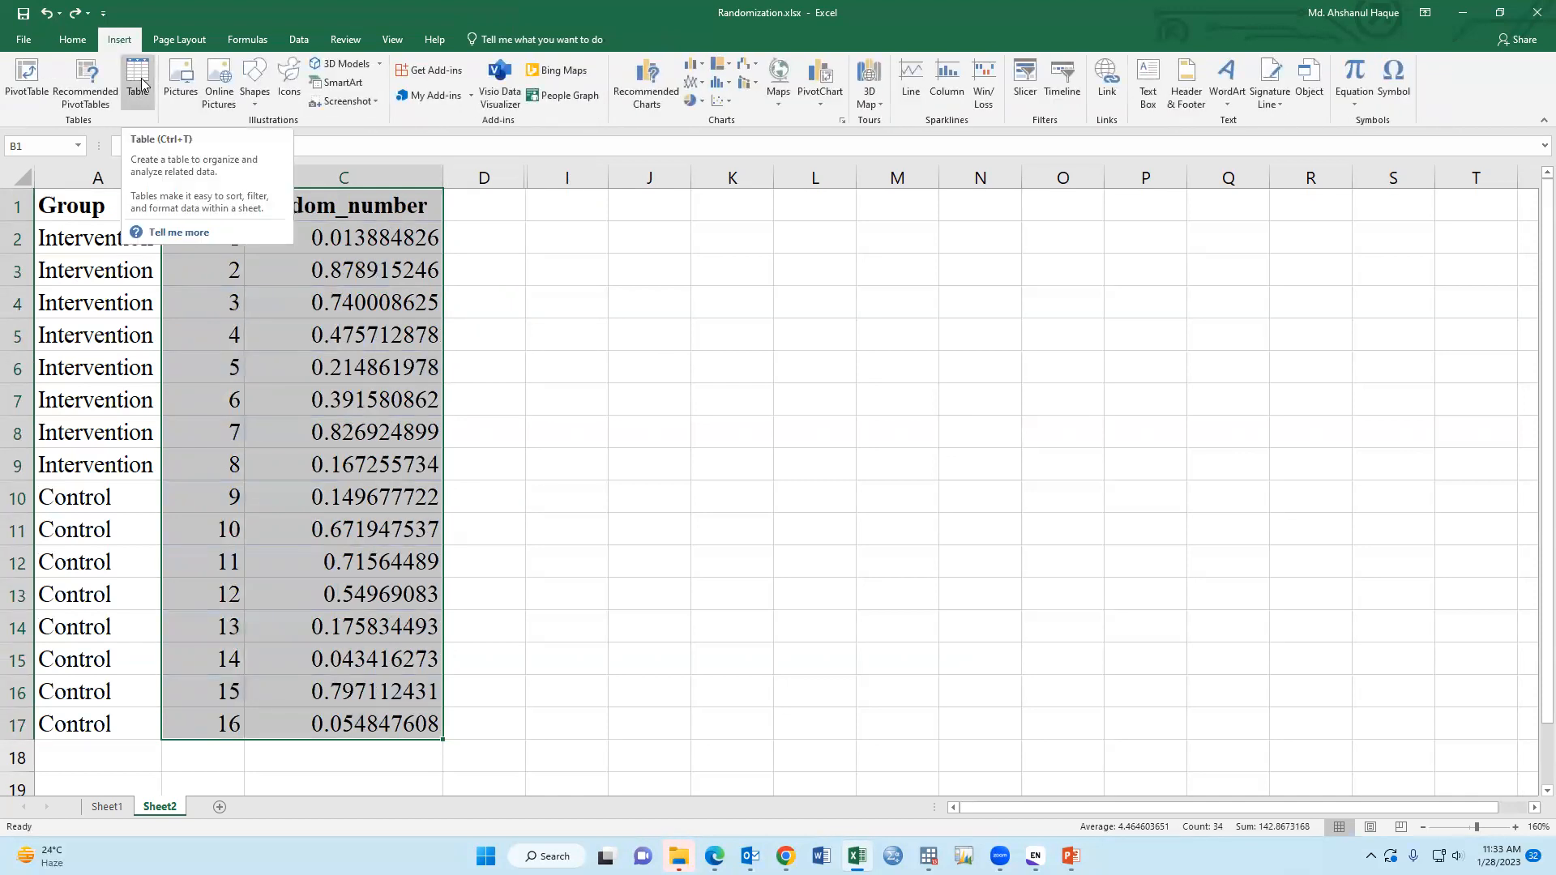
pyautogui.click(136, 81)
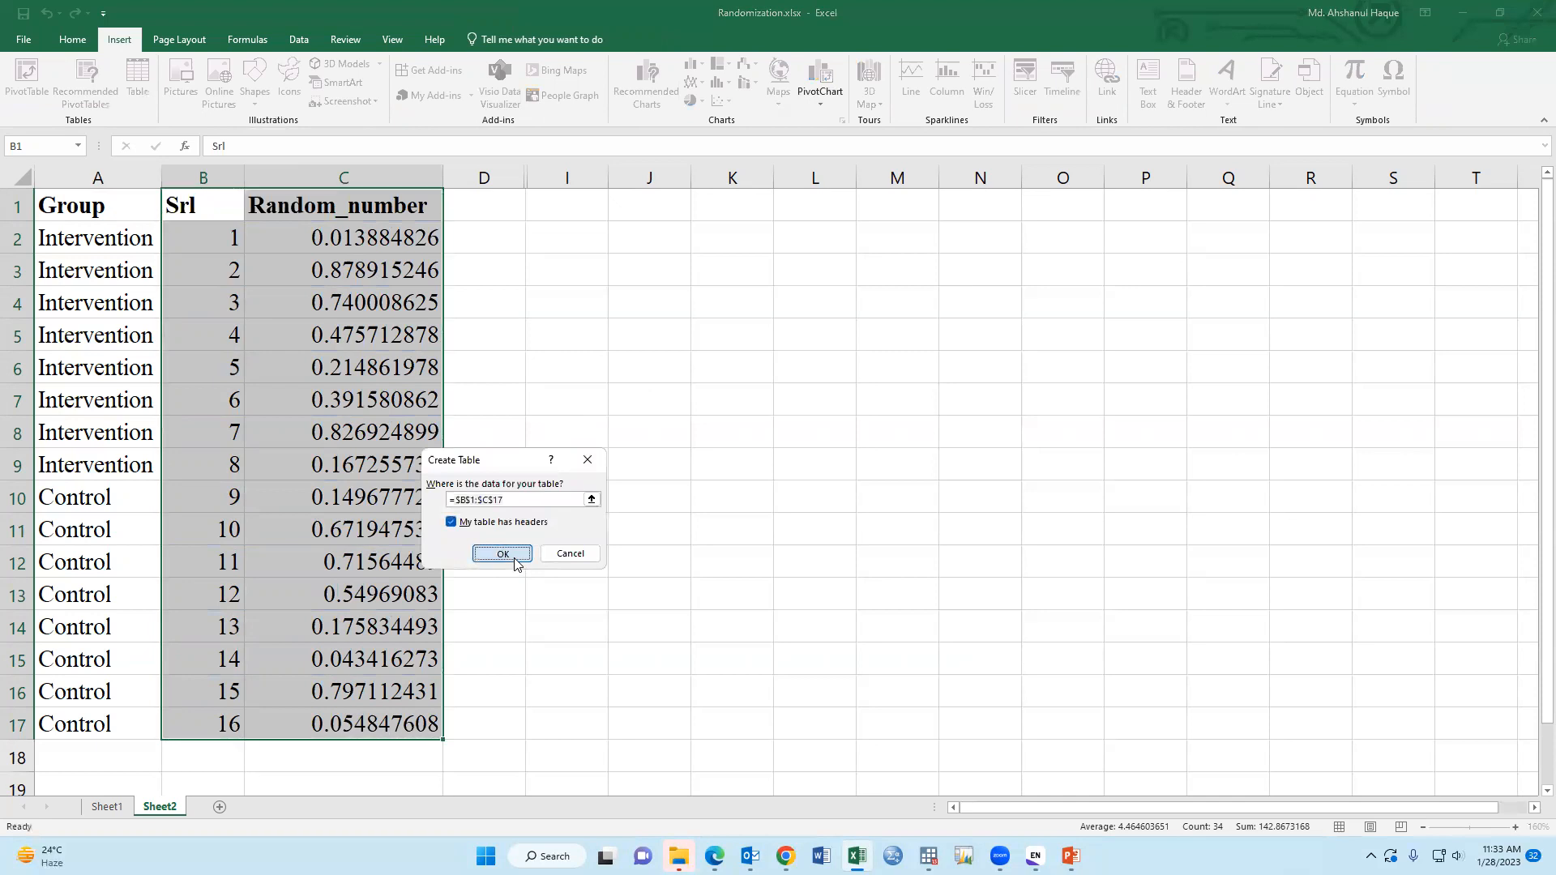
pyautogui.click(501, 554)
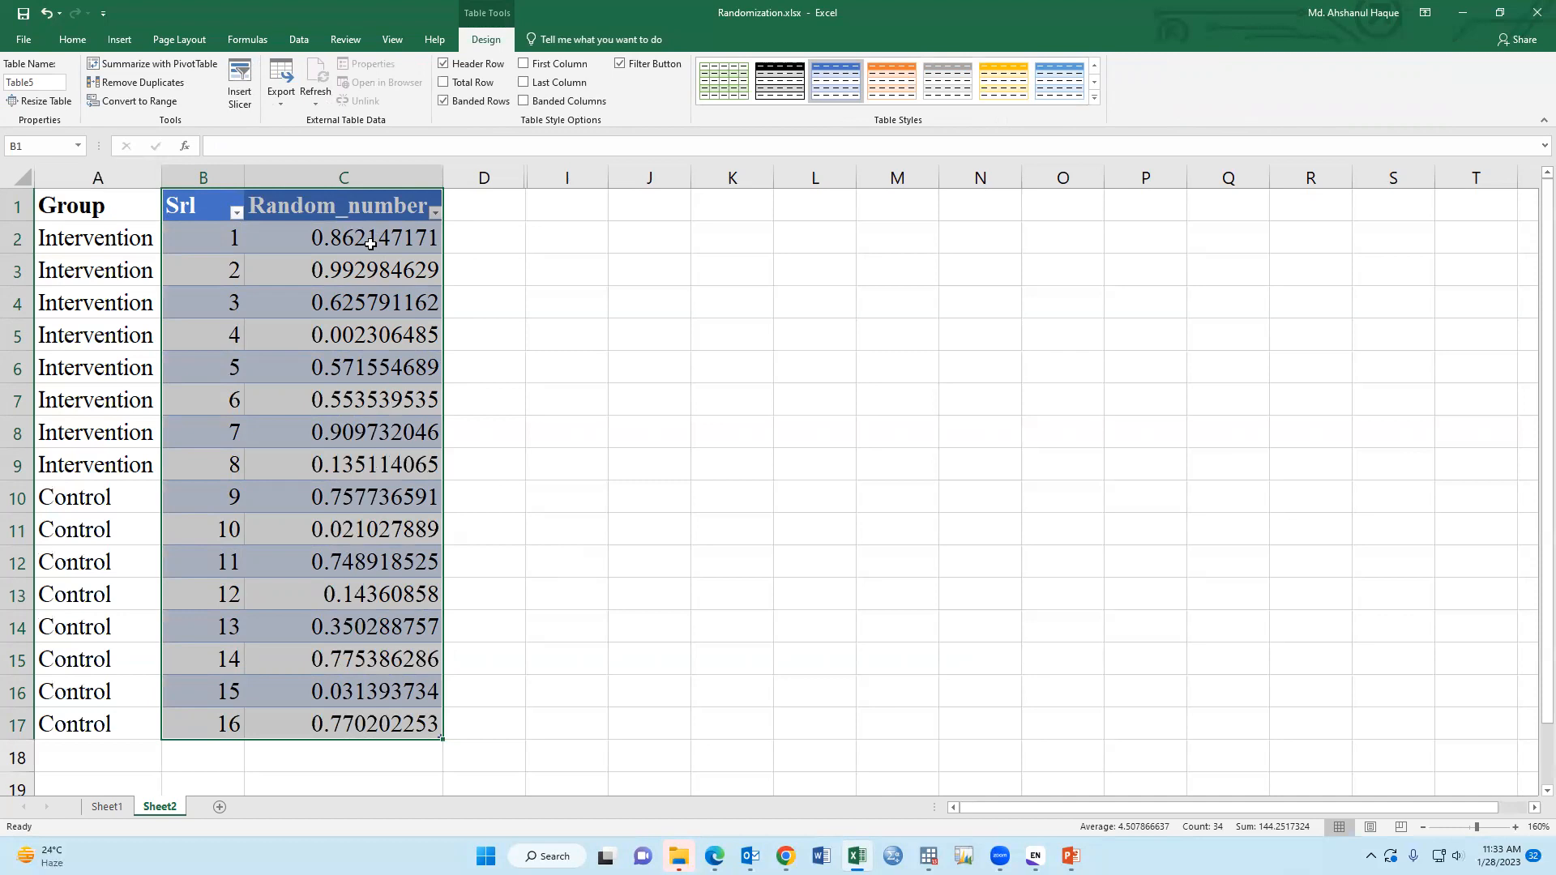
# - Sort the table by Random_number smallest to largest, shuffling the serial numbers
pyautogui.click(344, 303)
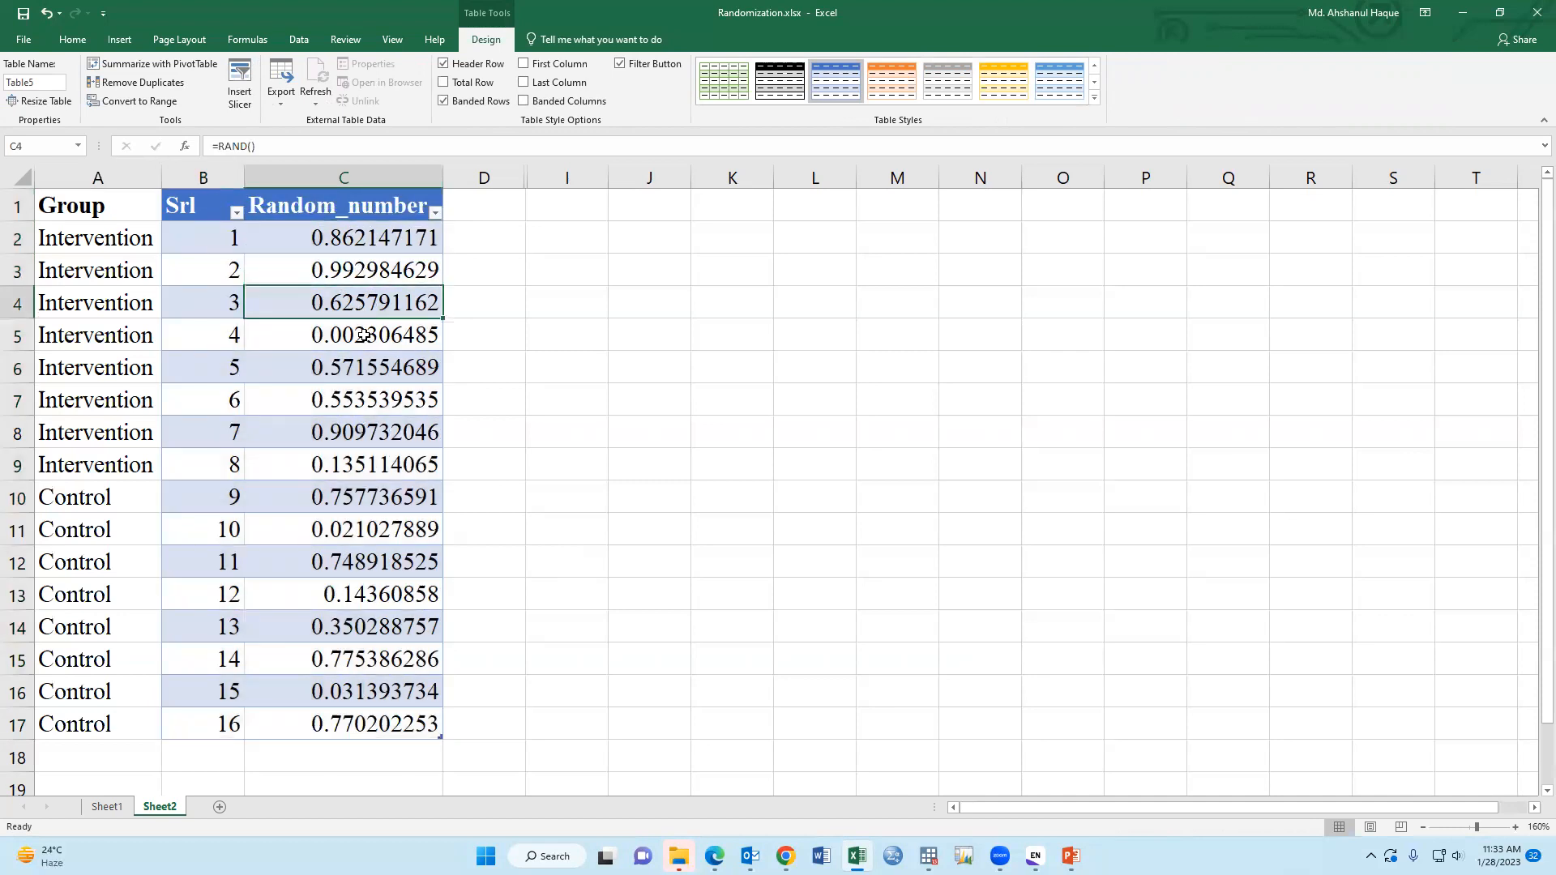
pyautogui.click(343, 464)
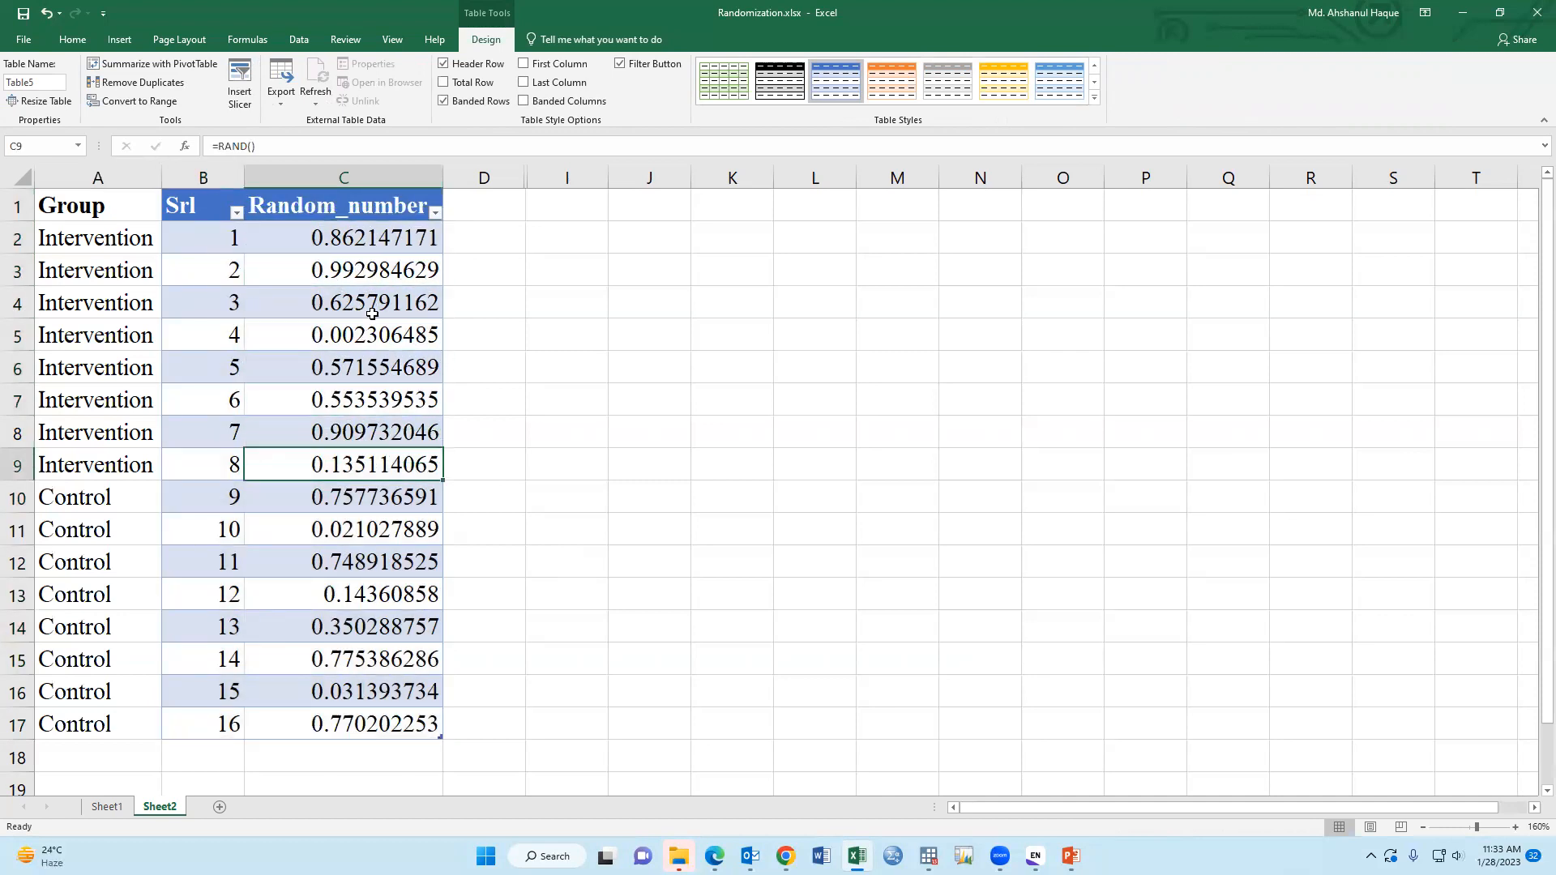
pyautogui.moveTo(436, 212)
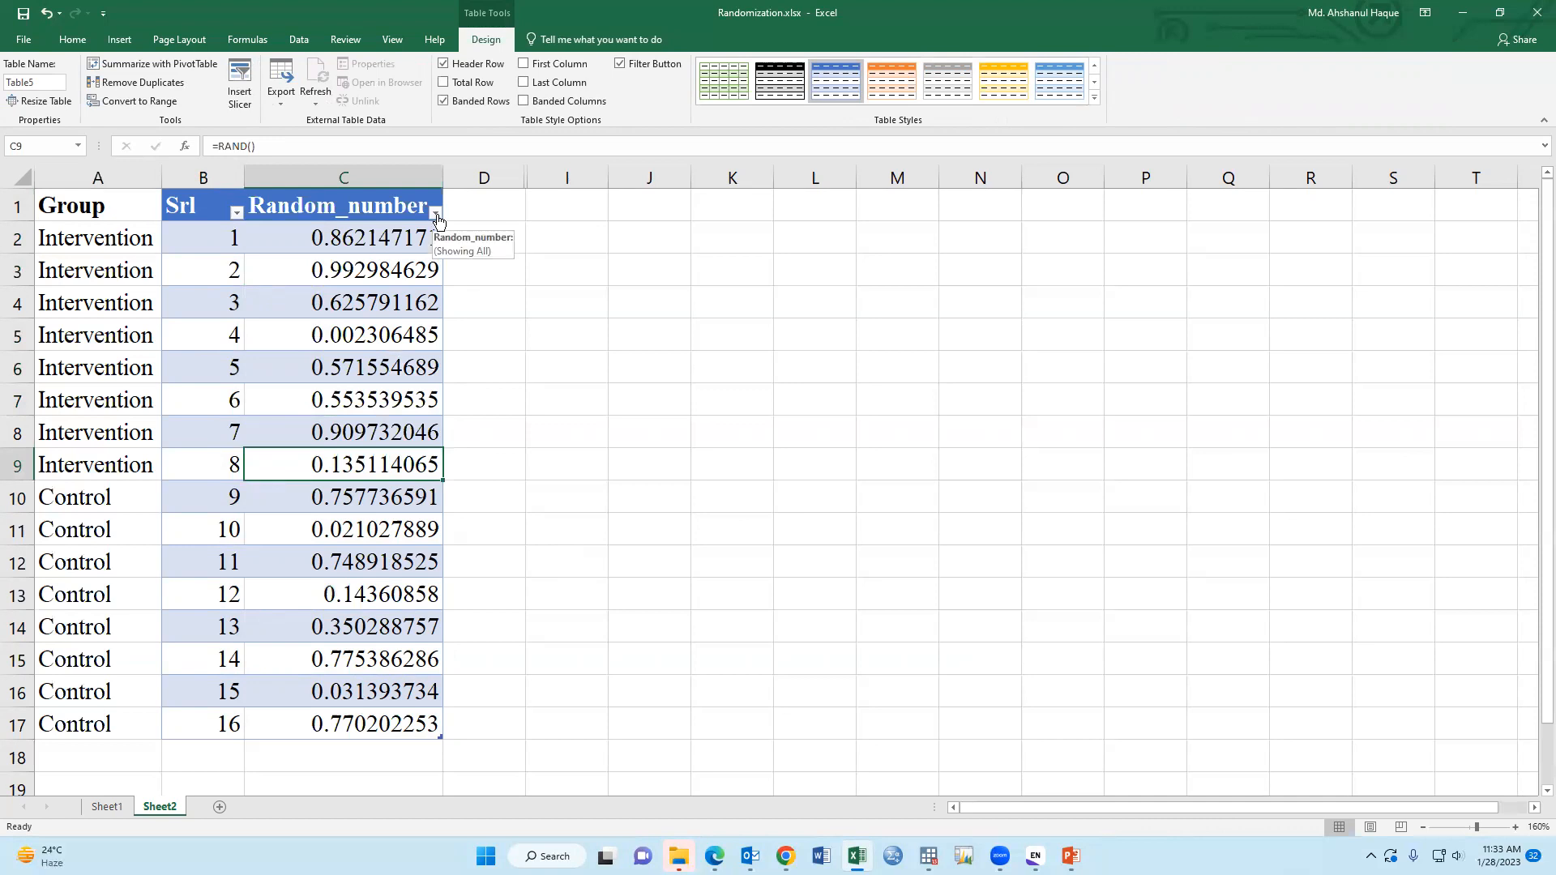
pyautogui.click(434, 212)
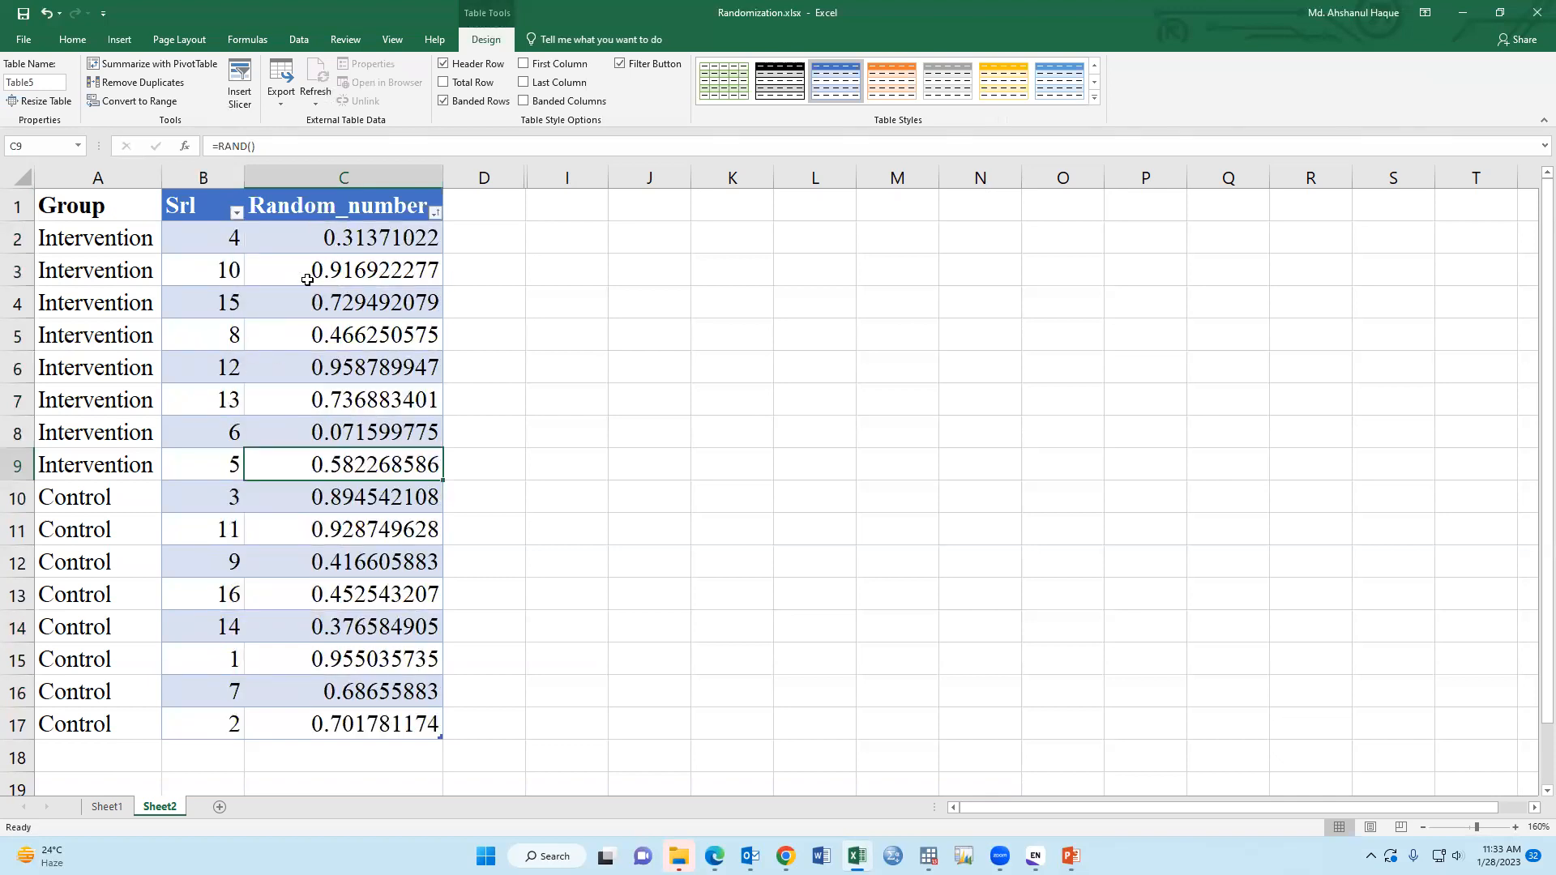
pyautogui.moveTo(203, 238); pyautogui.dragTo(202, 335)
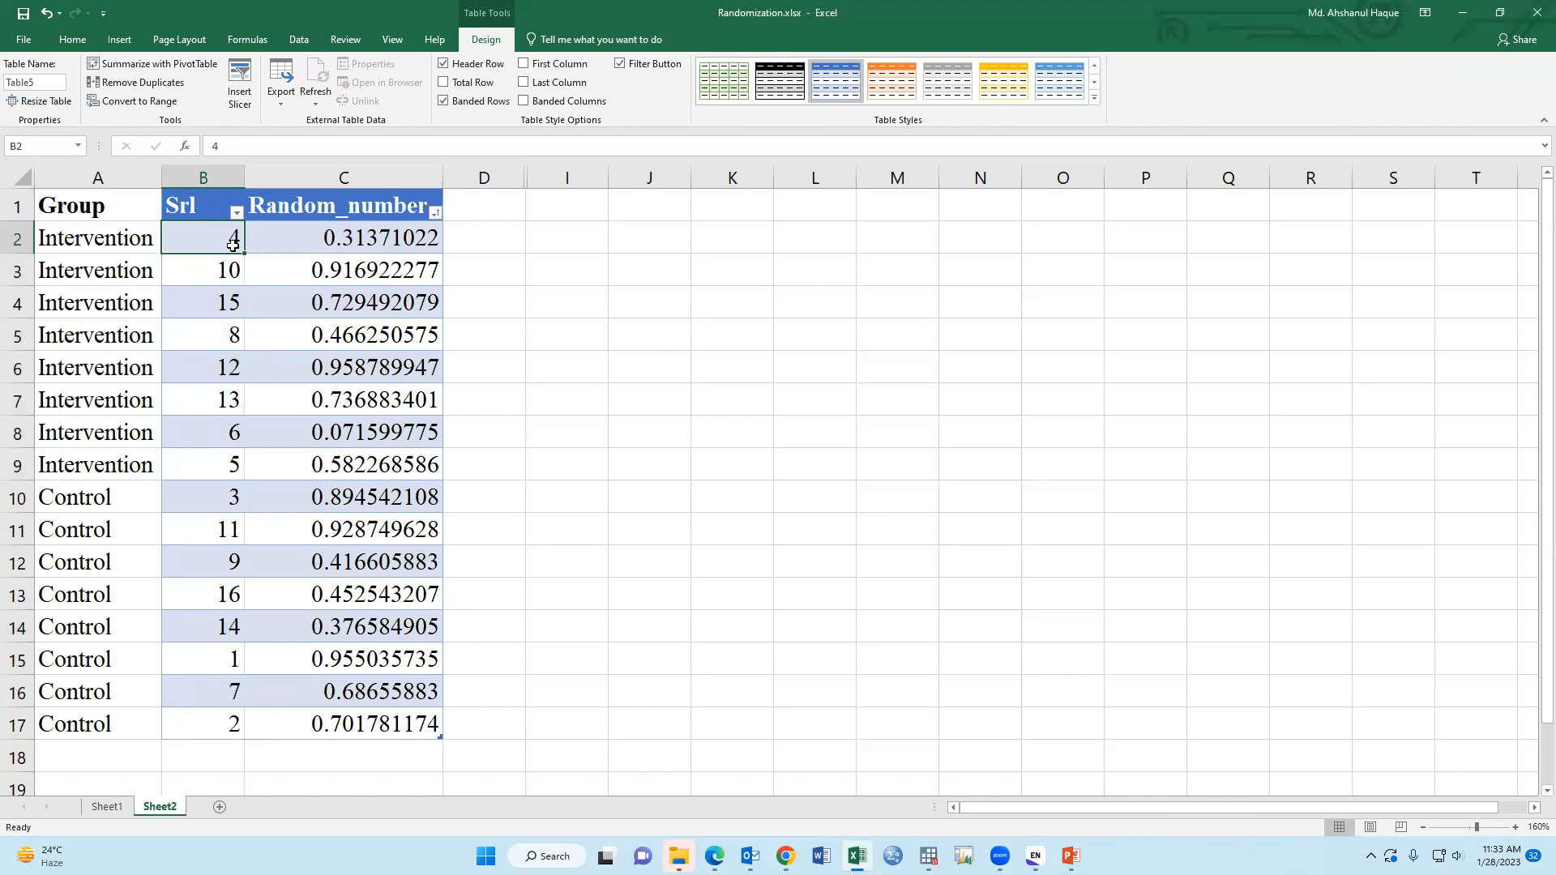
pyautogui.moveTo(216, 663)
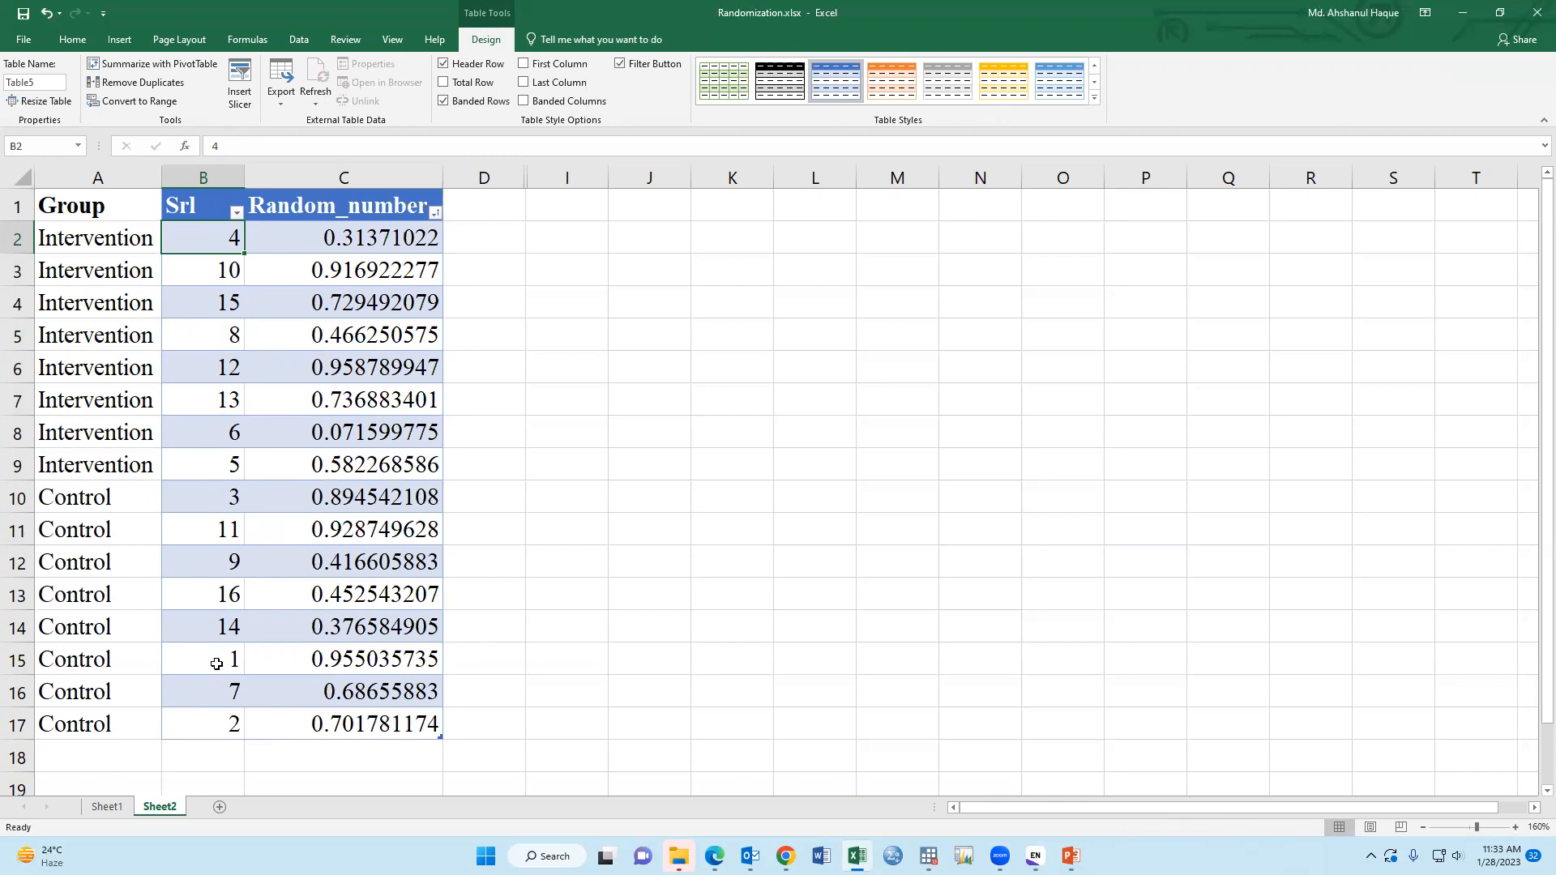
pyautogui.click(202, 724)
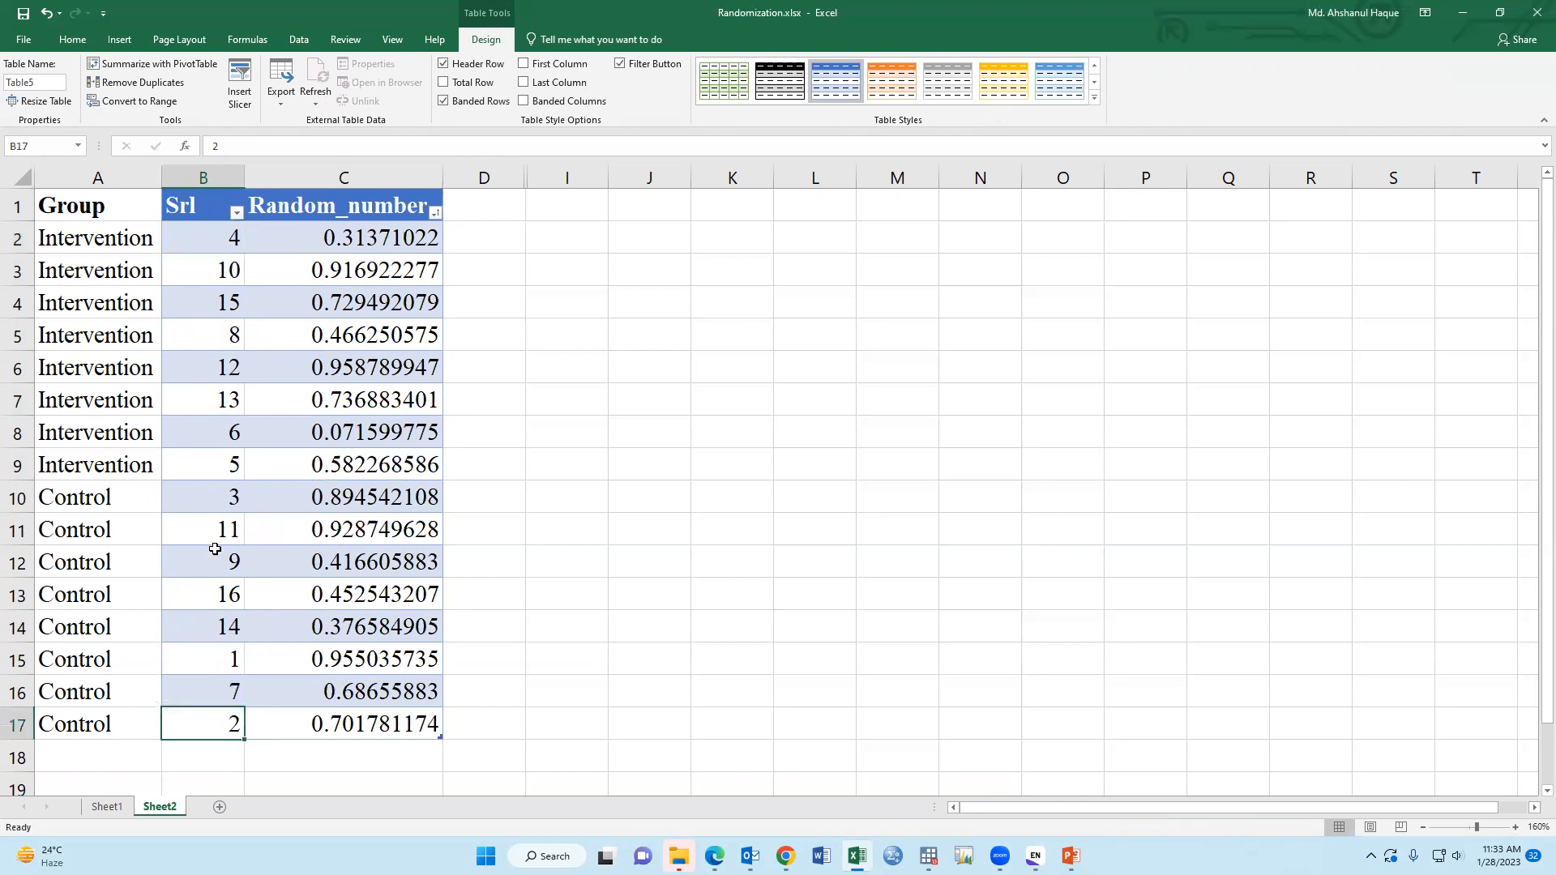
pyautogui.click(203, 464)
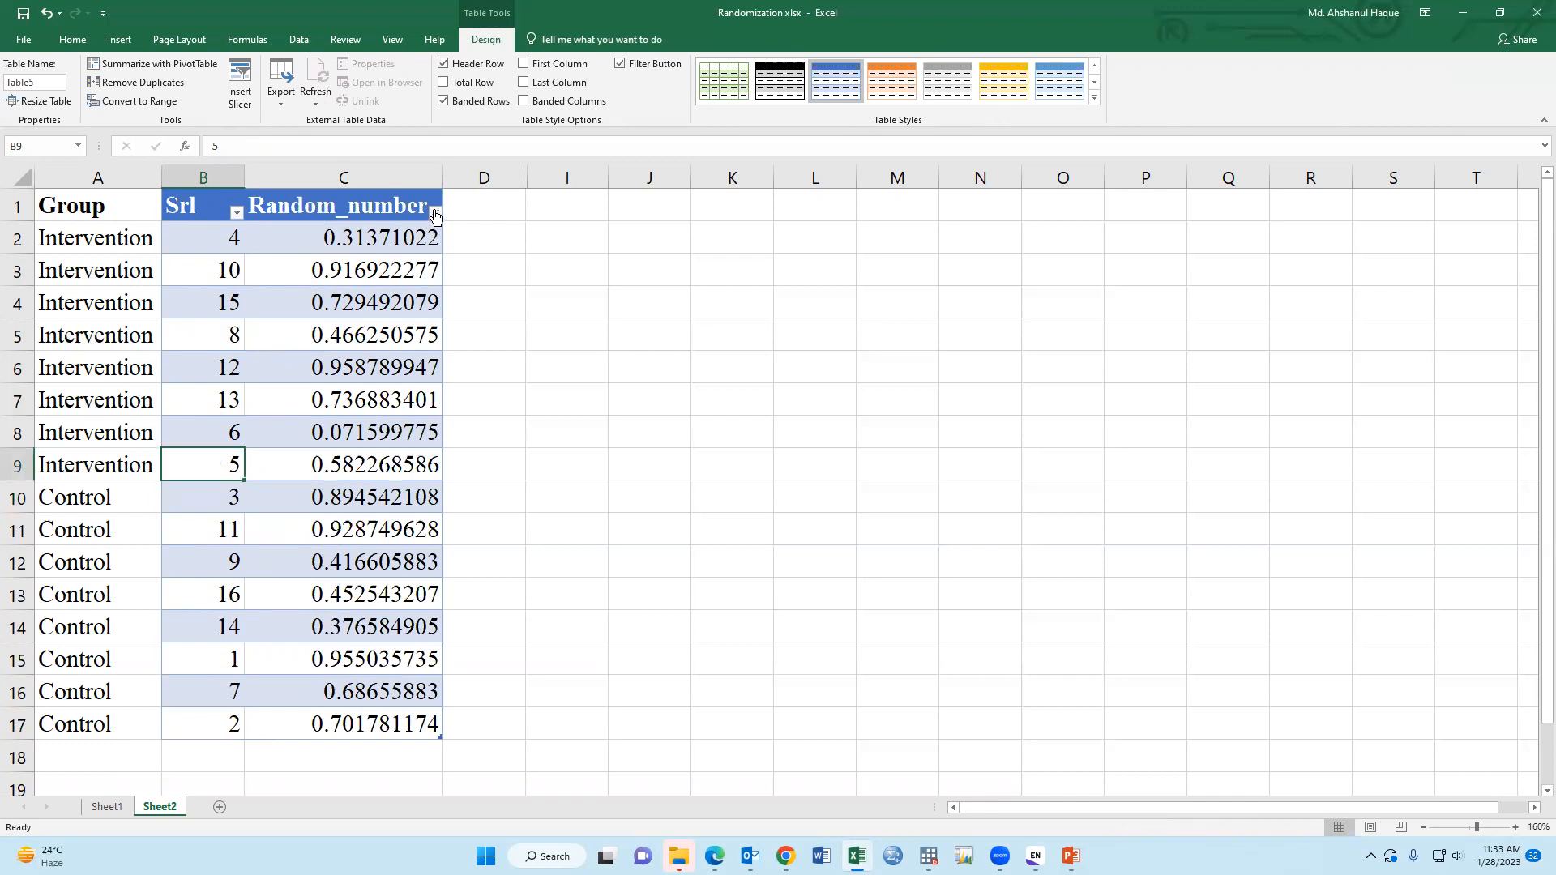
pyautogui.click(344, 270)
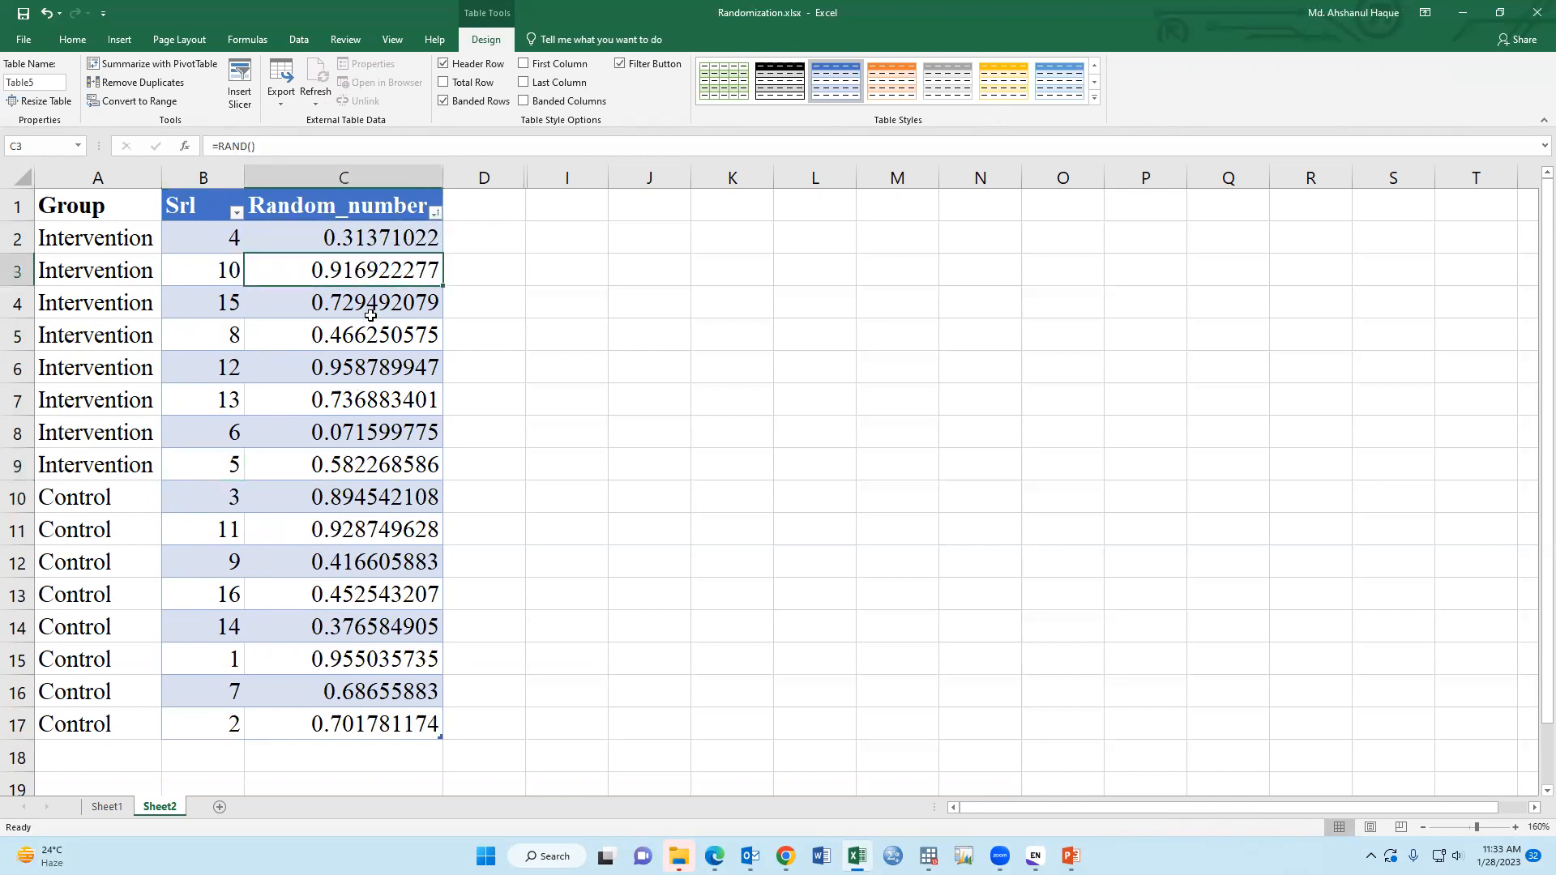
pyautogui.click(344, 464)
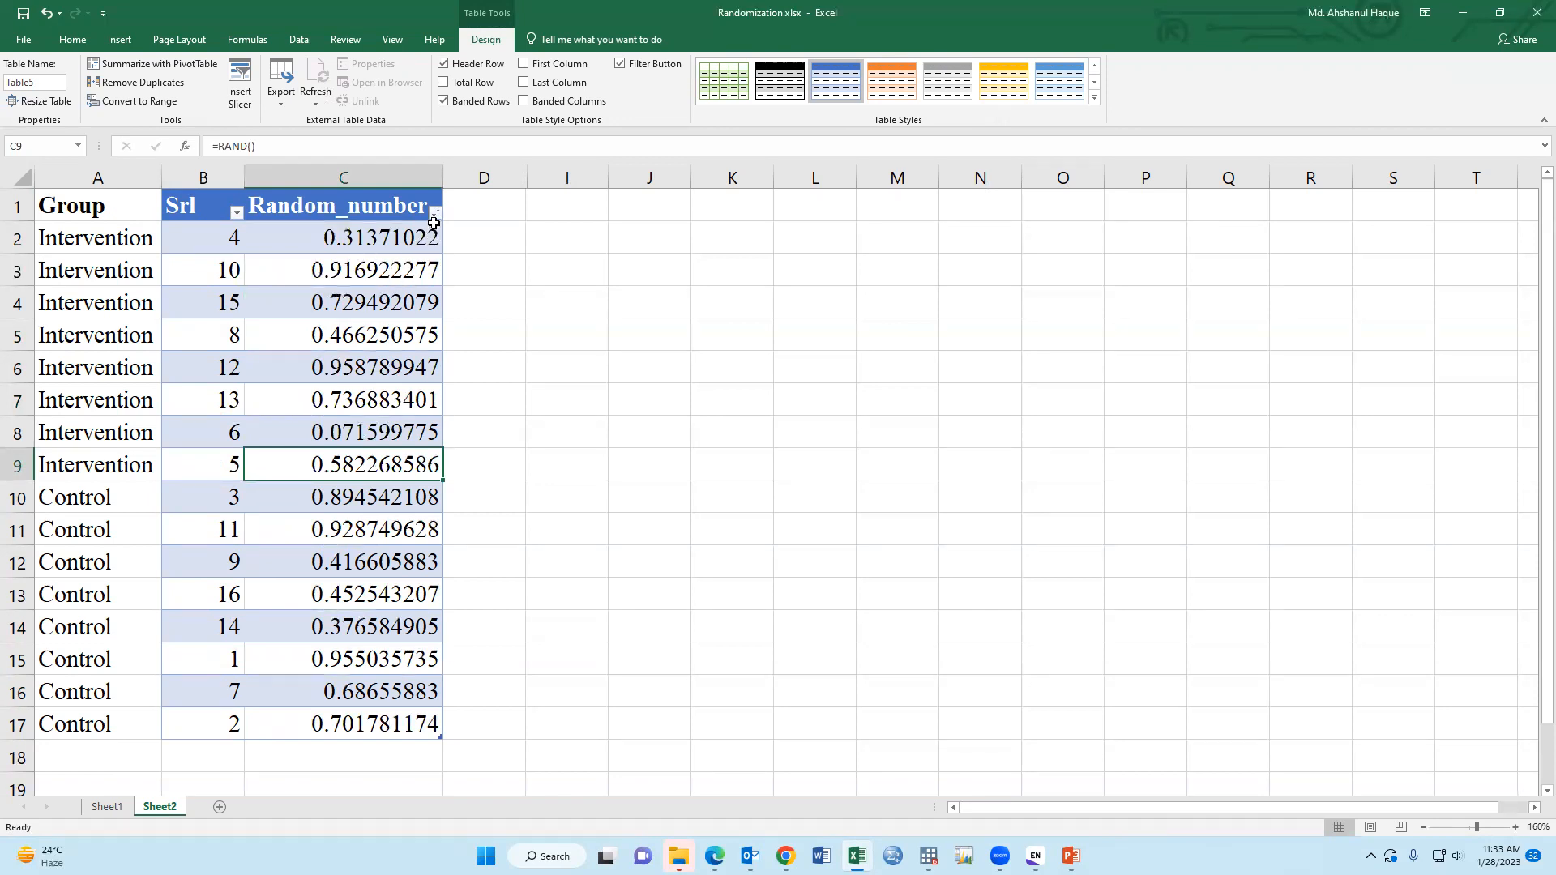
# - Re-sort the table on Random_number twice to reshuffle the serial numbers again
pyautogui.click(434, 212)
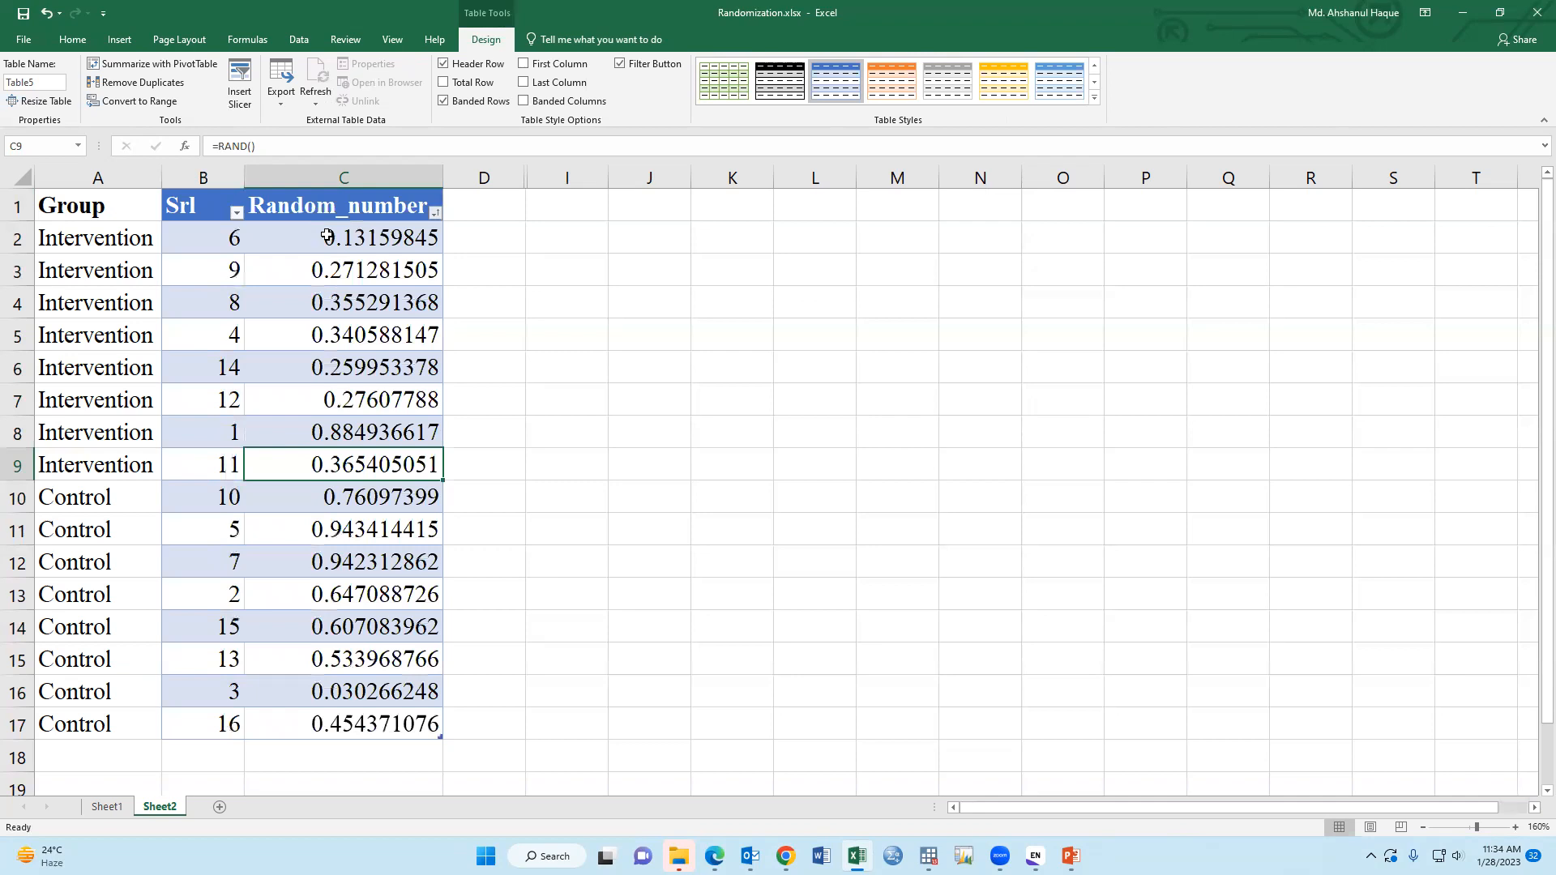
pyautogui.click(434, 208)
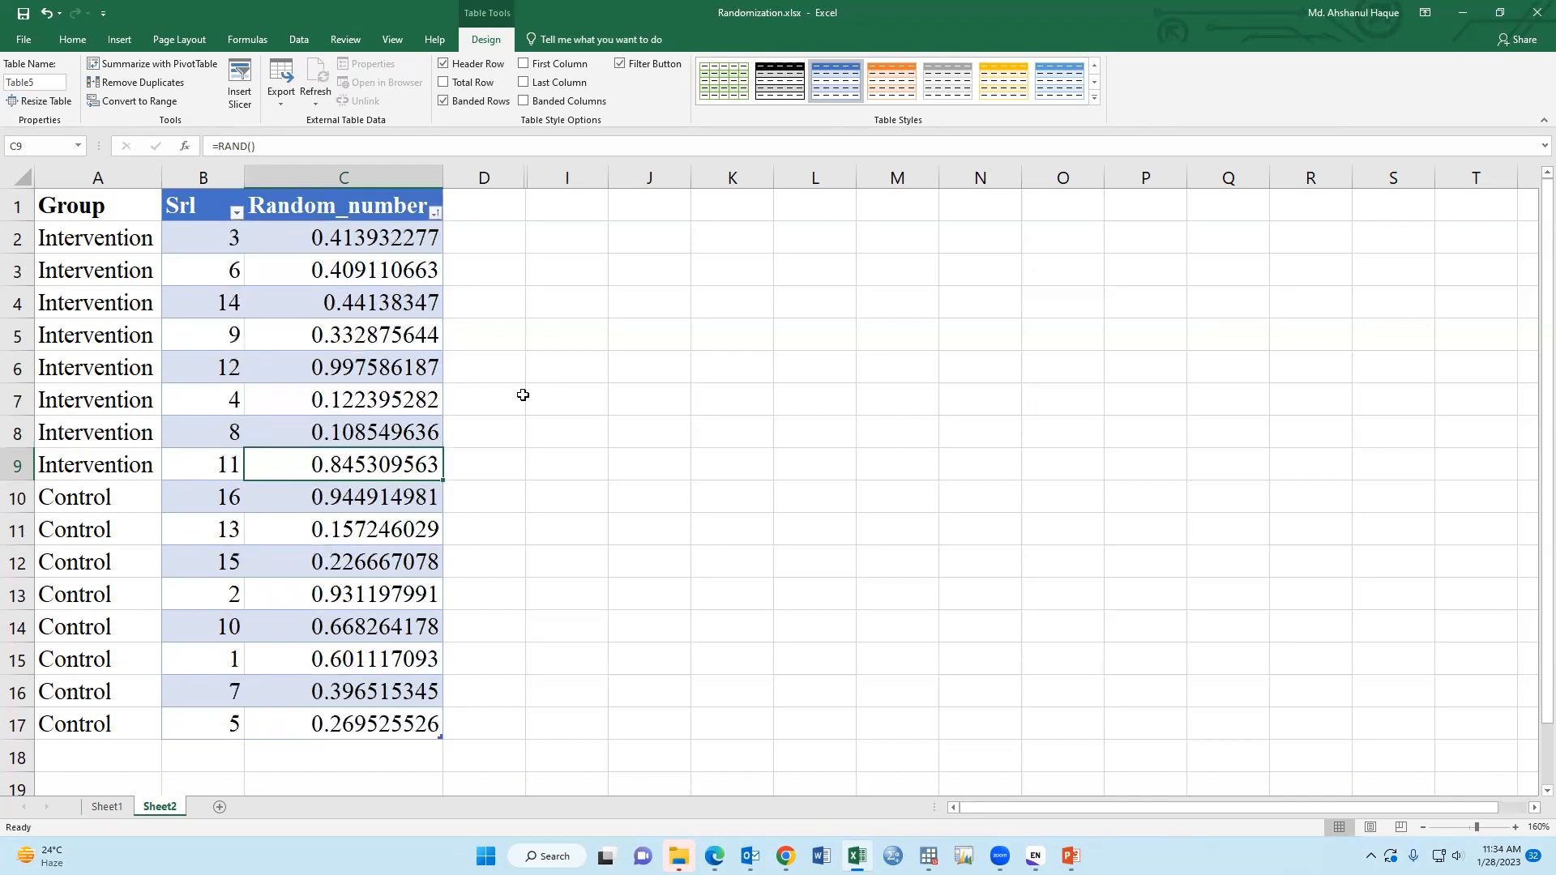
pyautogui.moveTo(354, 239)
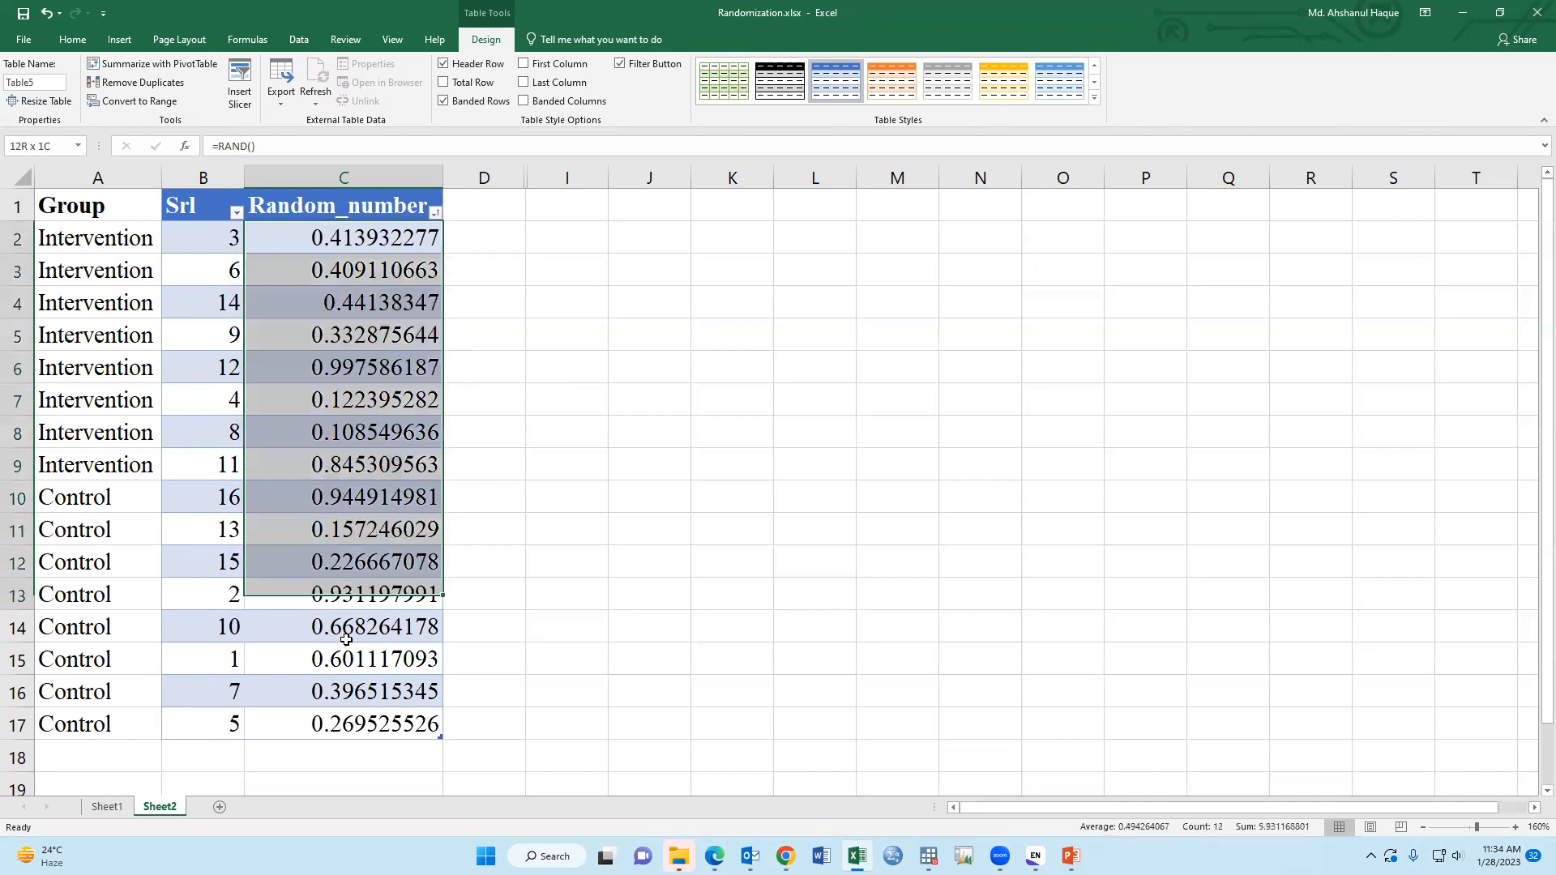
# - Copy C2:C17 and paste it back as Values to fix the random numbers
pyautogui.click(344, 238)
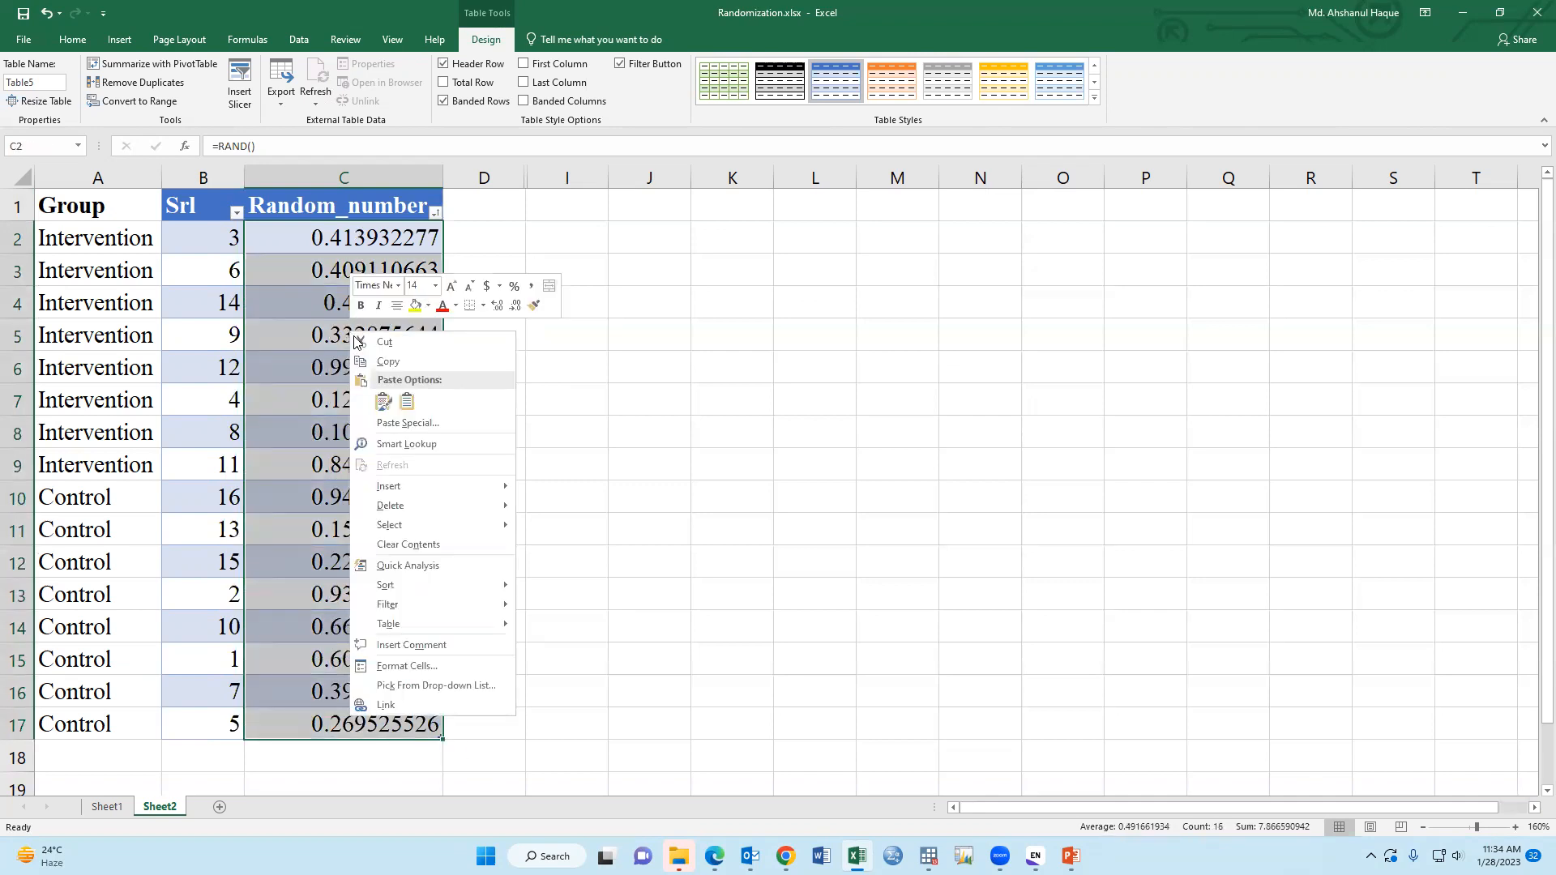
pyautogui.click(388, 360)
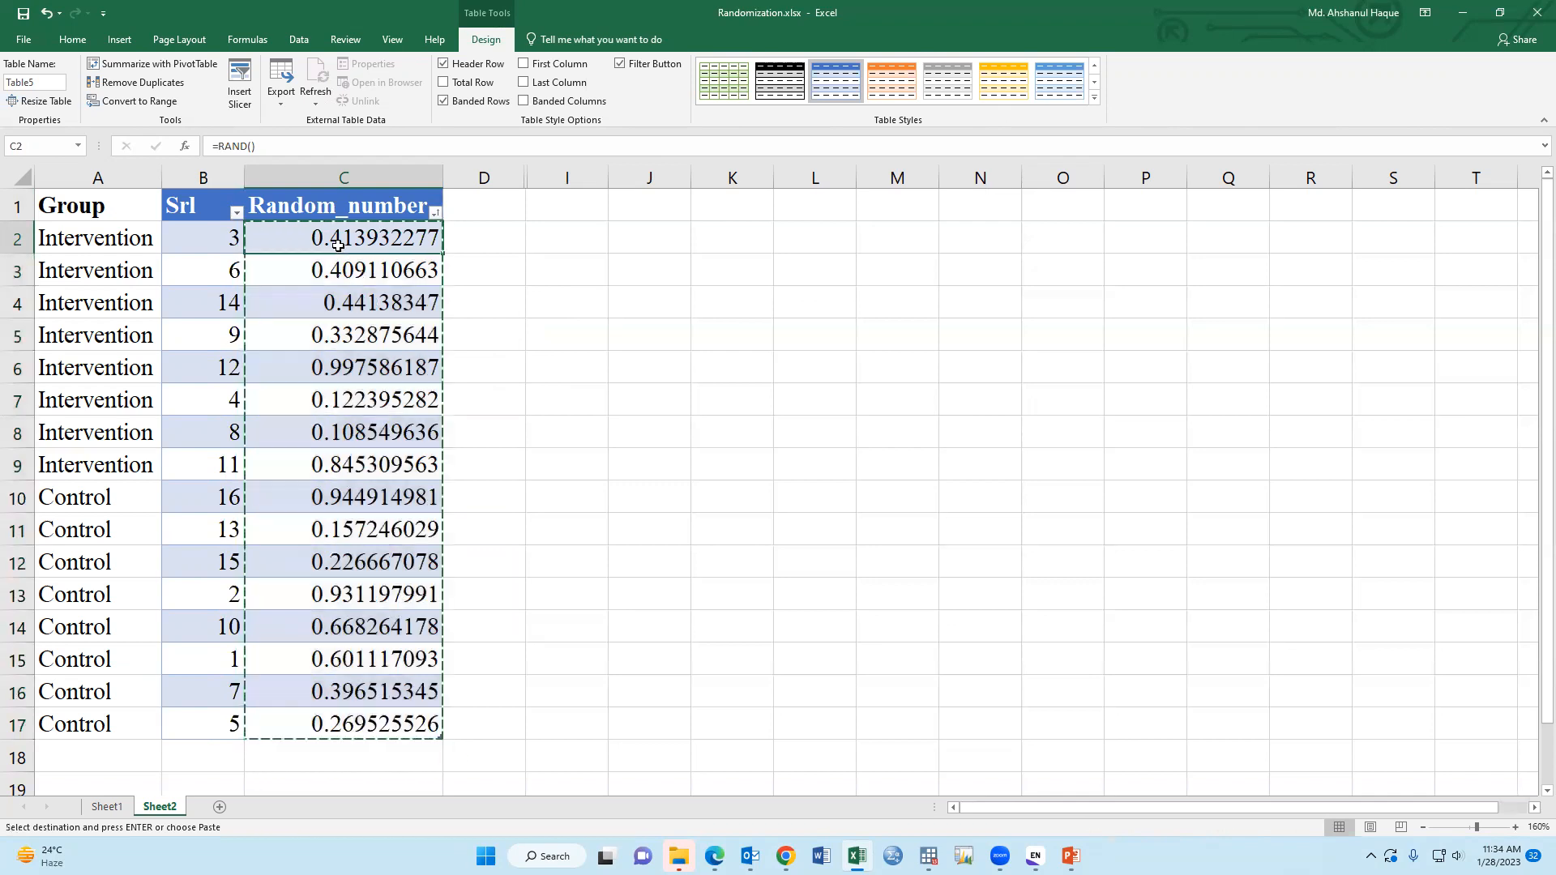
pyautogui.rightClick(338, 239)
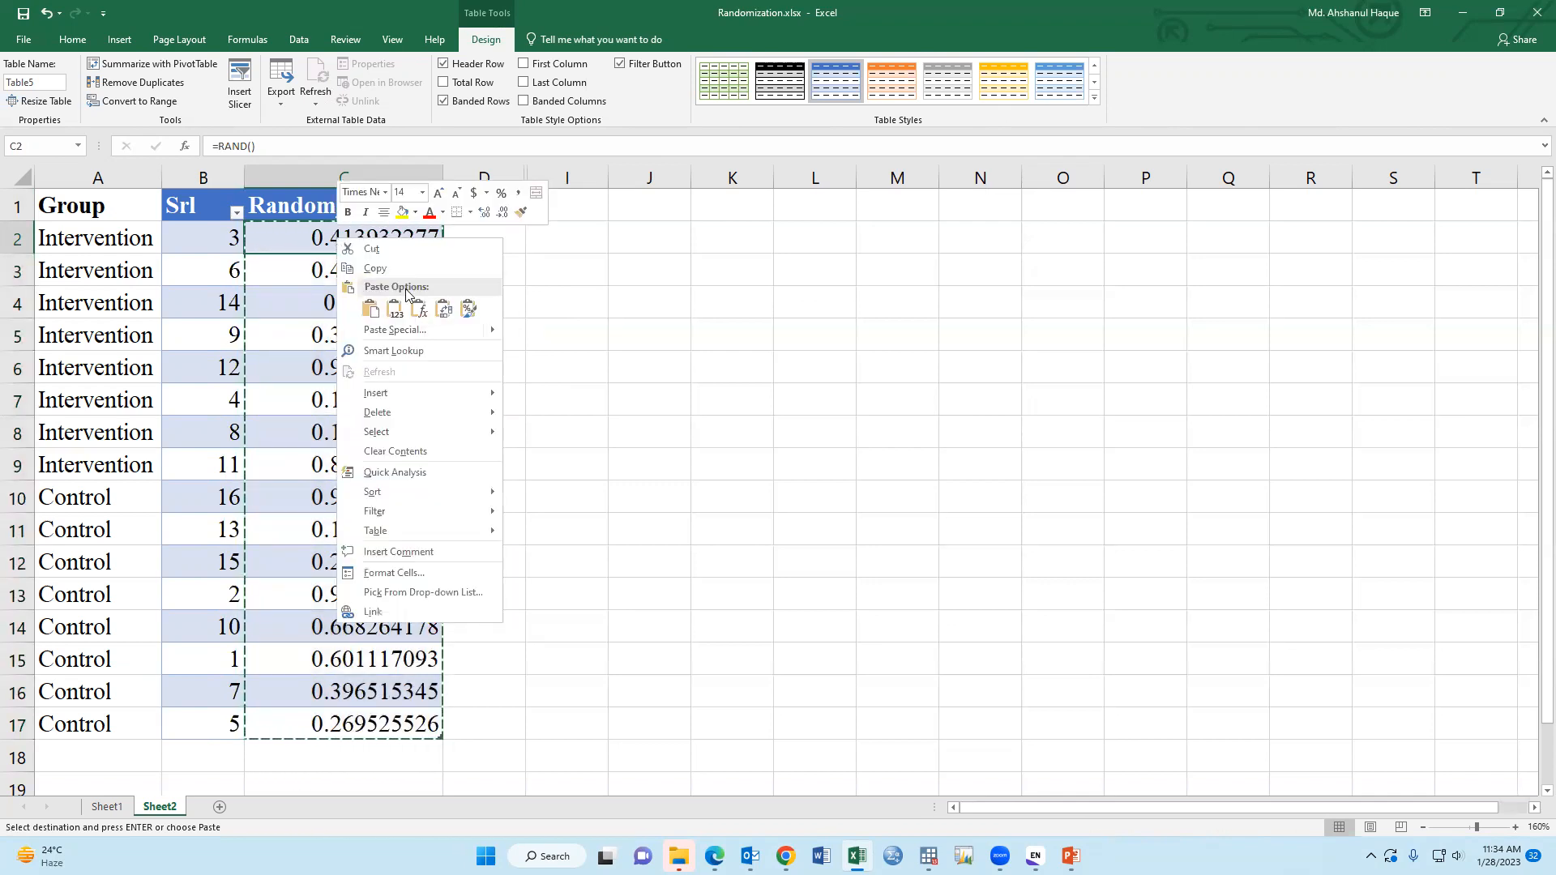
pyautogui.click(370, 308)
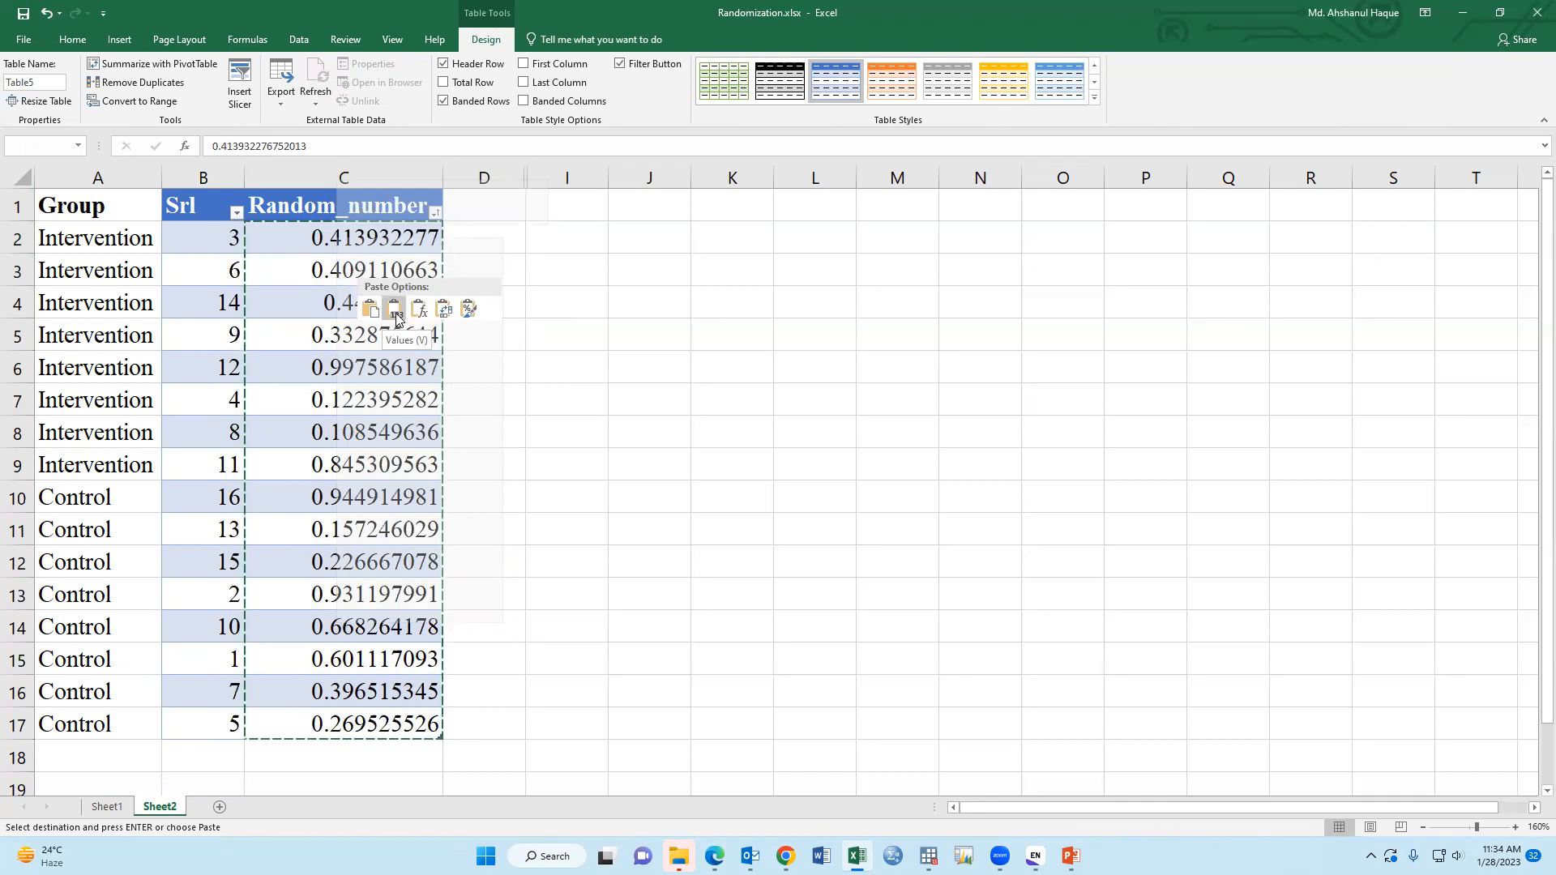
pyautogui.click(394, 309)
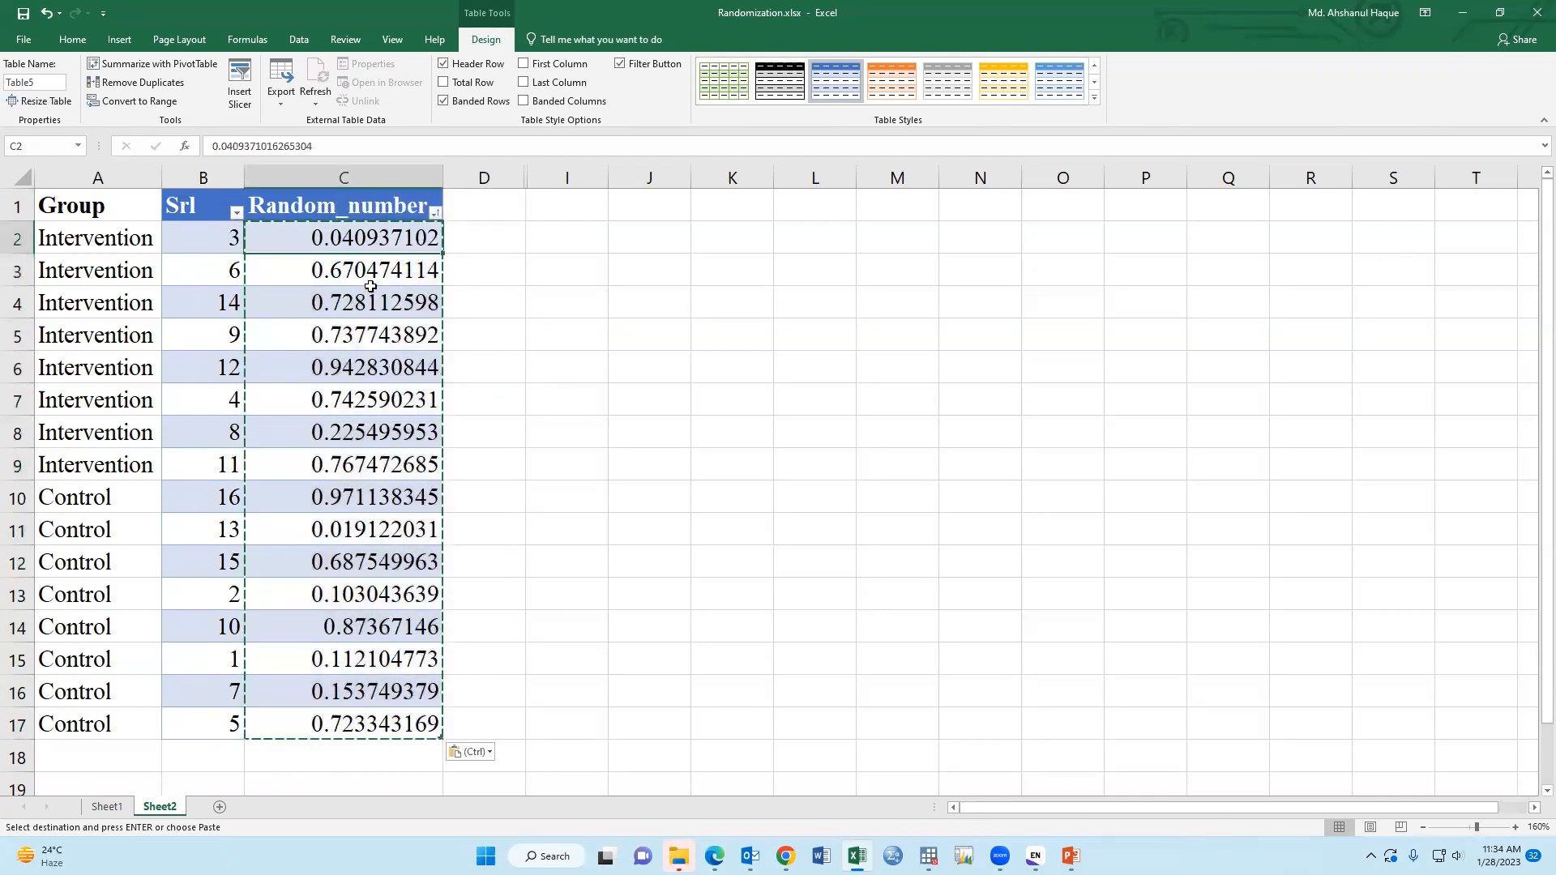
# - Check cell C5's formula and cancel the pending copy marquee with Esc
pyautogui.click(435, 212)
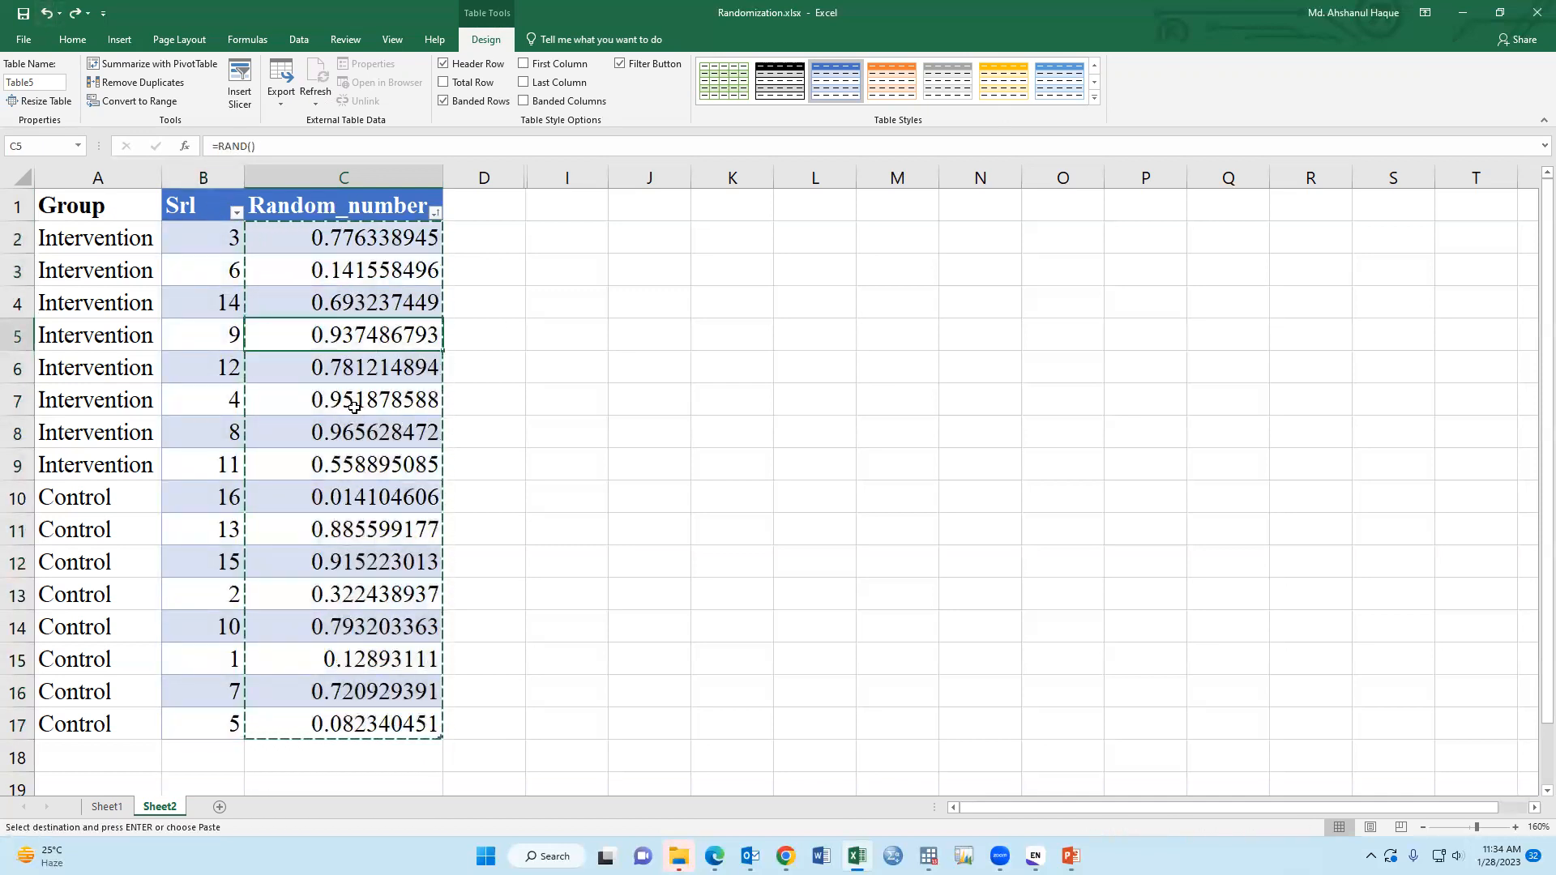
pyautogui.moveTo(332, 475)
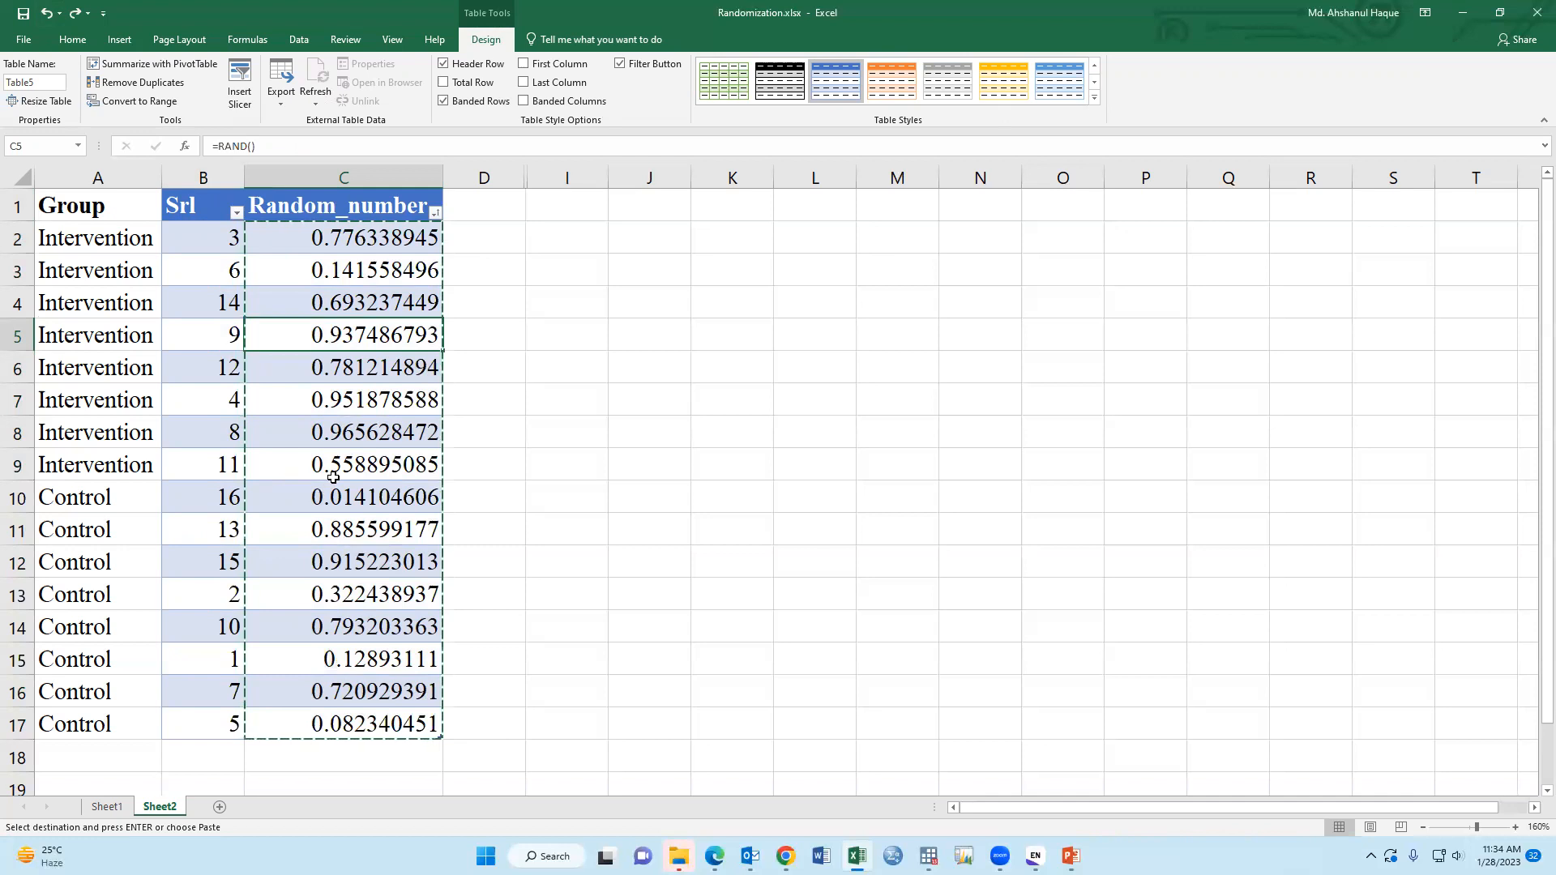
pyautogui.moveTo(553, 495)
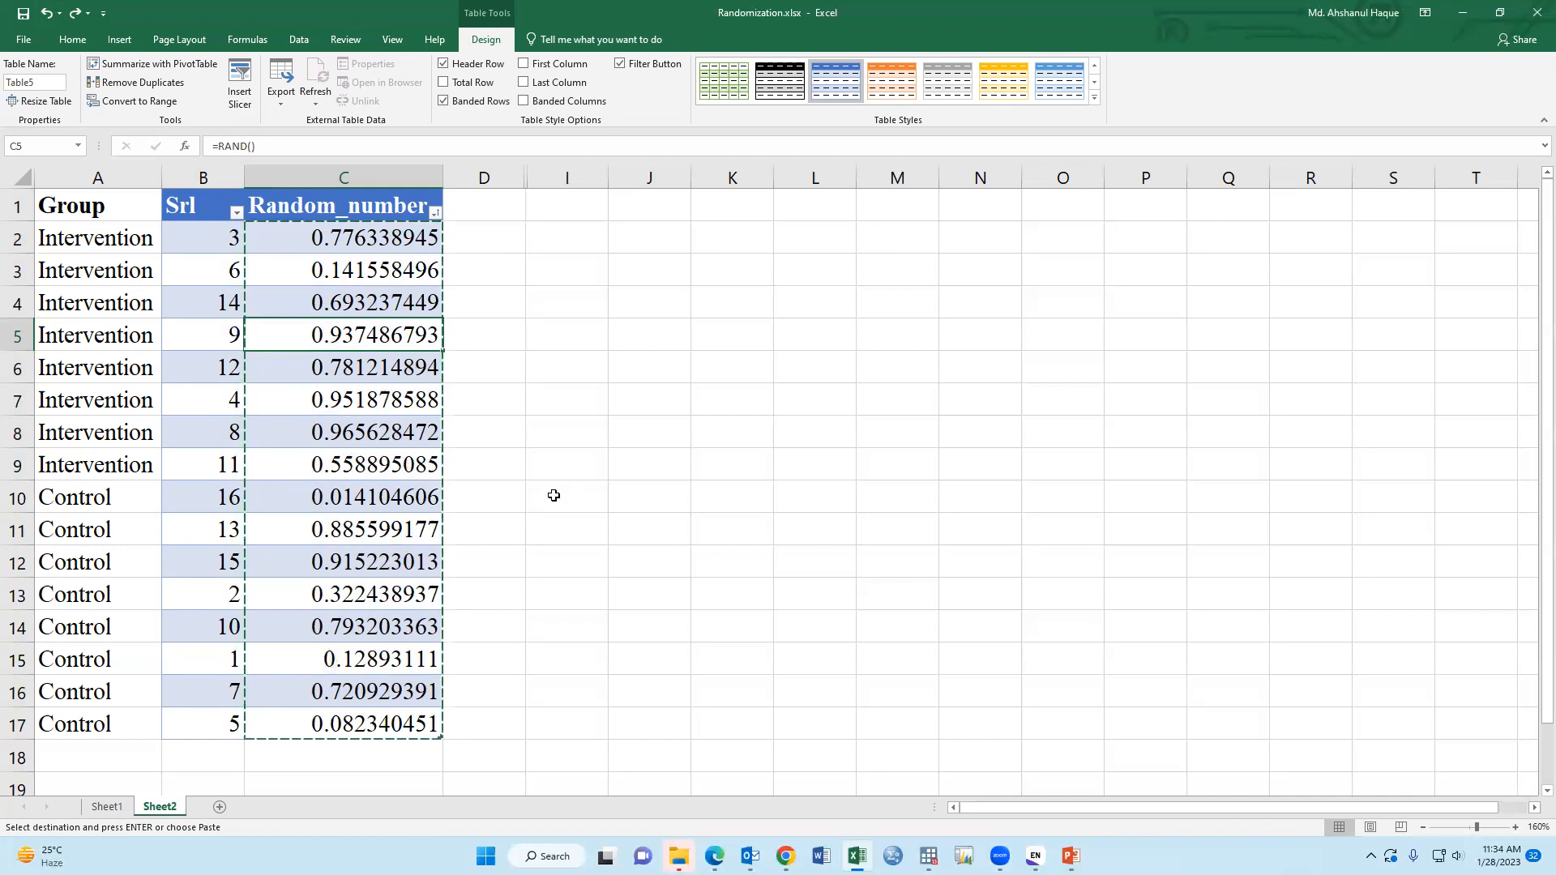
pyautogui.moveTo(563, 482)
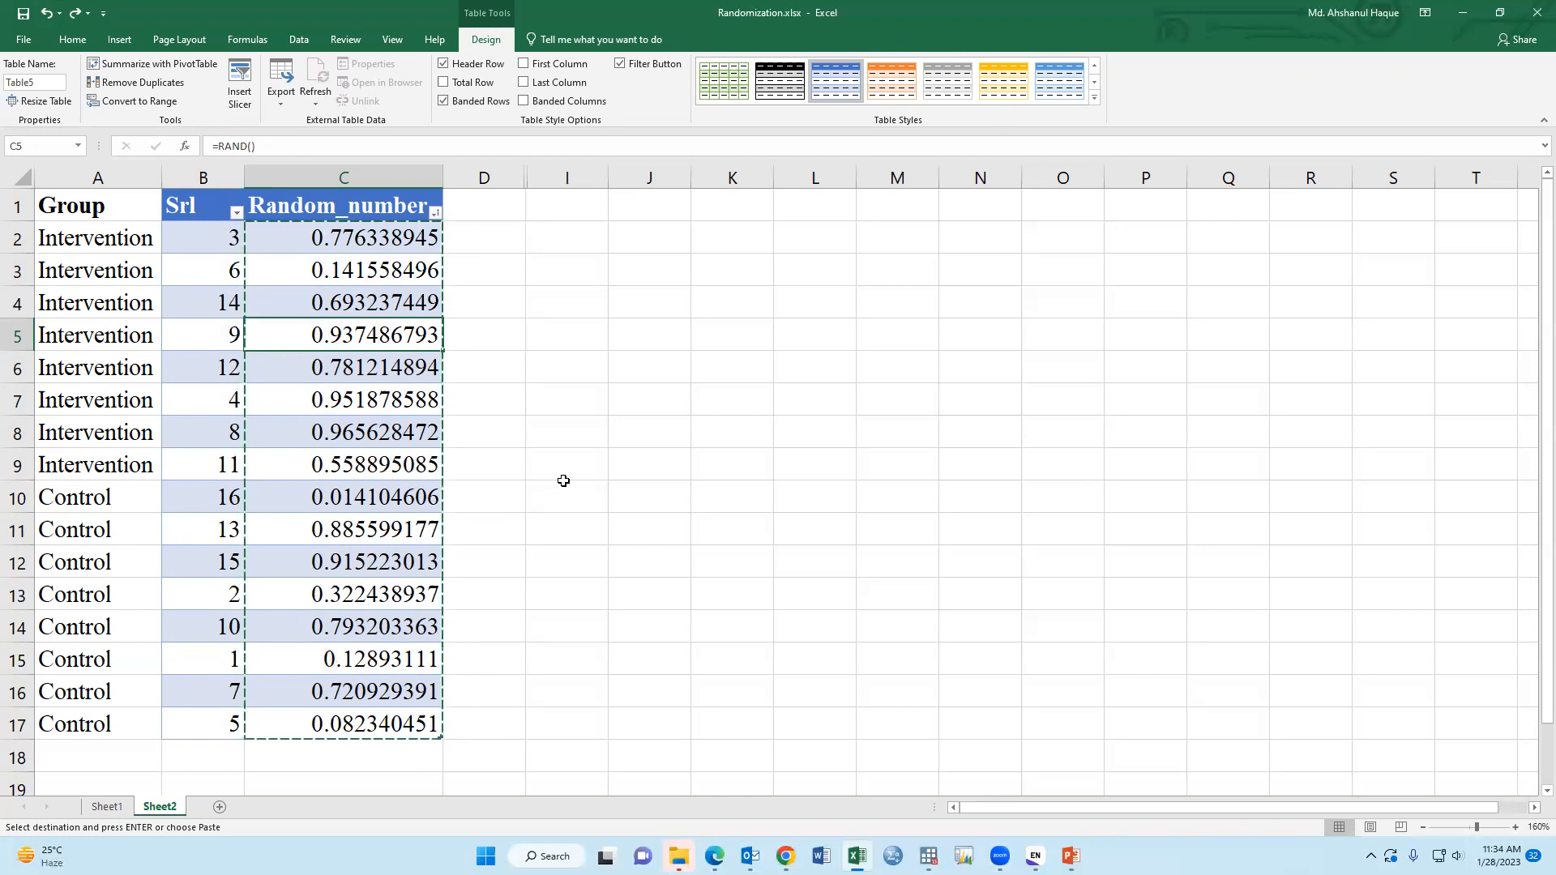
pyautogui.moveTo(364, 499)
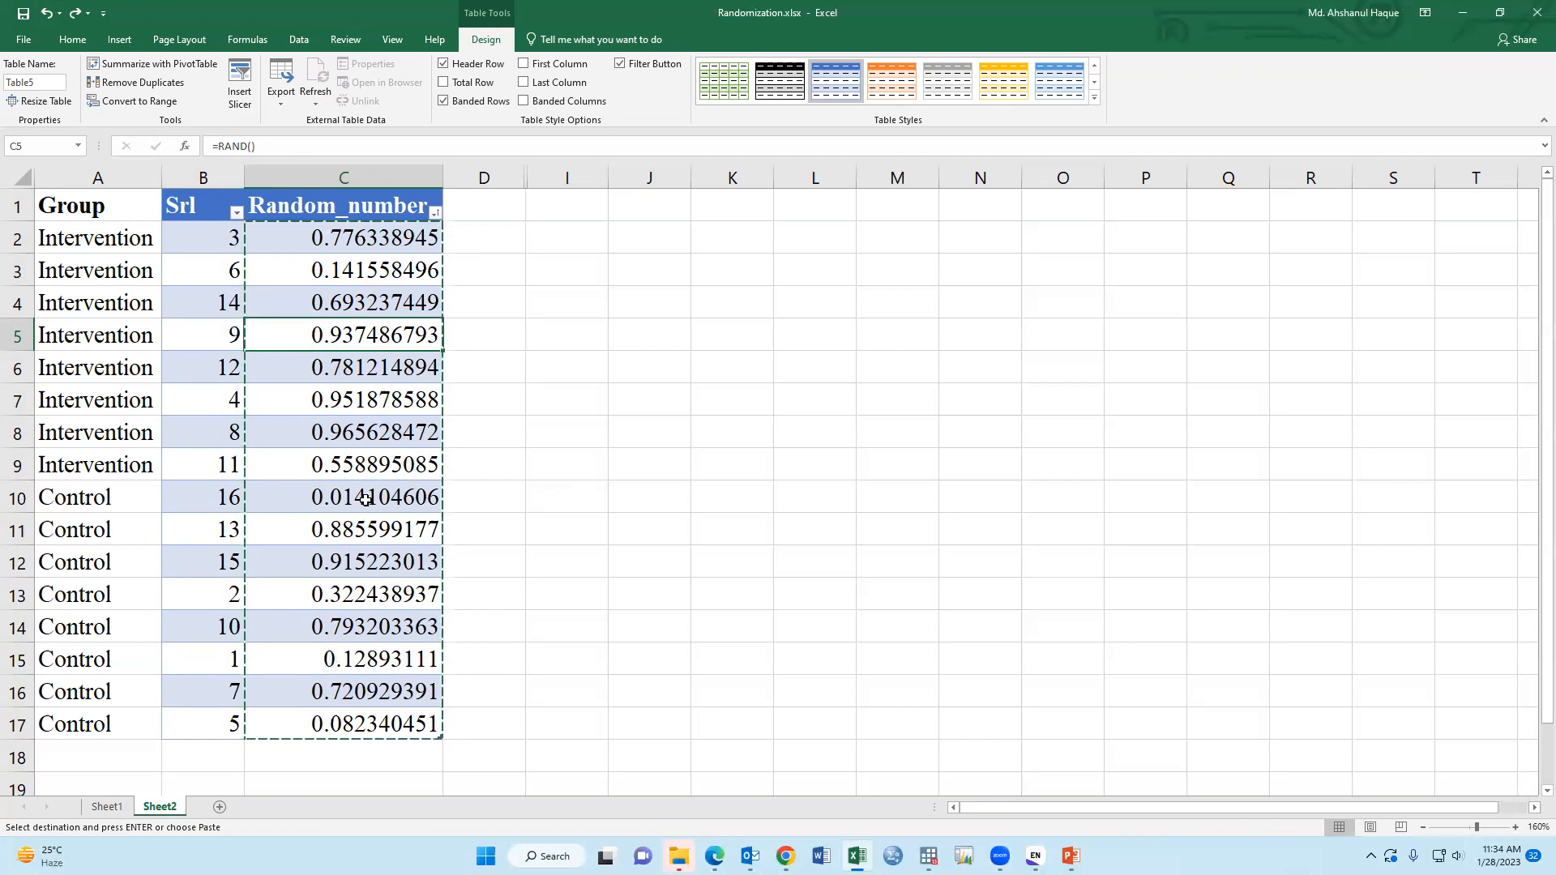
pyautogui.press('Escape')
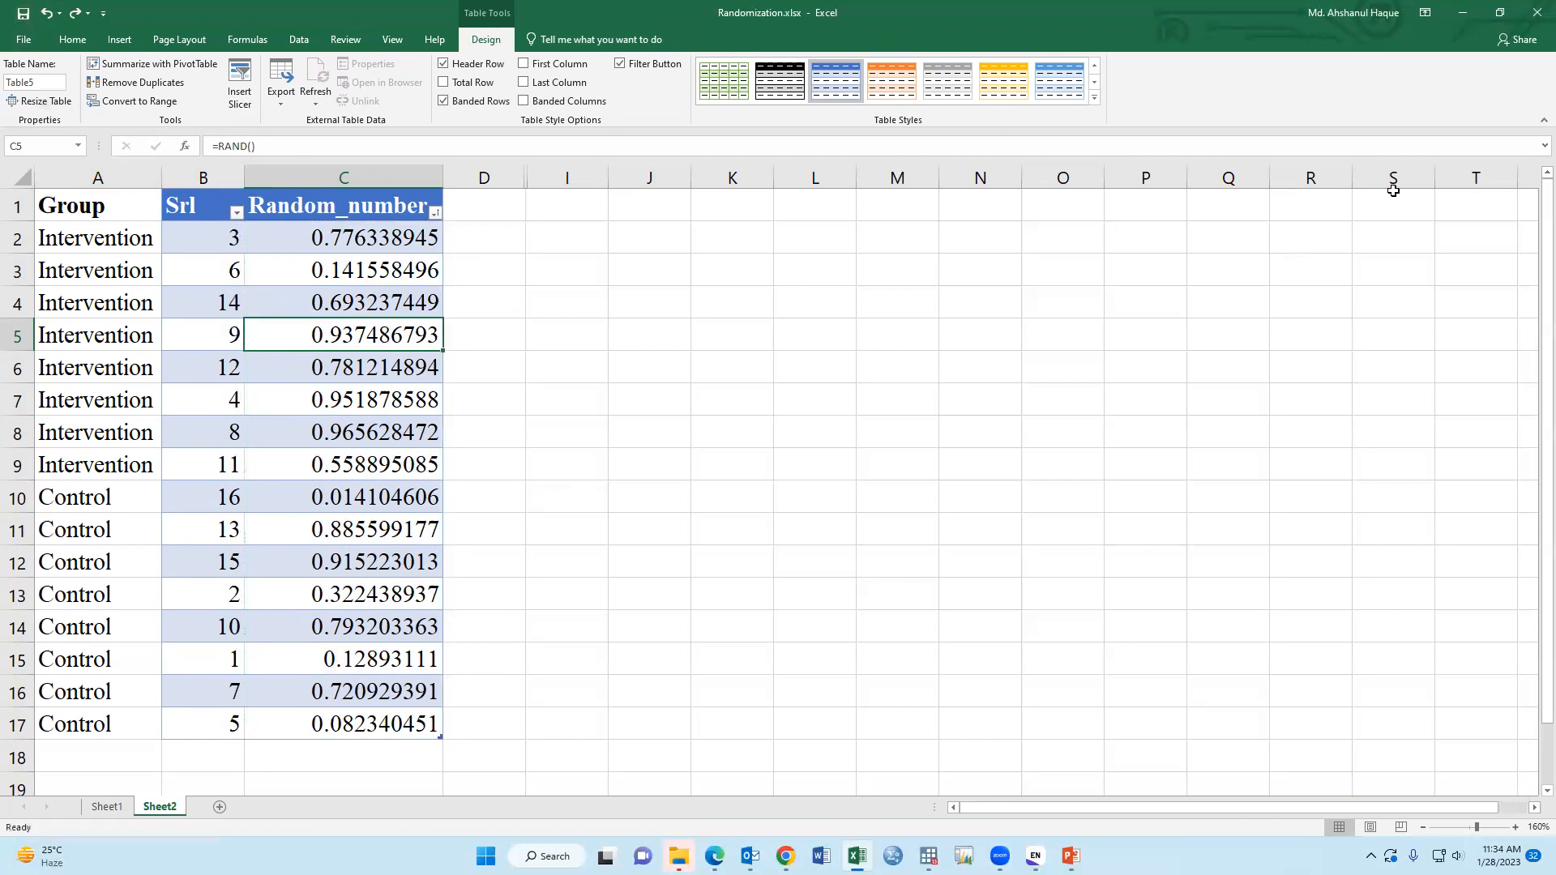